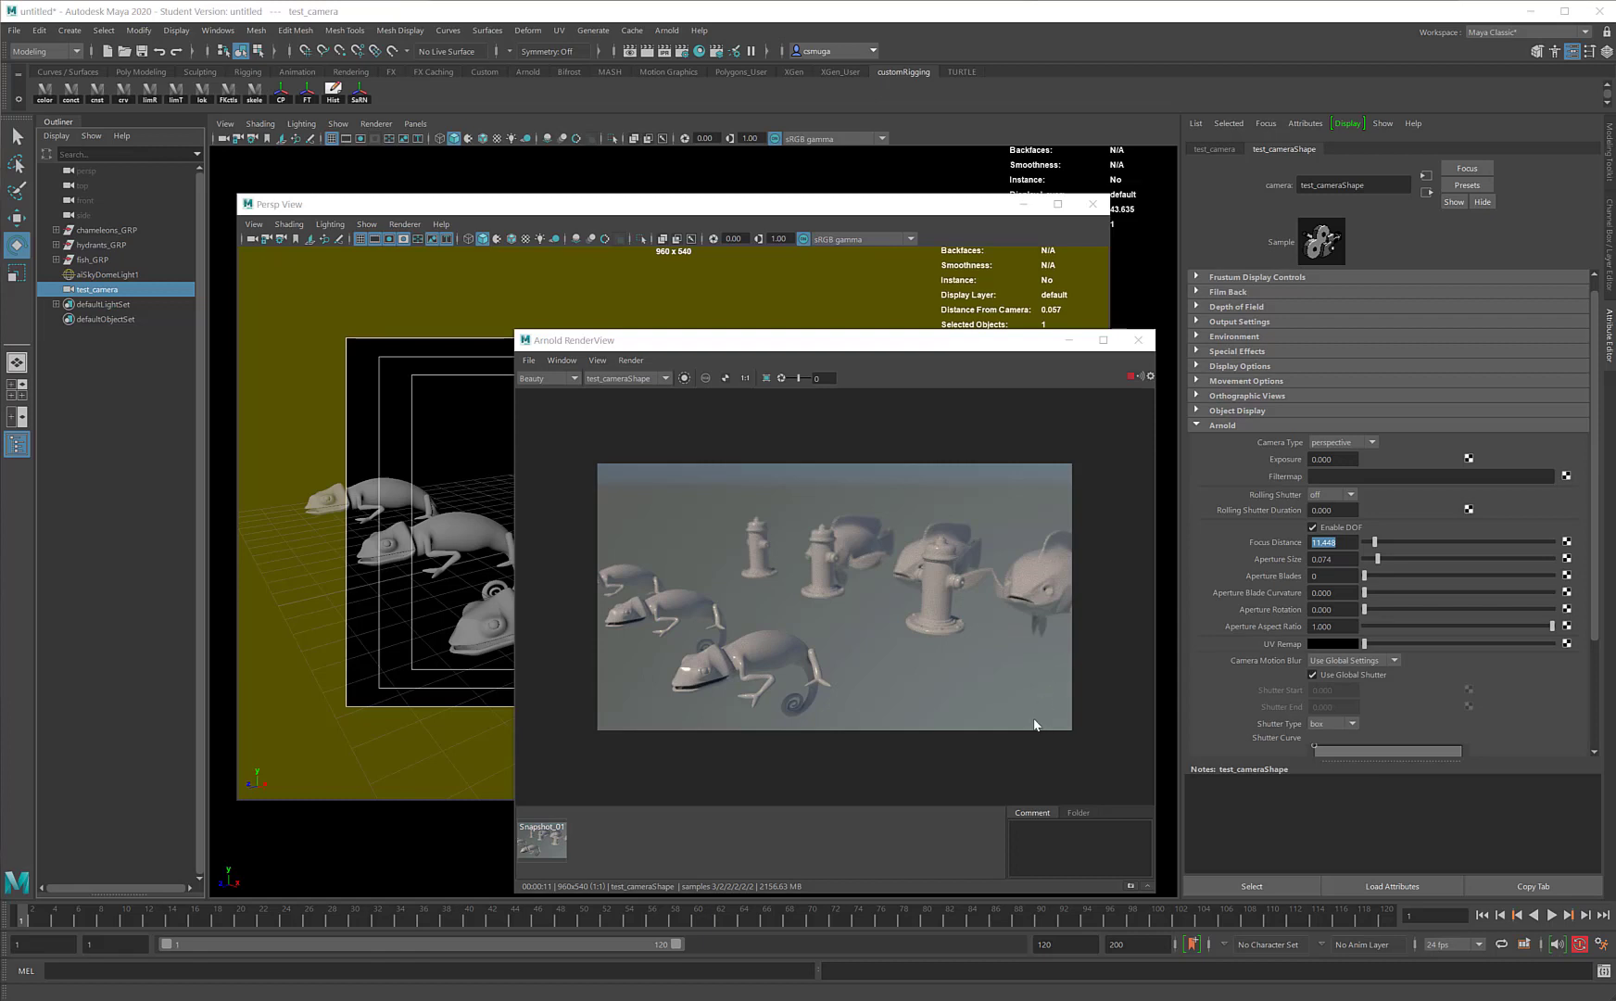
{"action": "mouse_move", "coordinate": [1274, 499]}
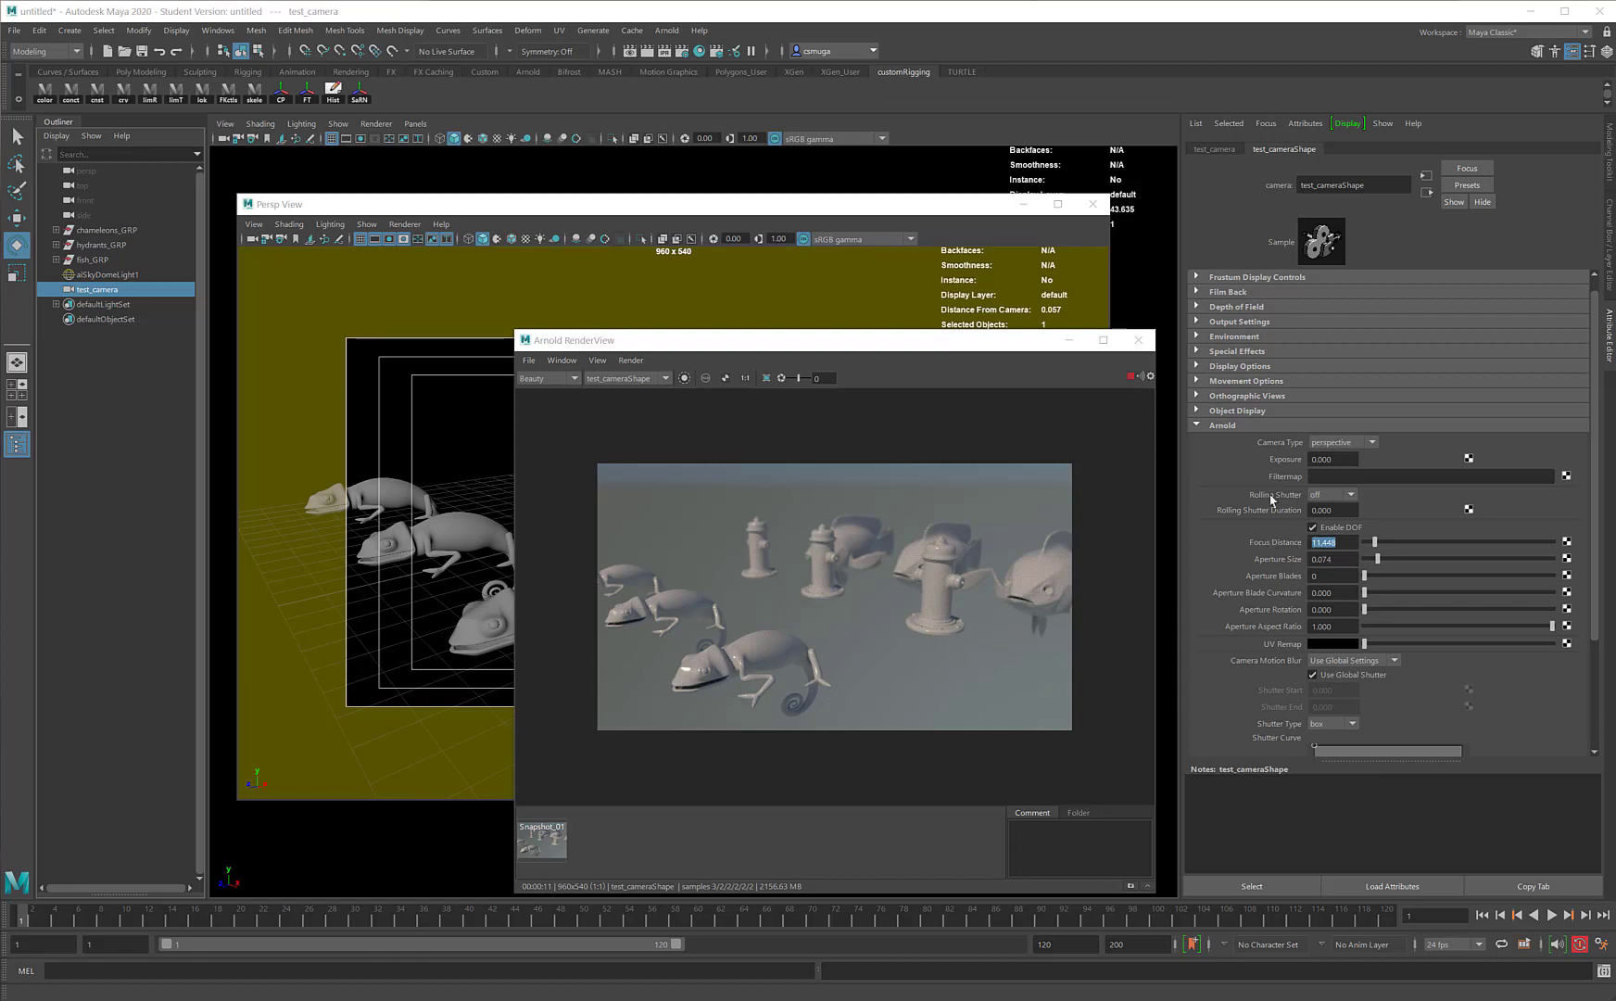
{"action": "mouse_move", "coordinate": [1138, 341]}
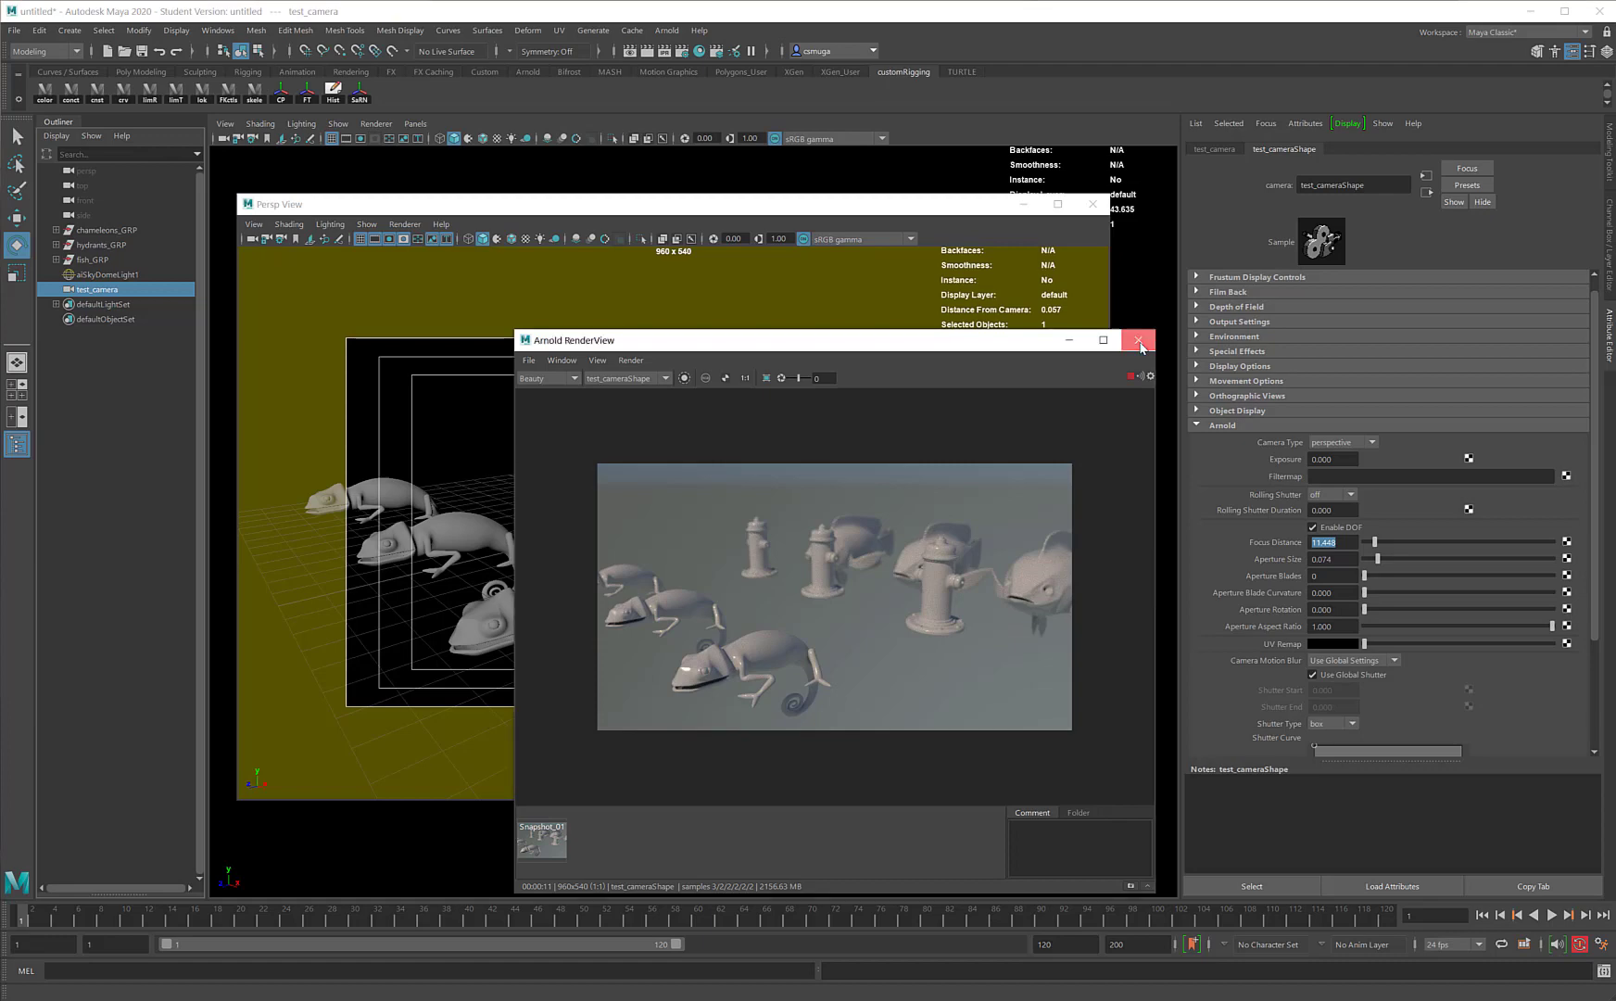
Close the Arnold RenderView and camera panel, leaving nothing selected in the viewport.
{"action": "left_click", "coordinate": [1138, 341]}
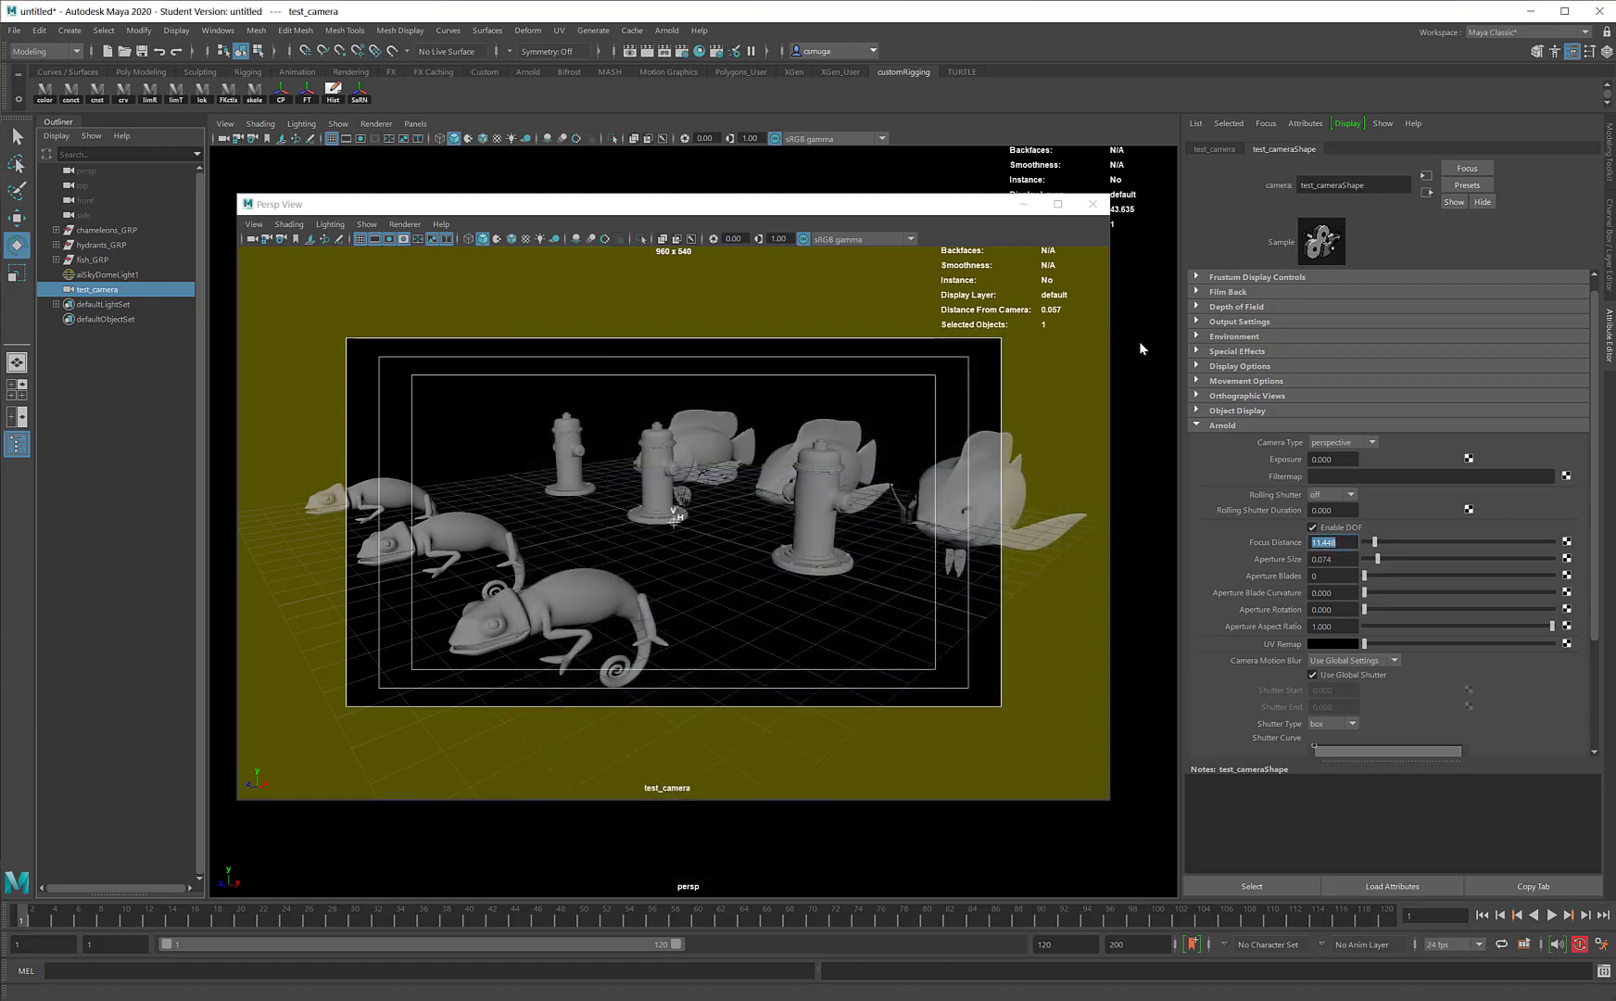
{"action": "mouse_move", "coordinate": [1051, 234]}
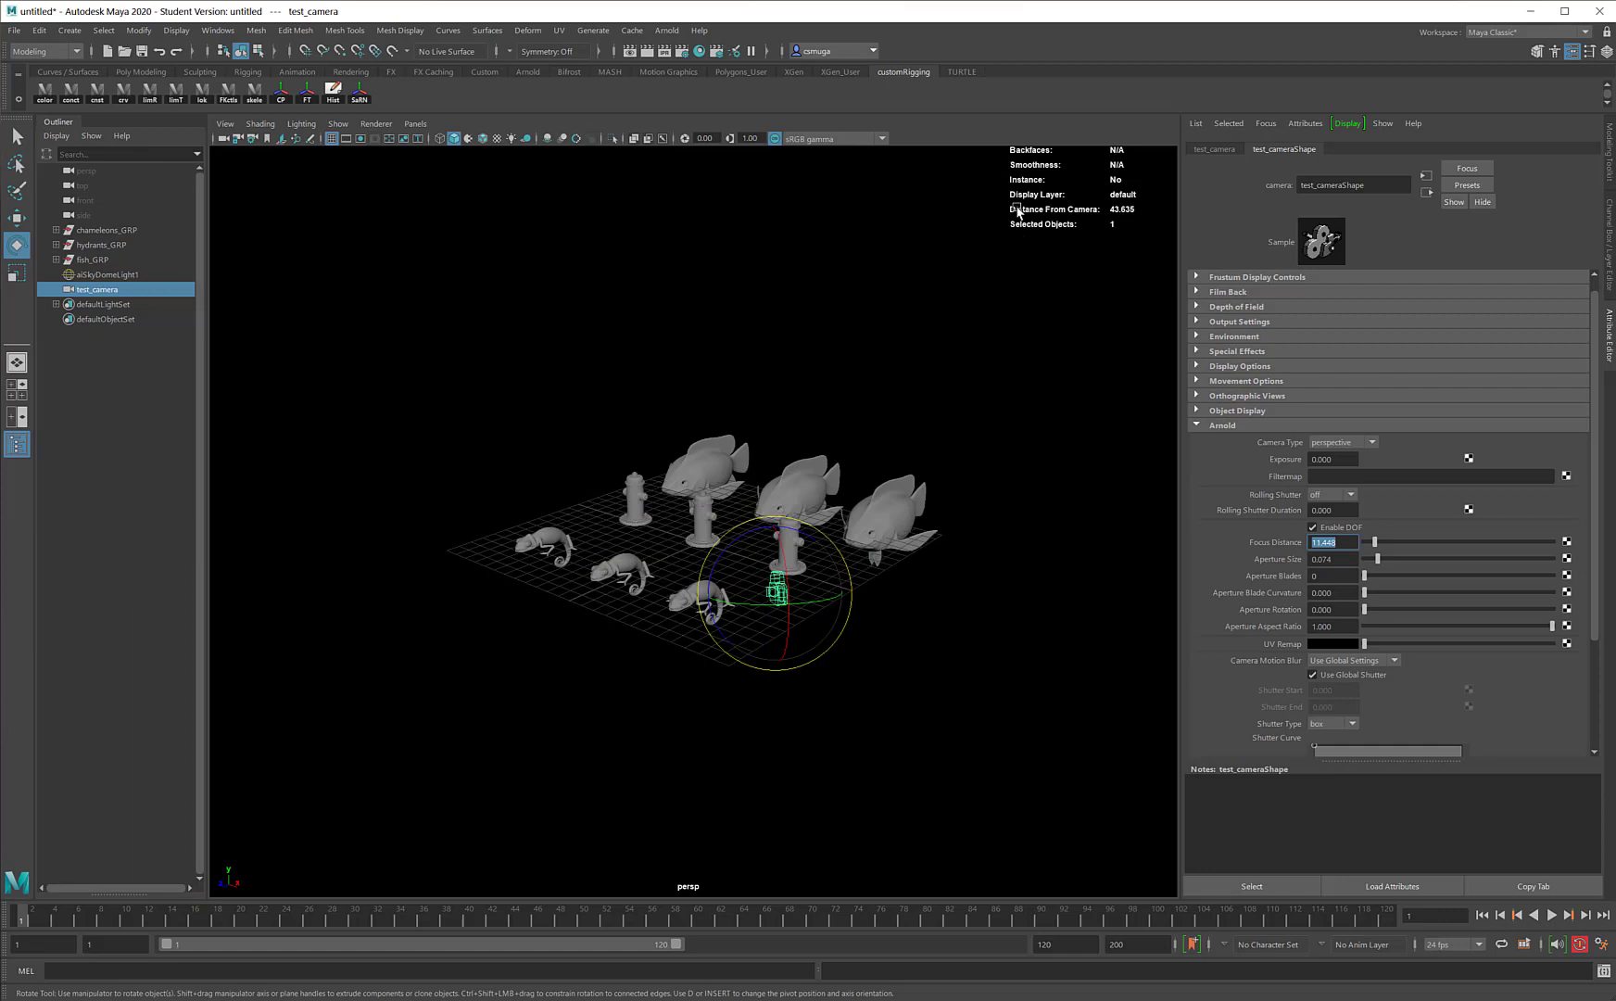
{"action": "left_click", "coordinate": [475, 725]}
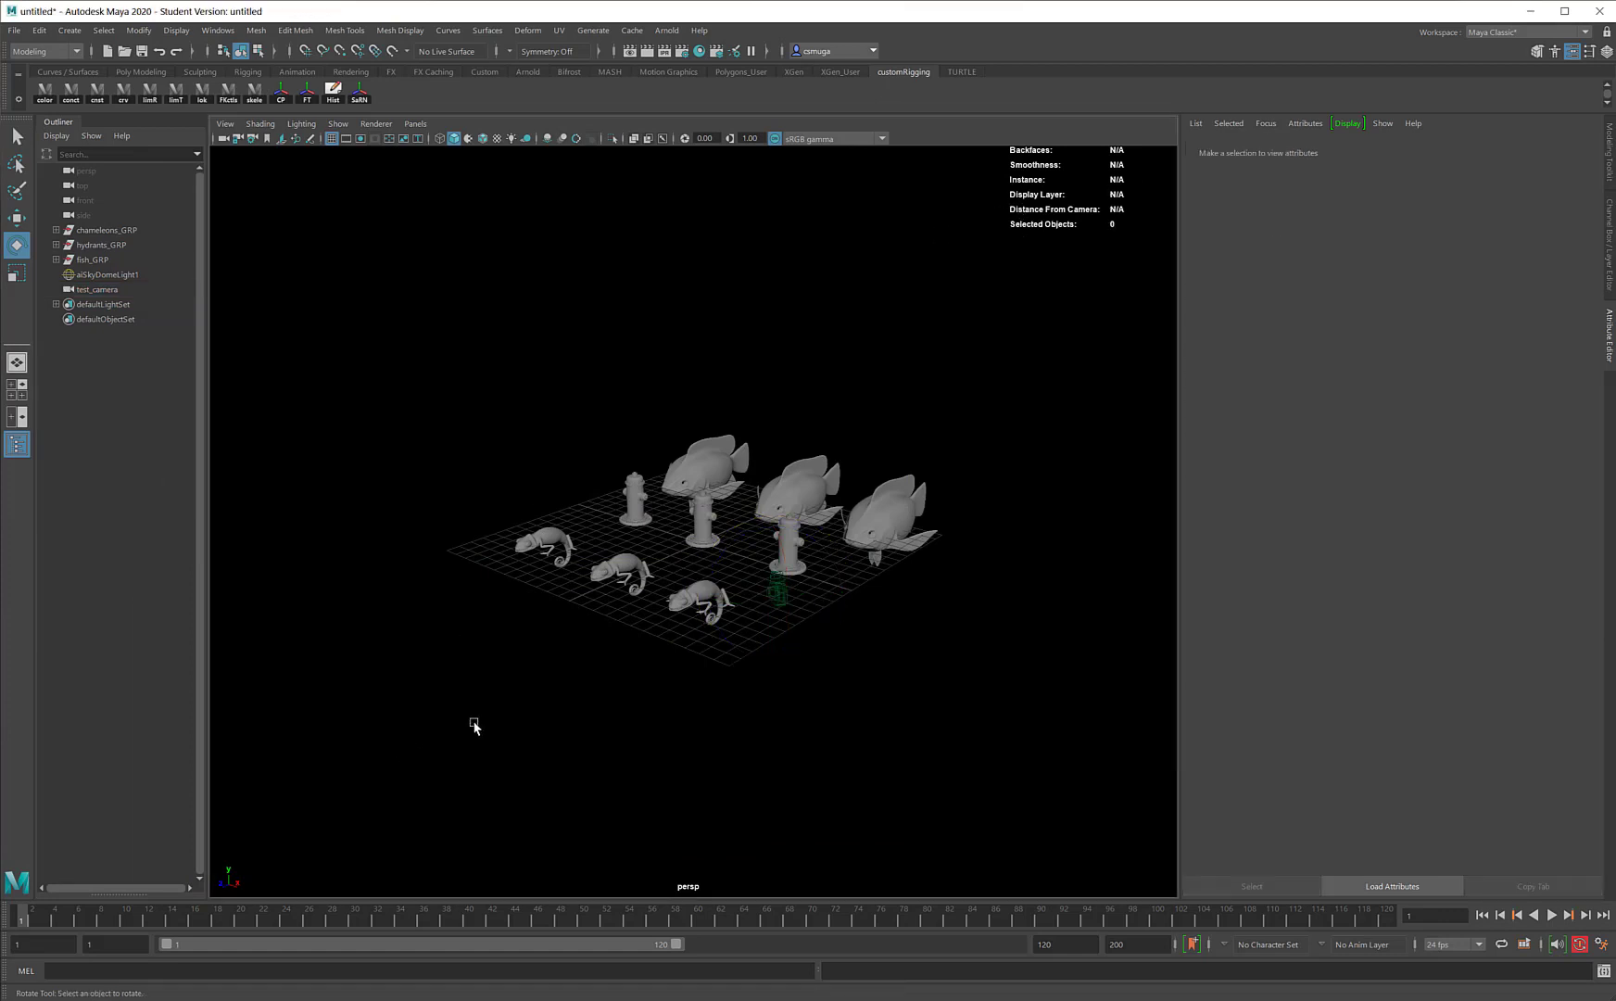
{"action": "mouse_move", "coordinate": [639, 222]}
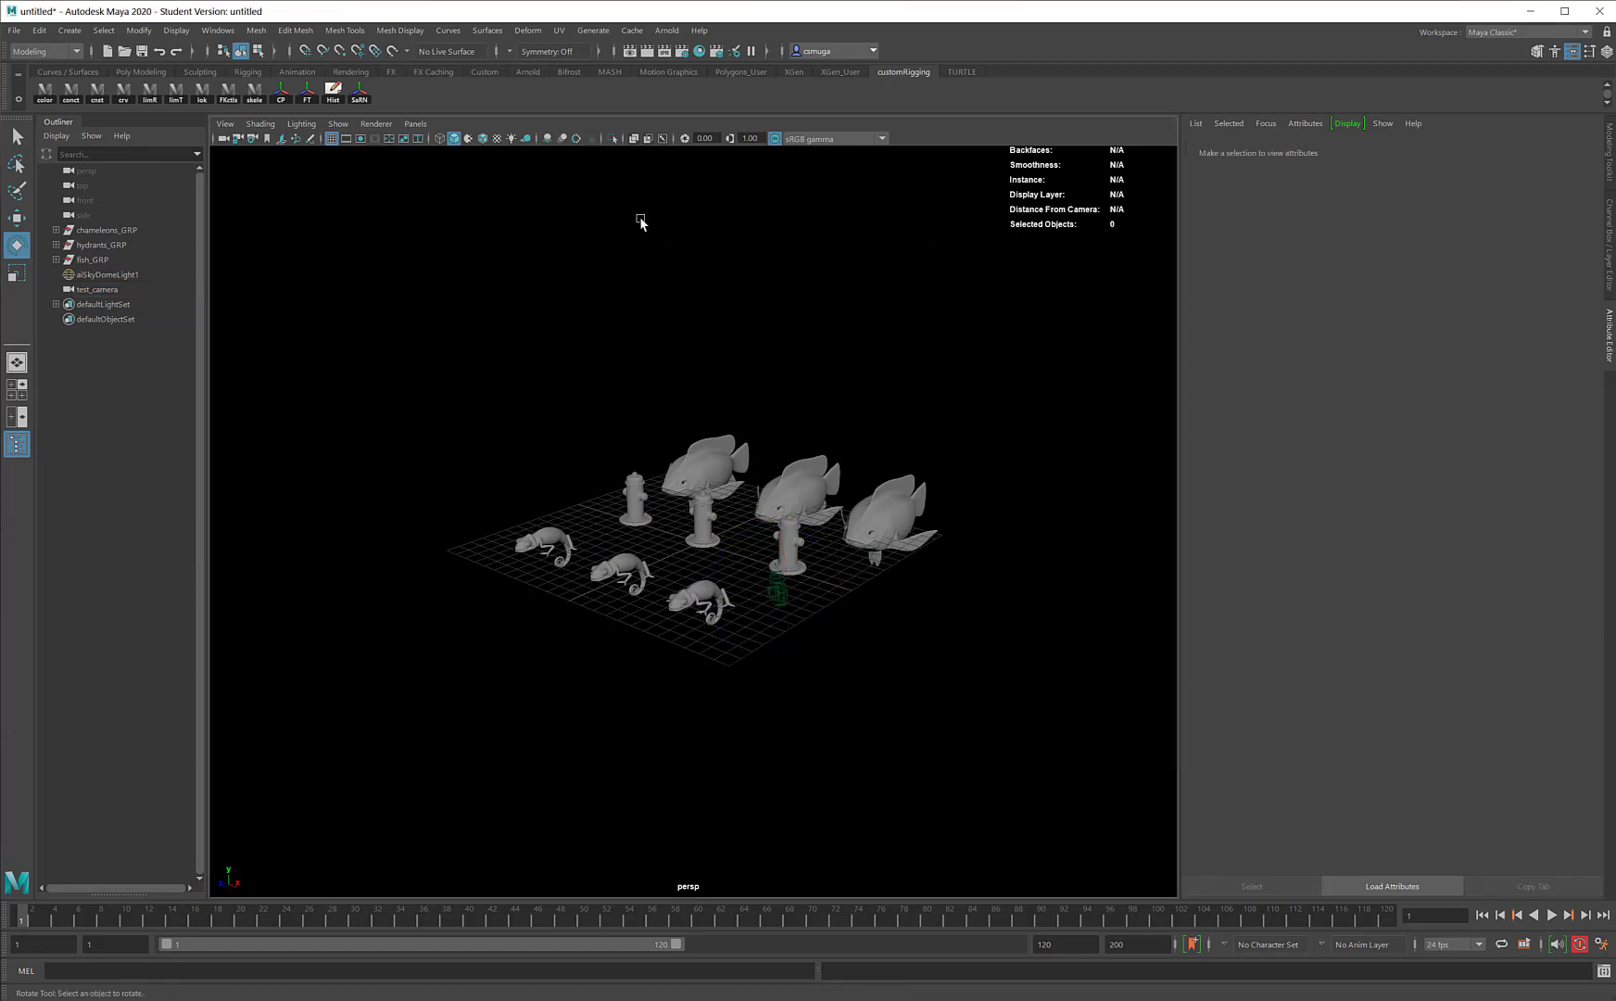
Switch to the four-view layout and reach the Create menu's Measure Tools.
{"action": "key", "text": "space"}
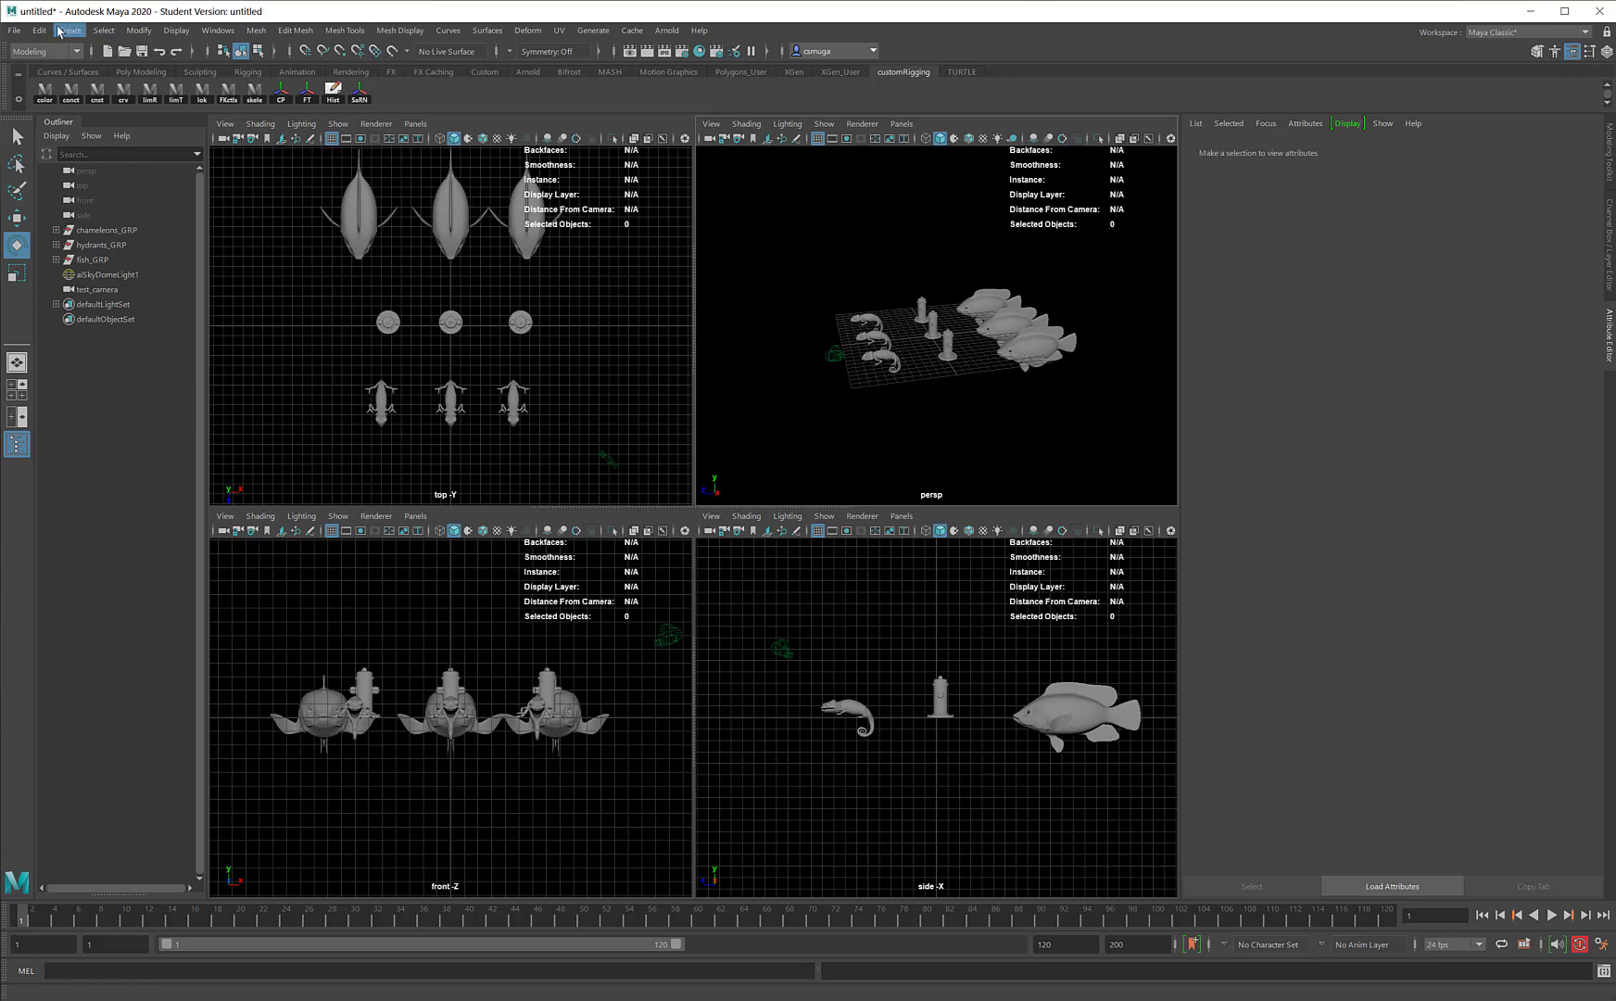
{"action": "left_click", "coordinate": [68, 30]}
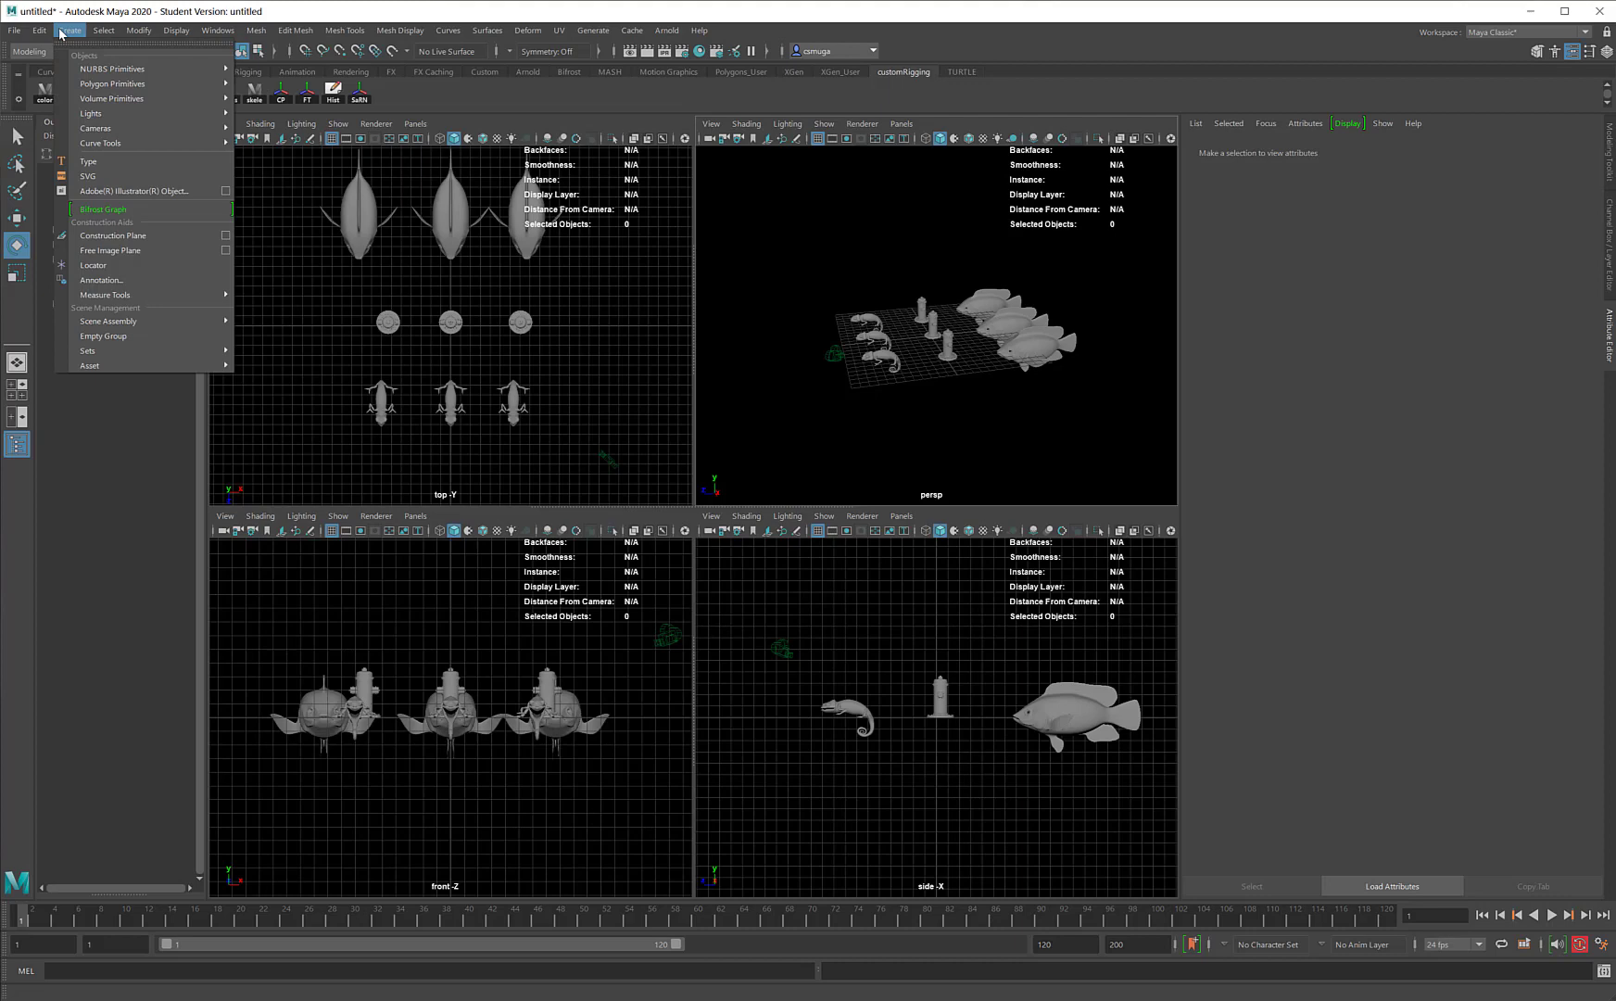
{"action": "mouse_move", "coordinate": [106, 295]}
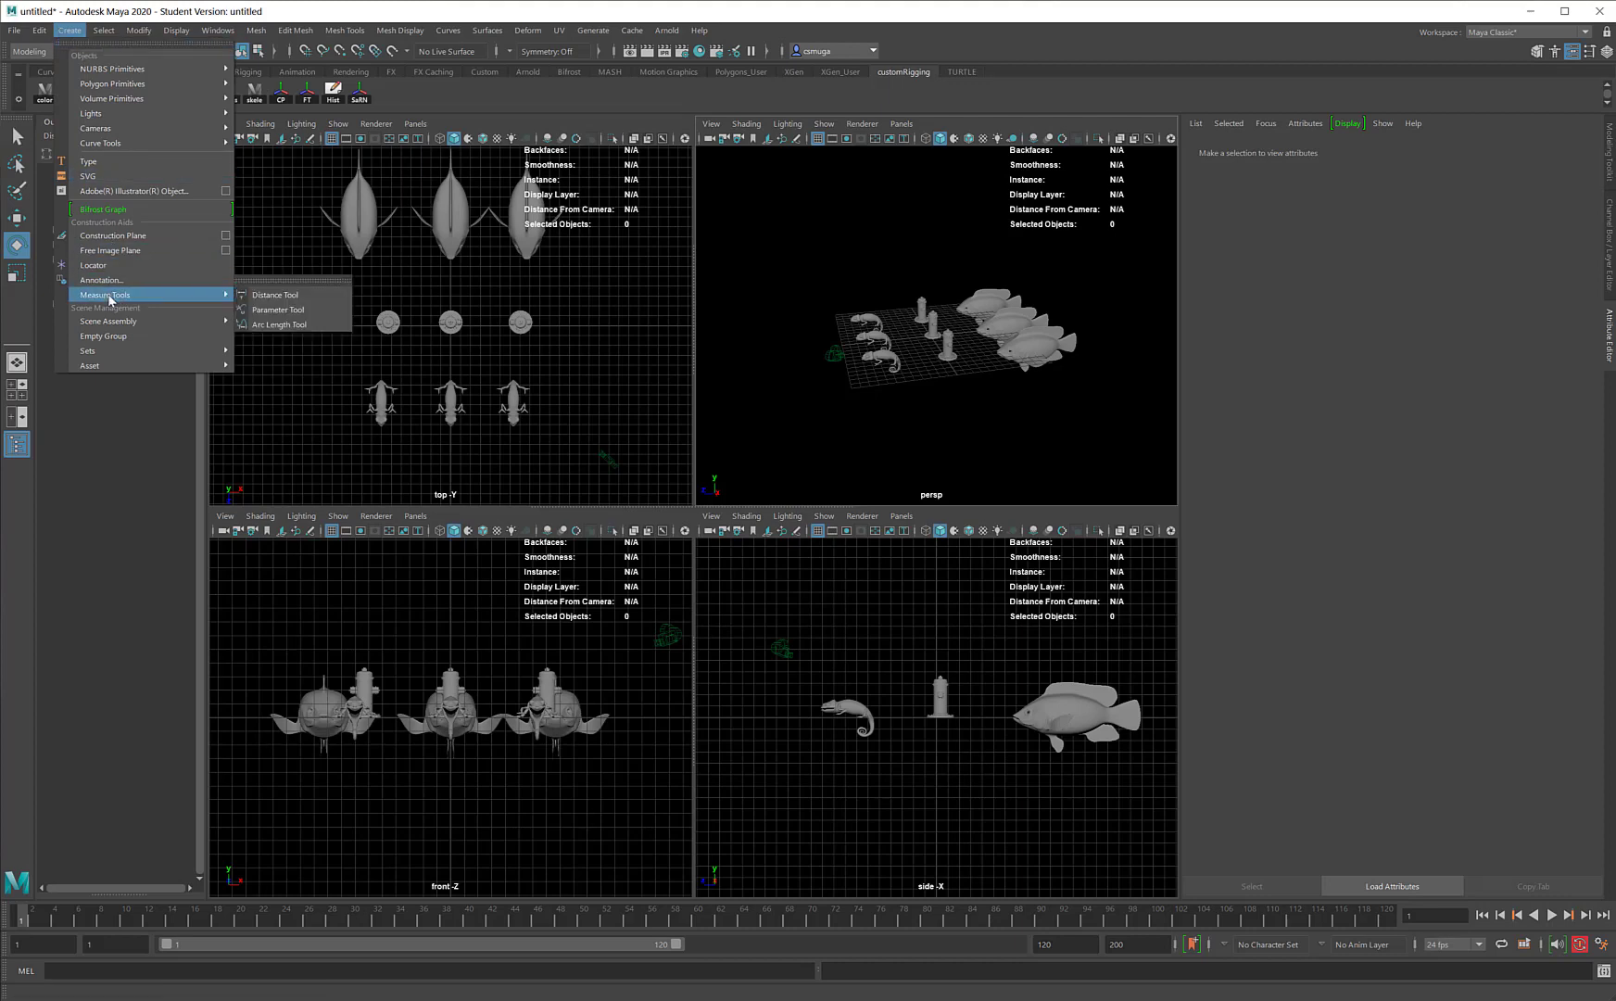
{"action": "mouse_move", "coordinate": [274, 295]}
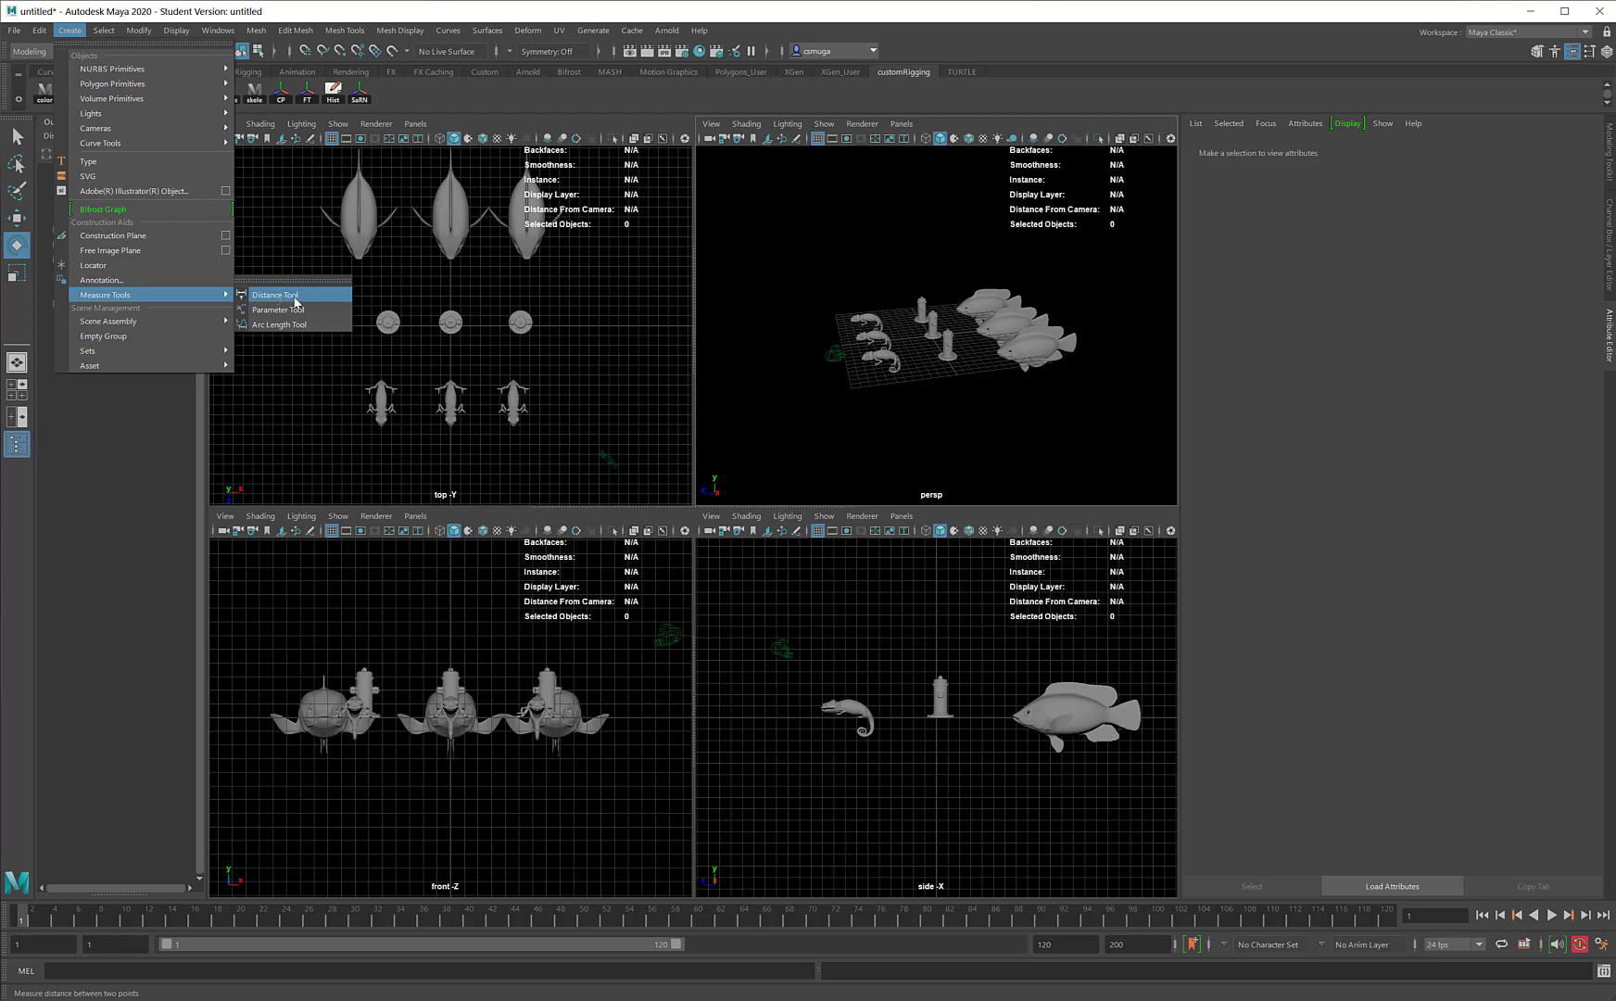
{"action": "mouse_move", "coordinate": [265, 300]}
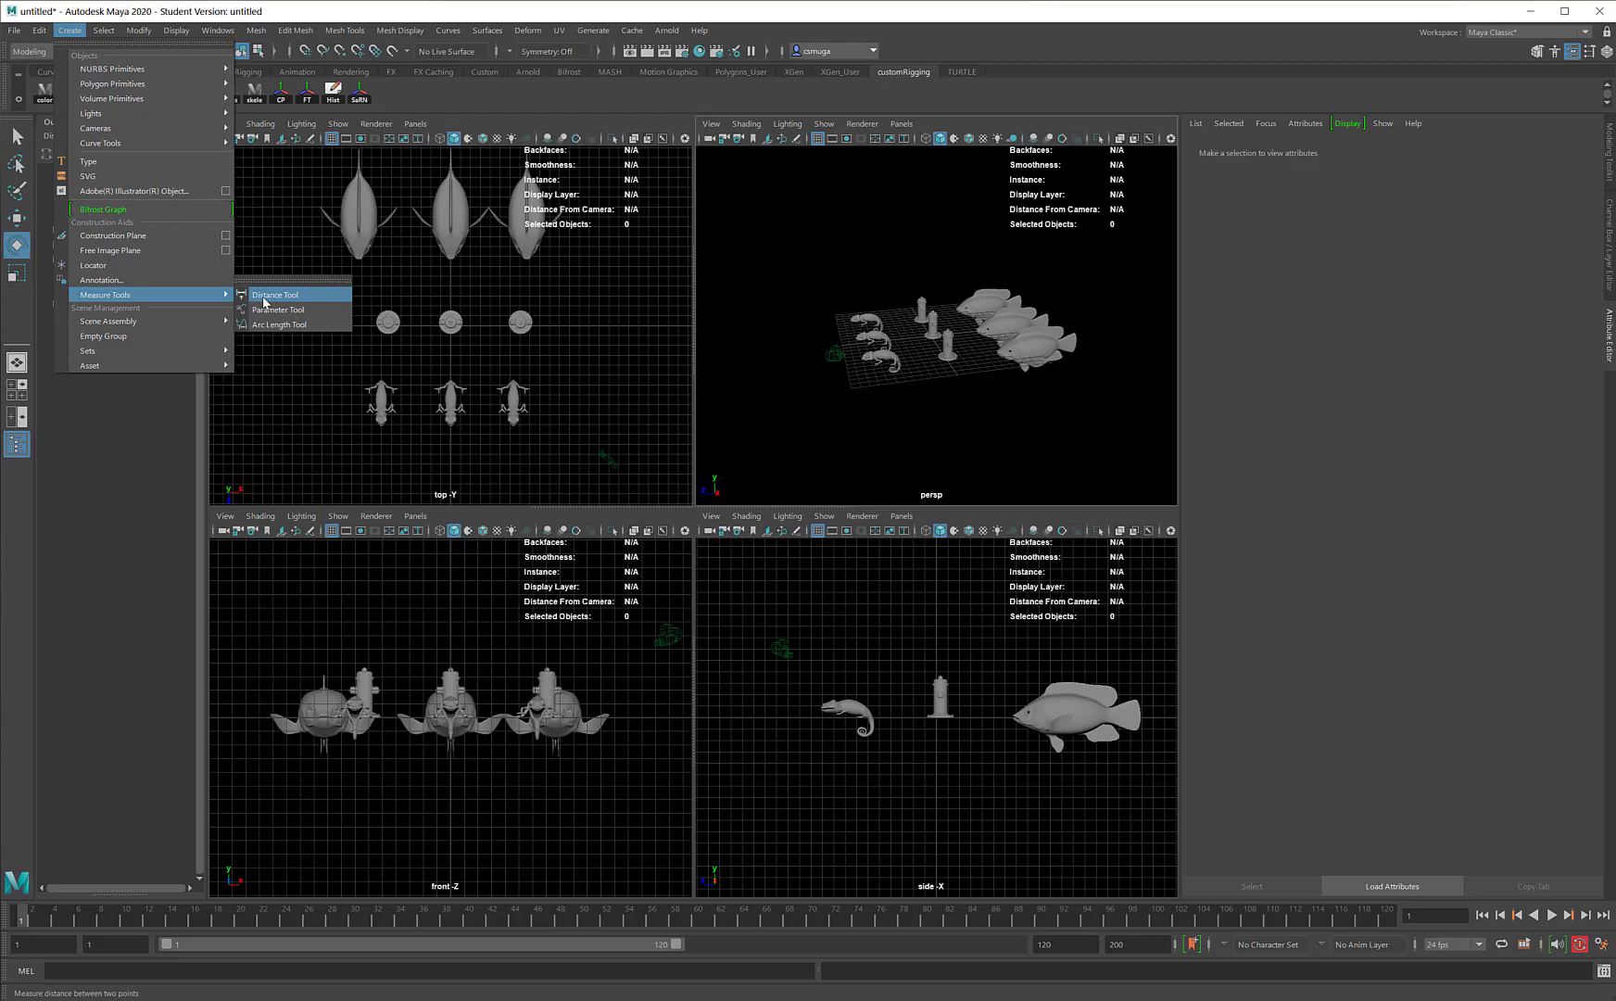
Measure with the Distance Tool, then review locator1, locator2 and distanceDimension1 in the Outliner.
{"action": "left_click", "coordinate": [272, 294]}
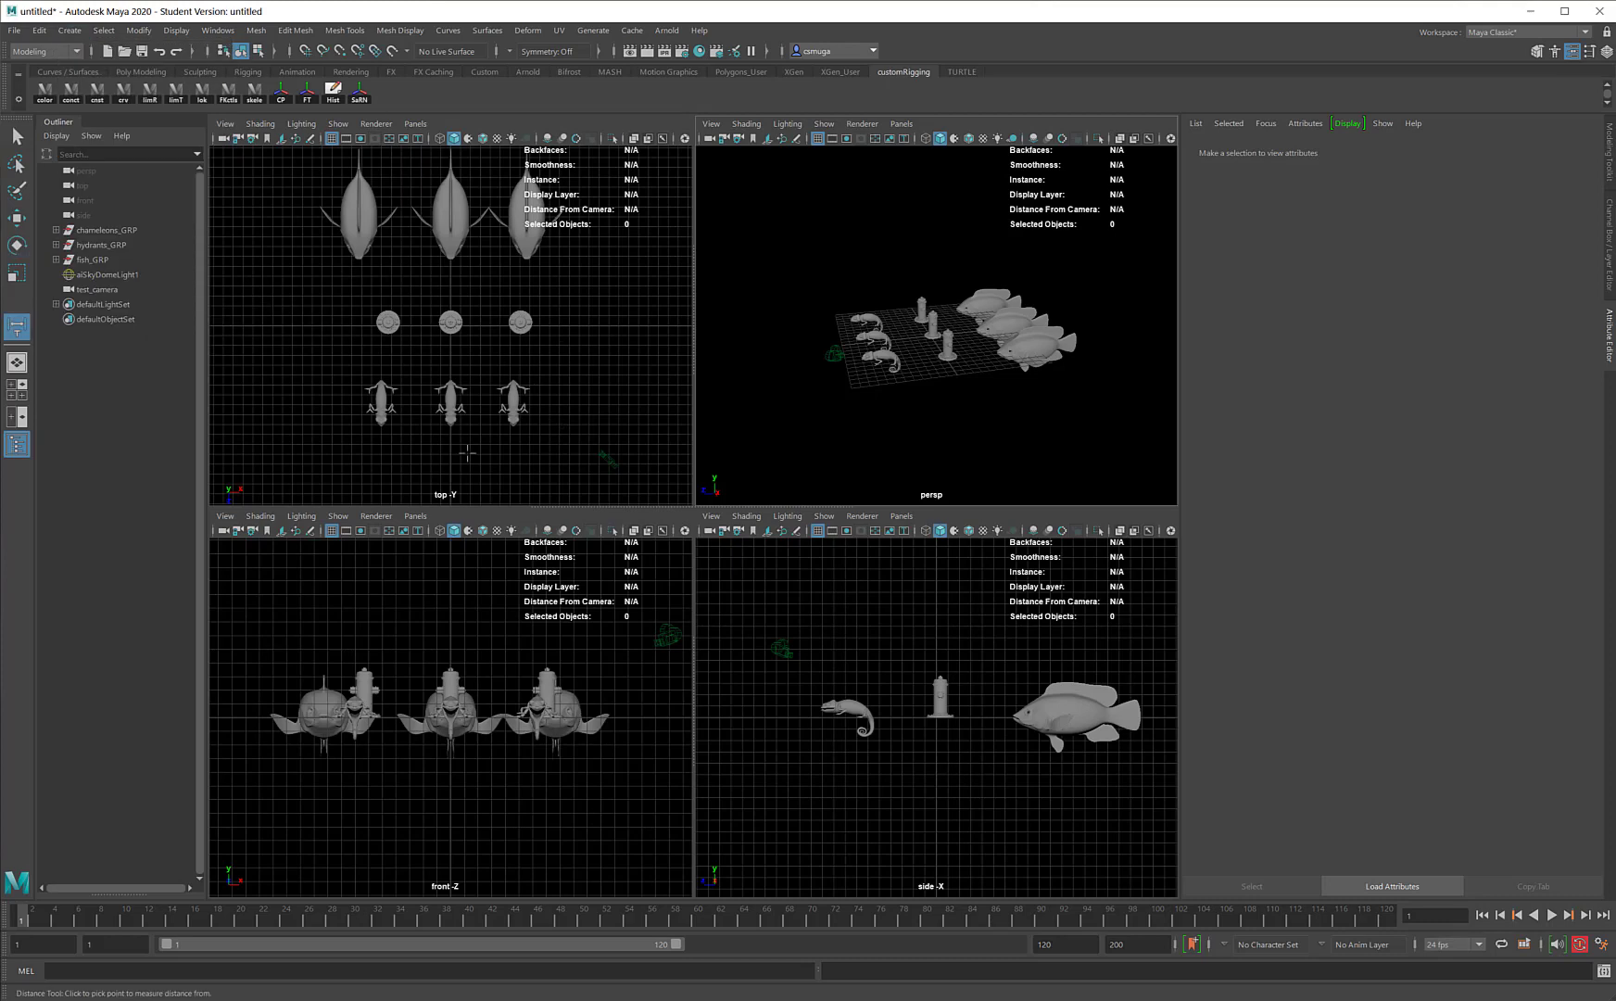
{"action": "mouse_move", "coordinate": [549, 458]}
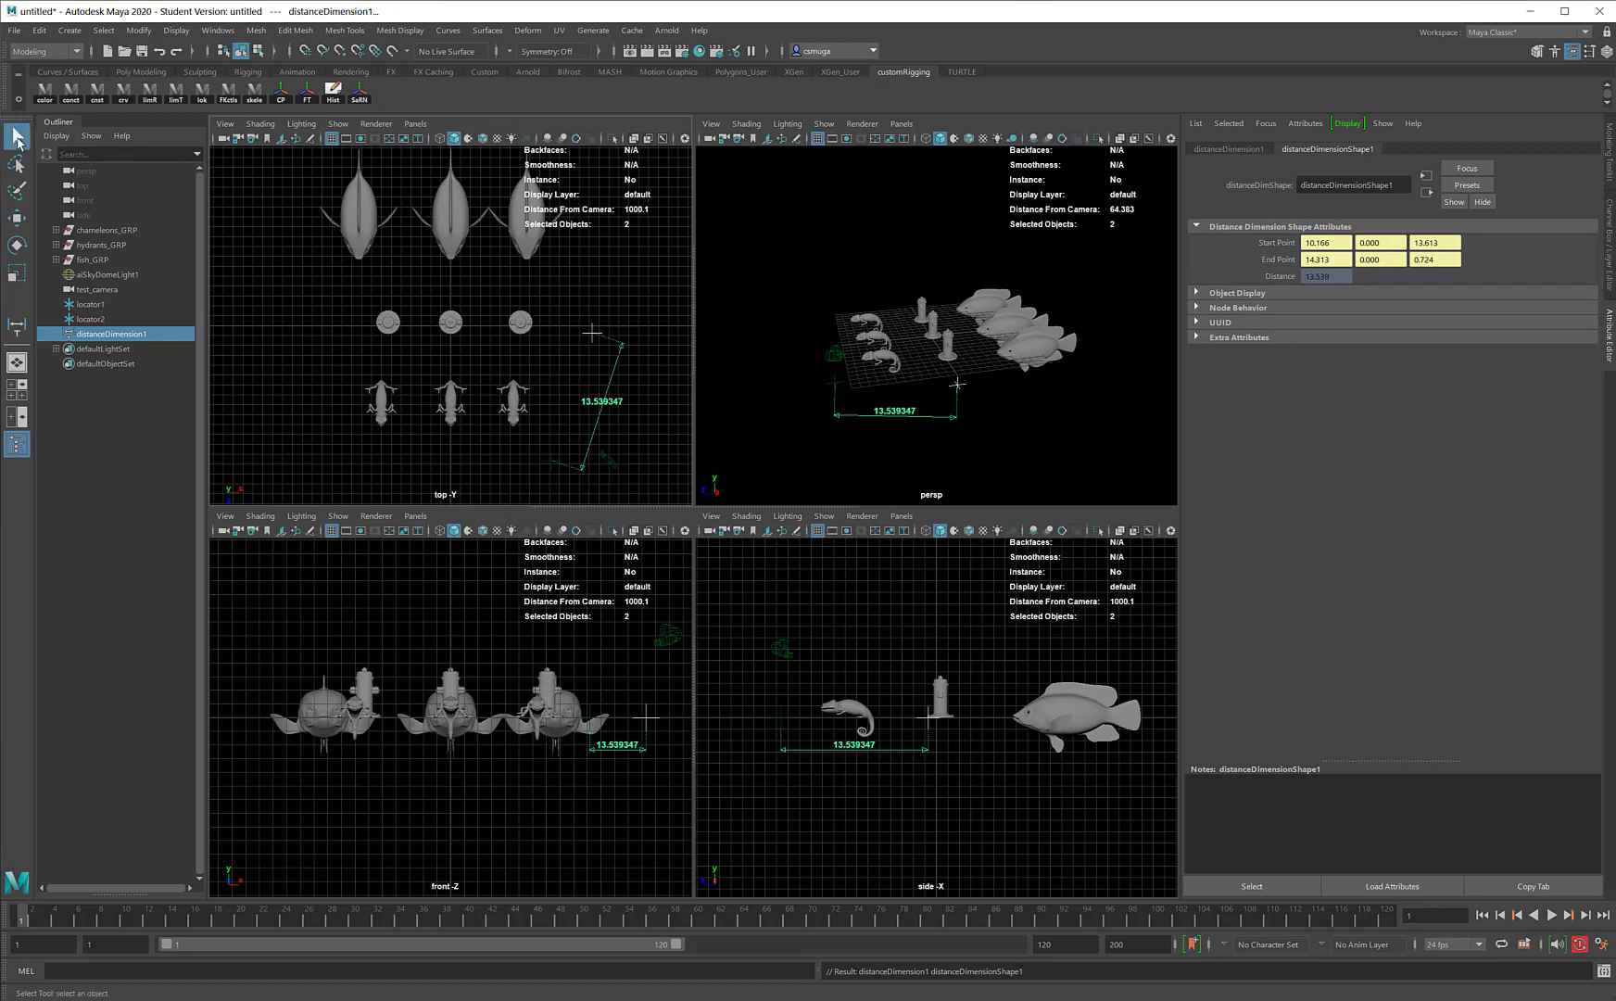
{"action": "mouse_move", "coordinate": [278, 355]}
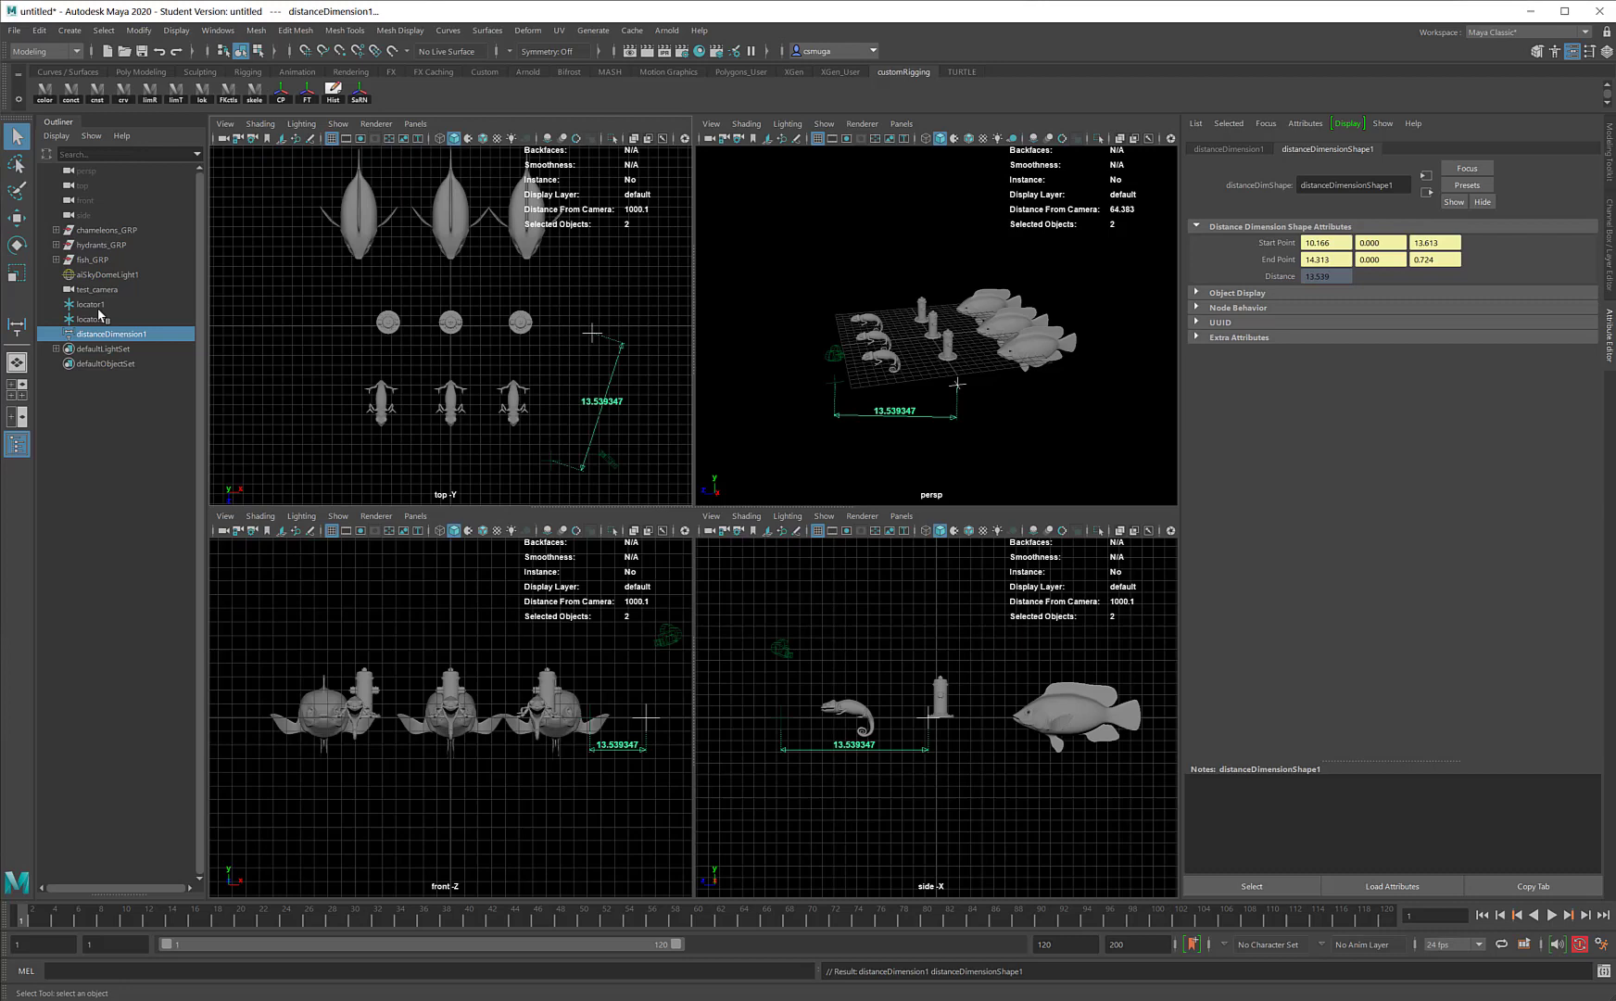
{"action": "left_click", "coordinate": [91, 304]}
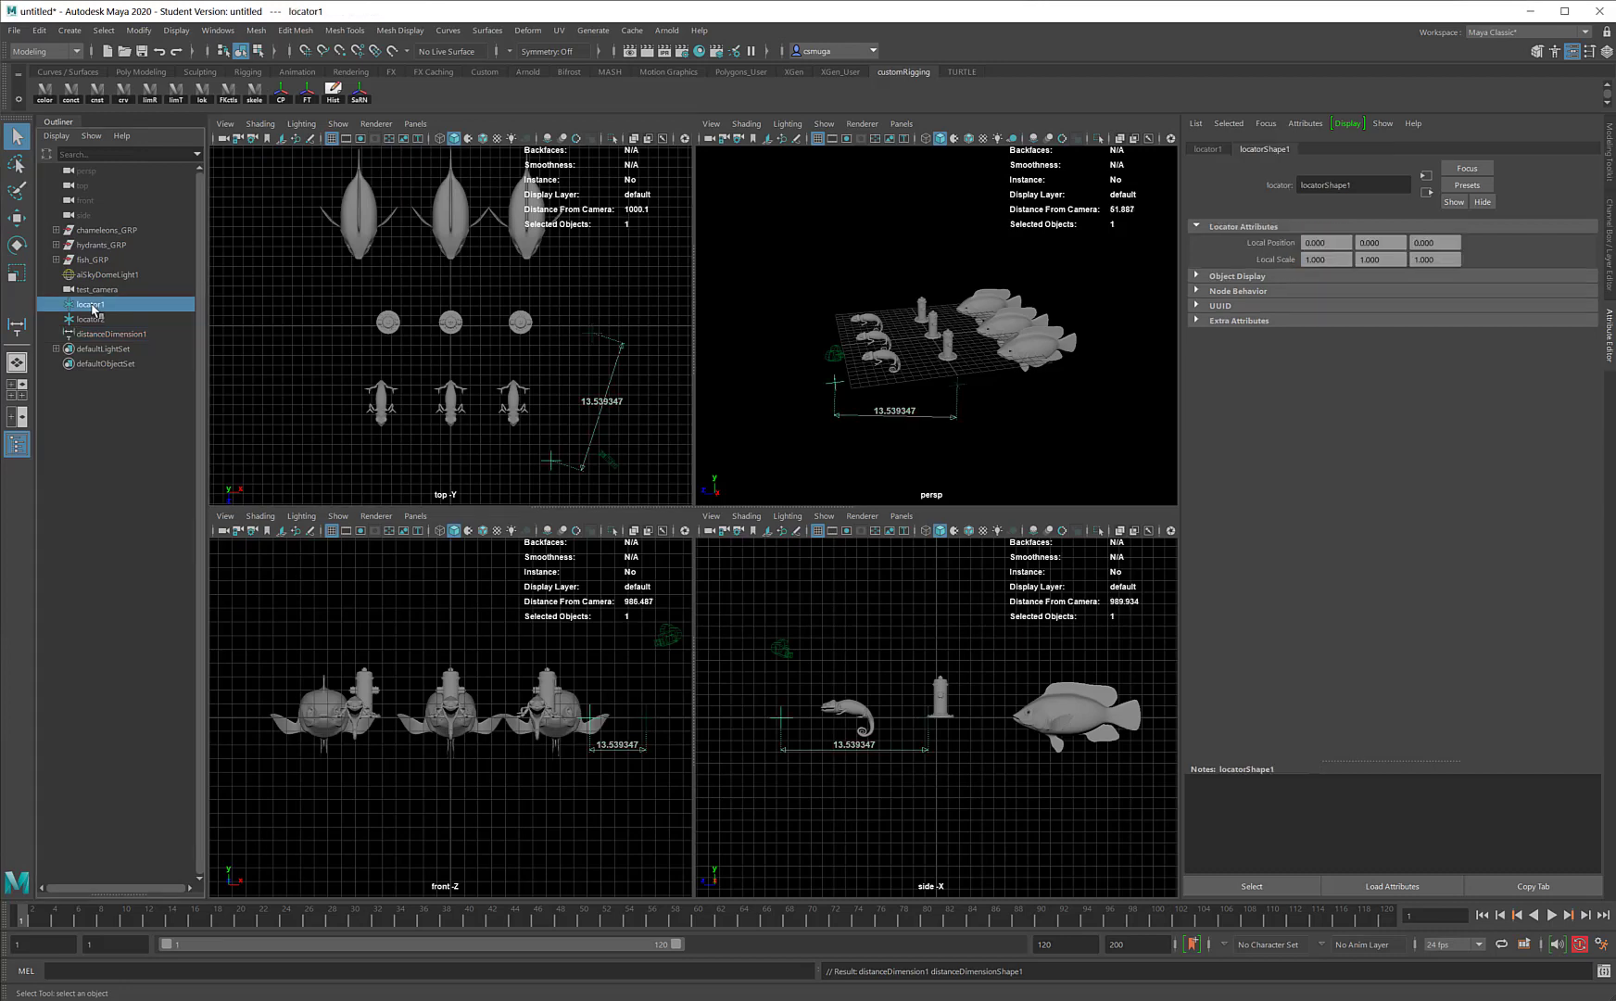
{"action": "left_click", "coordinate": [90, 319]}
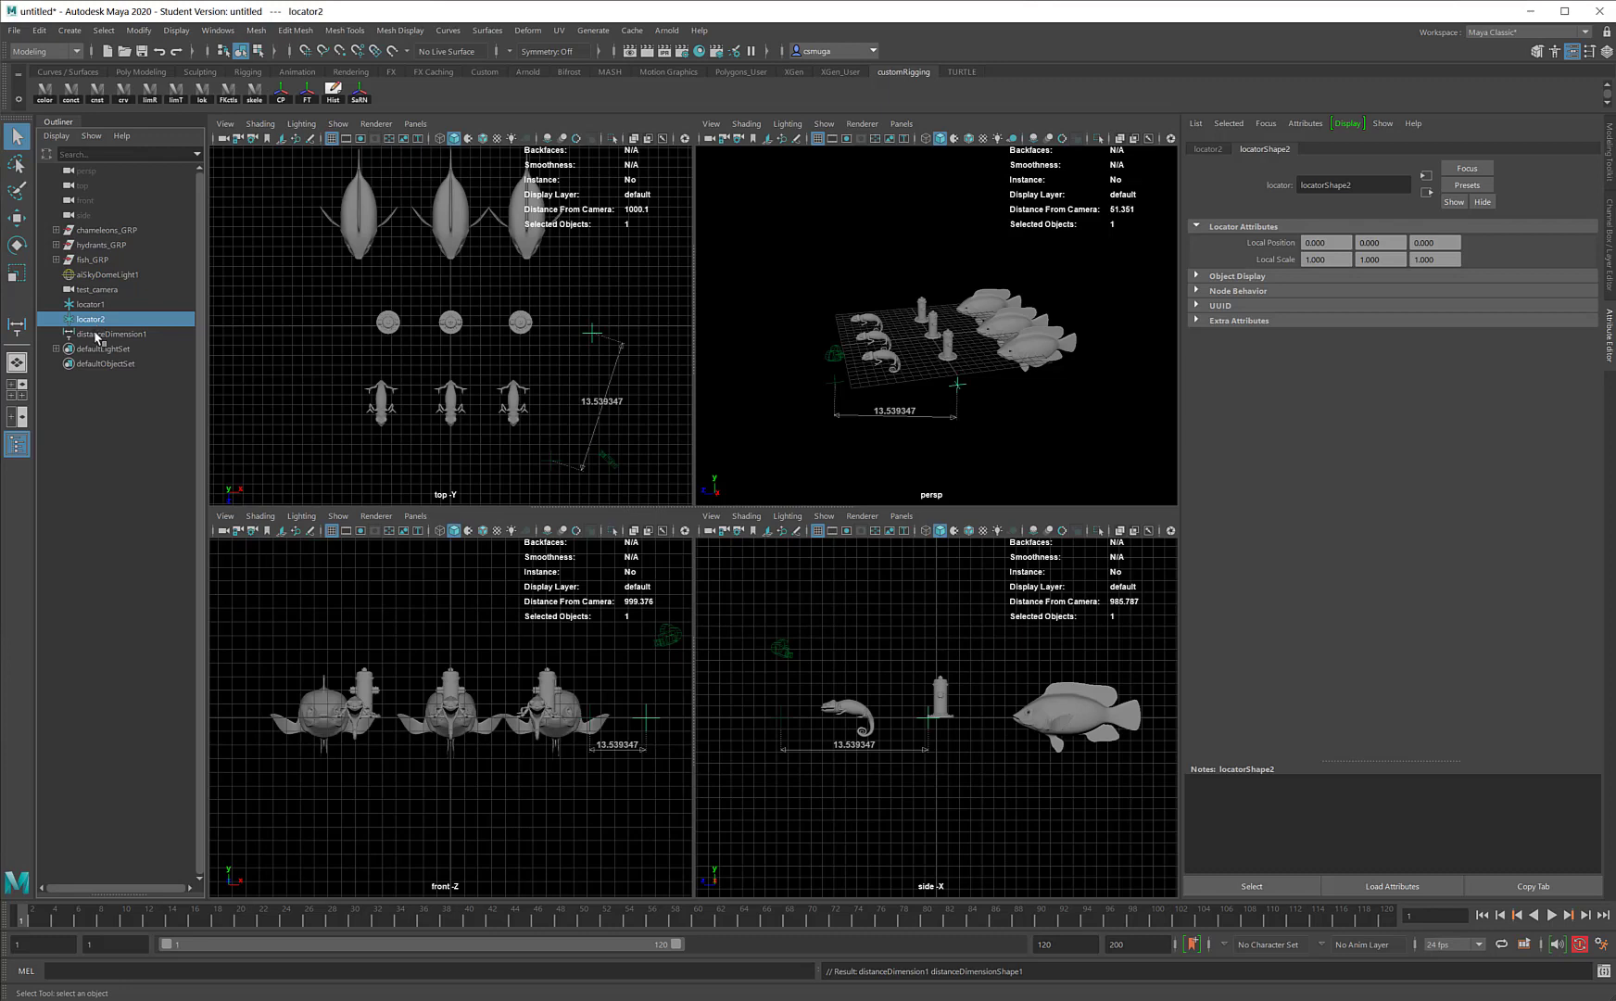
{"action": "left_click", "coordinate": [113, 334]}
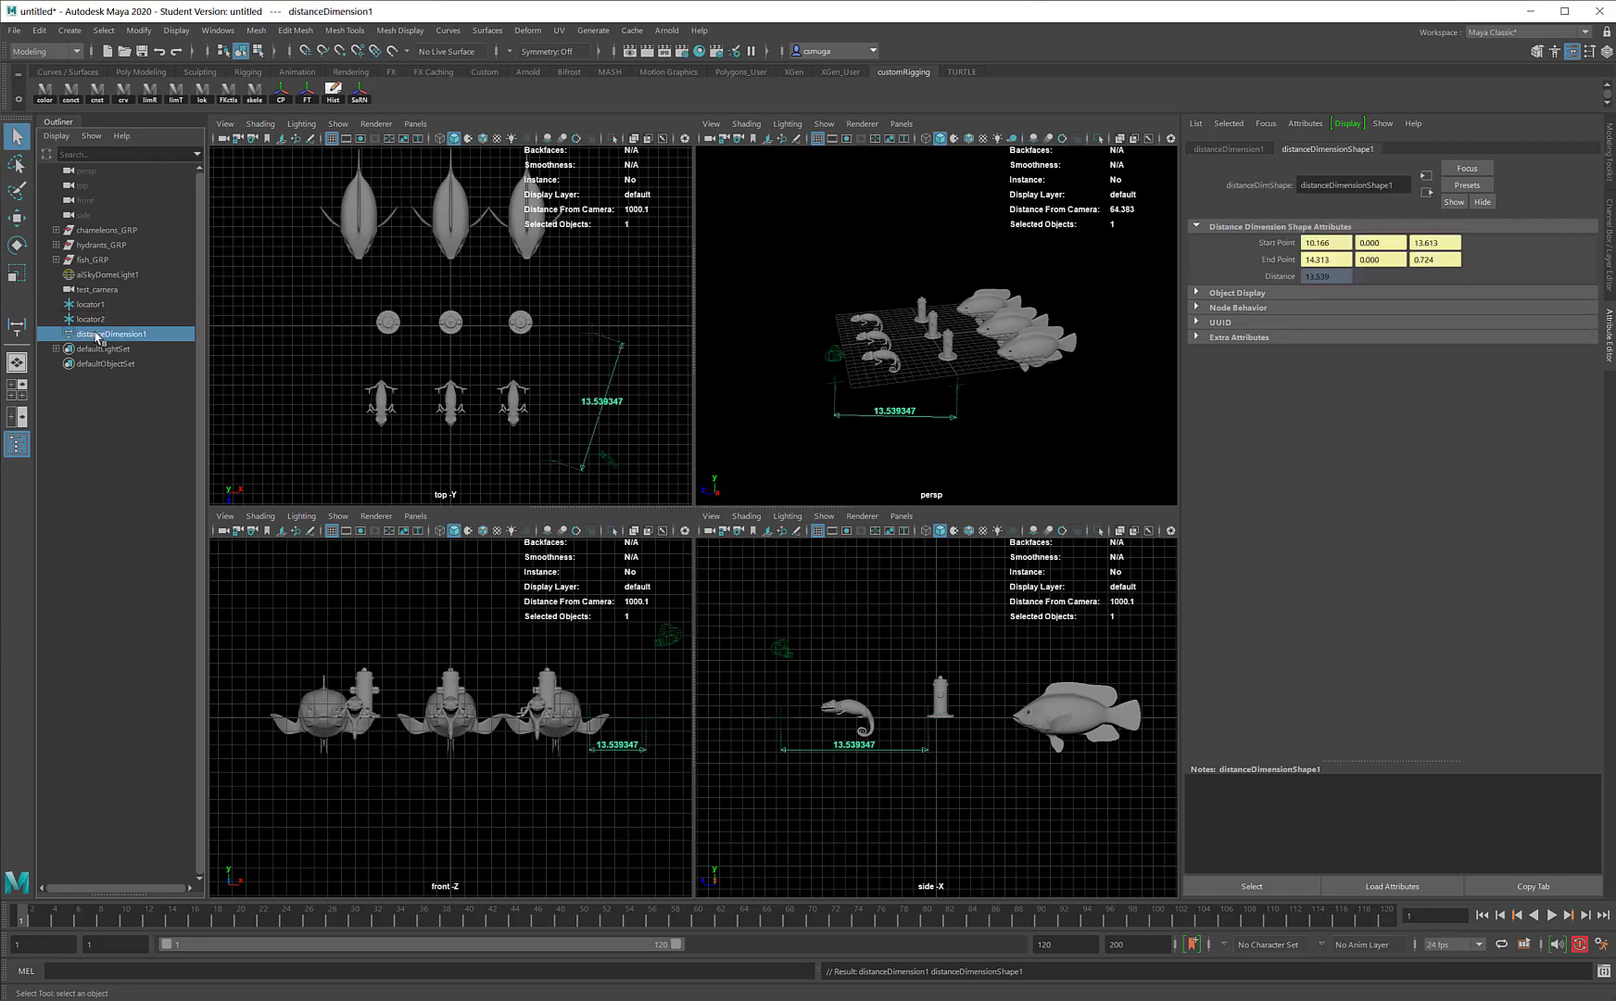
{"action": "left_click", "coordinate": [91, 304]}
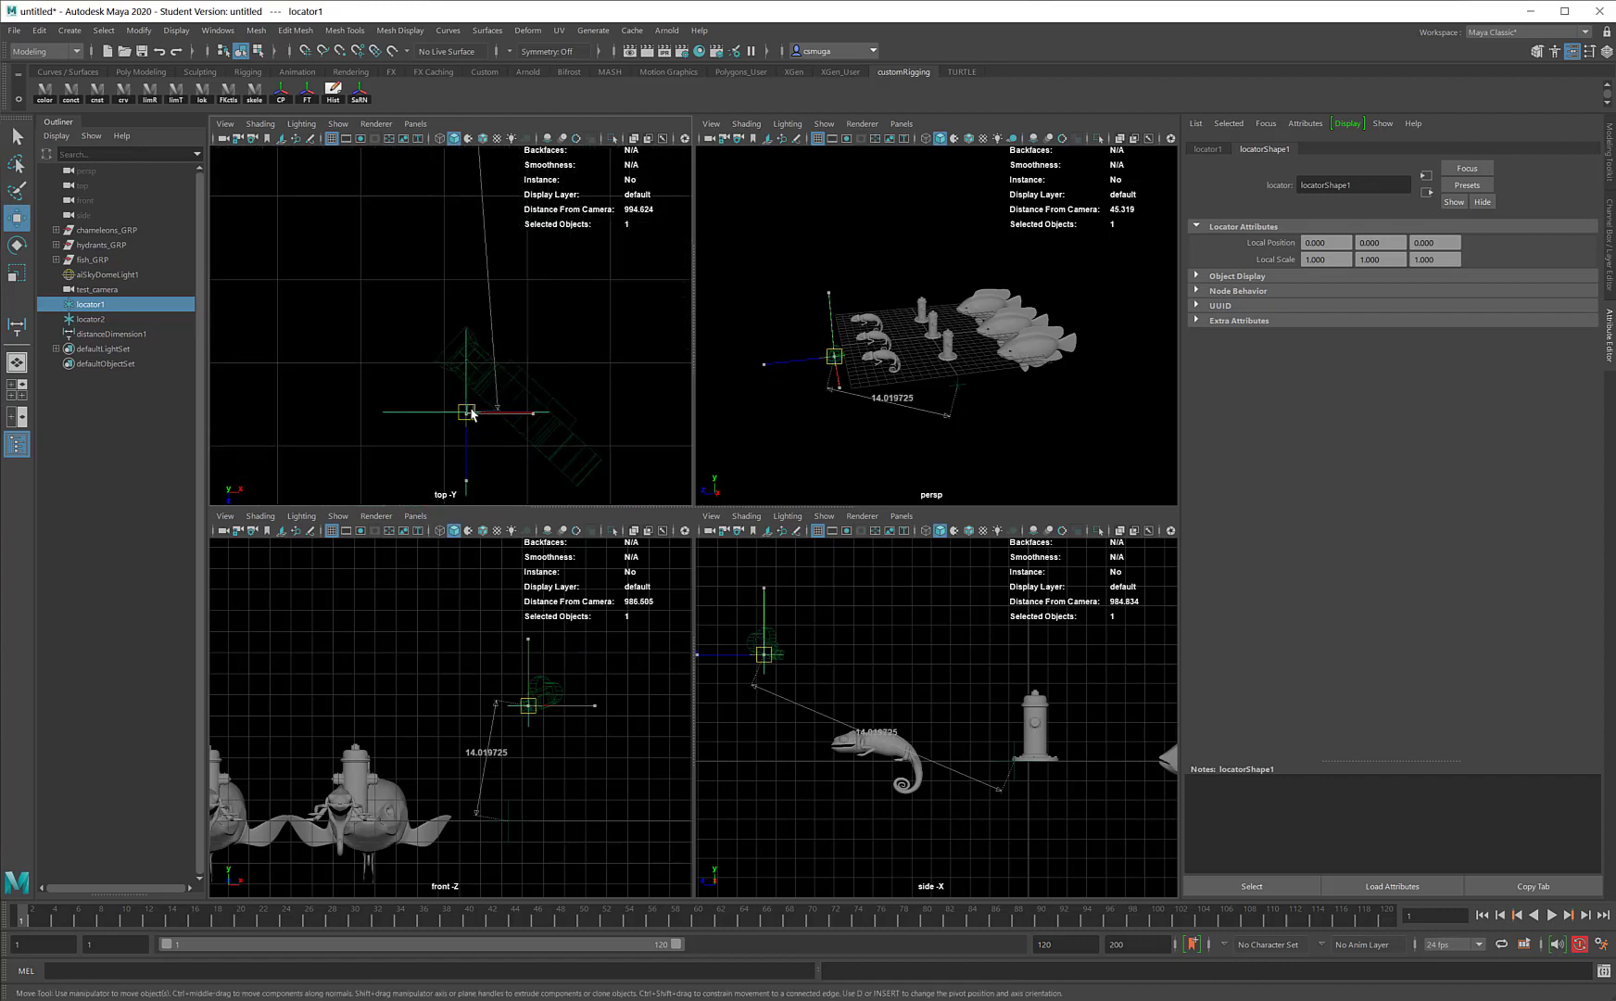
Drag locator1 to the test camera's position and height so the measurement reads about 13.66.
{"action": "left_click_drag", "start_coordinate": [463, 411], "coordinate": [480, 370]}
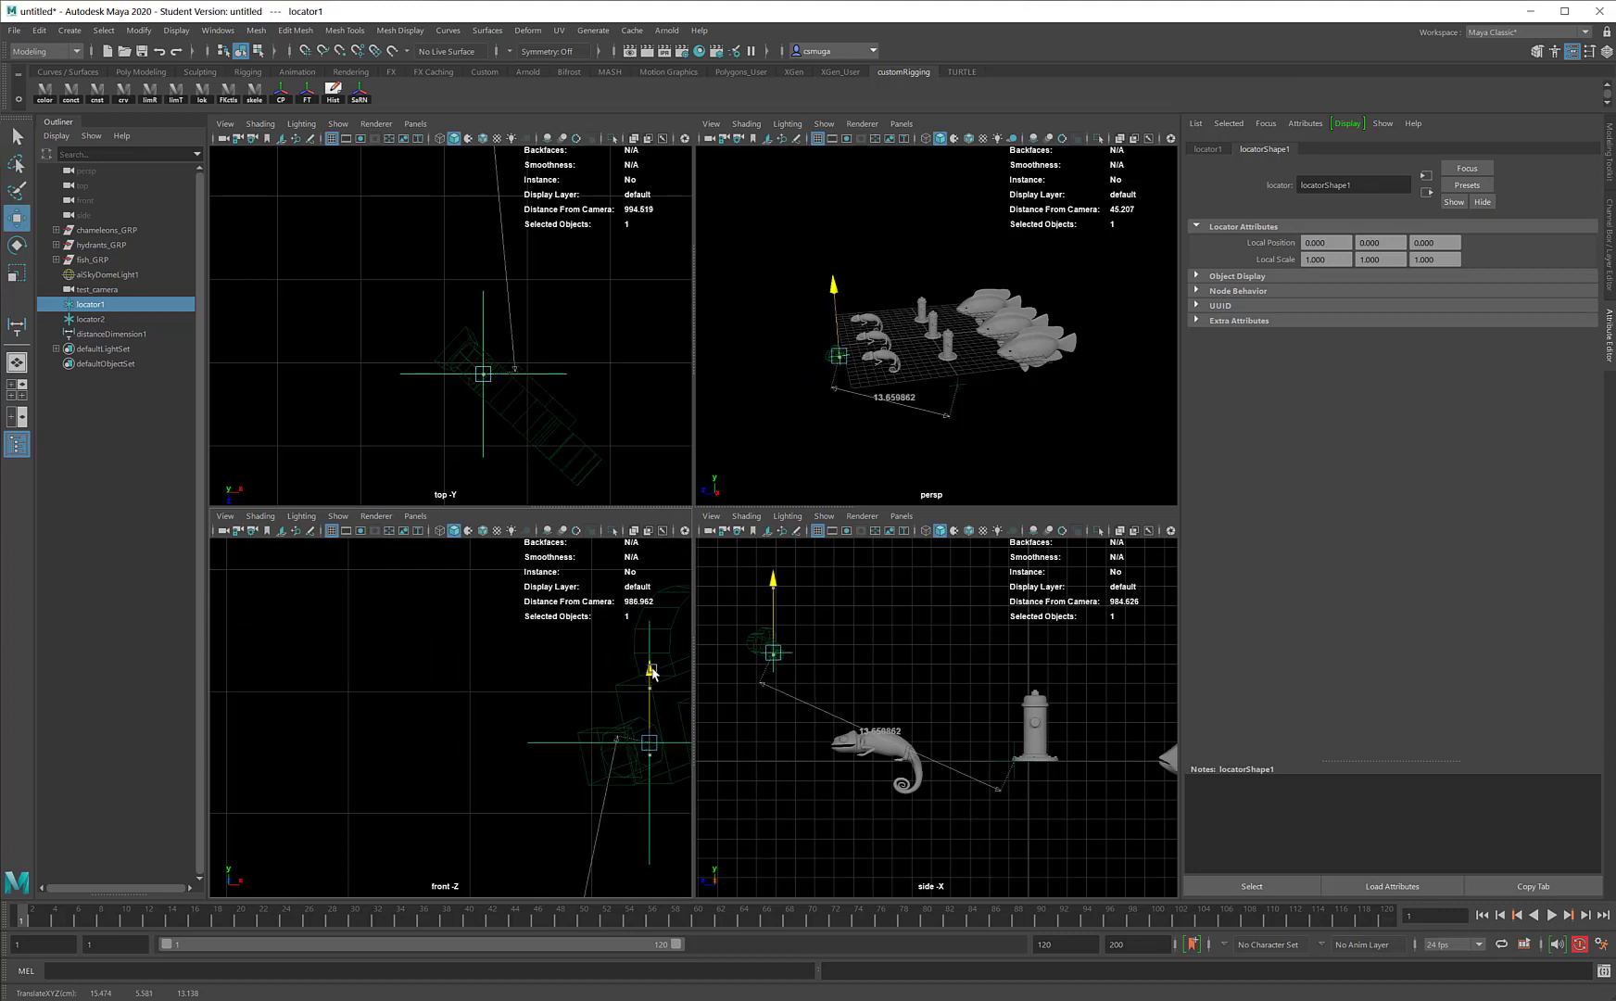
{"action": "left_click_drag", "start_coordinate": [649, 667], "coordinate": [660, 741]}
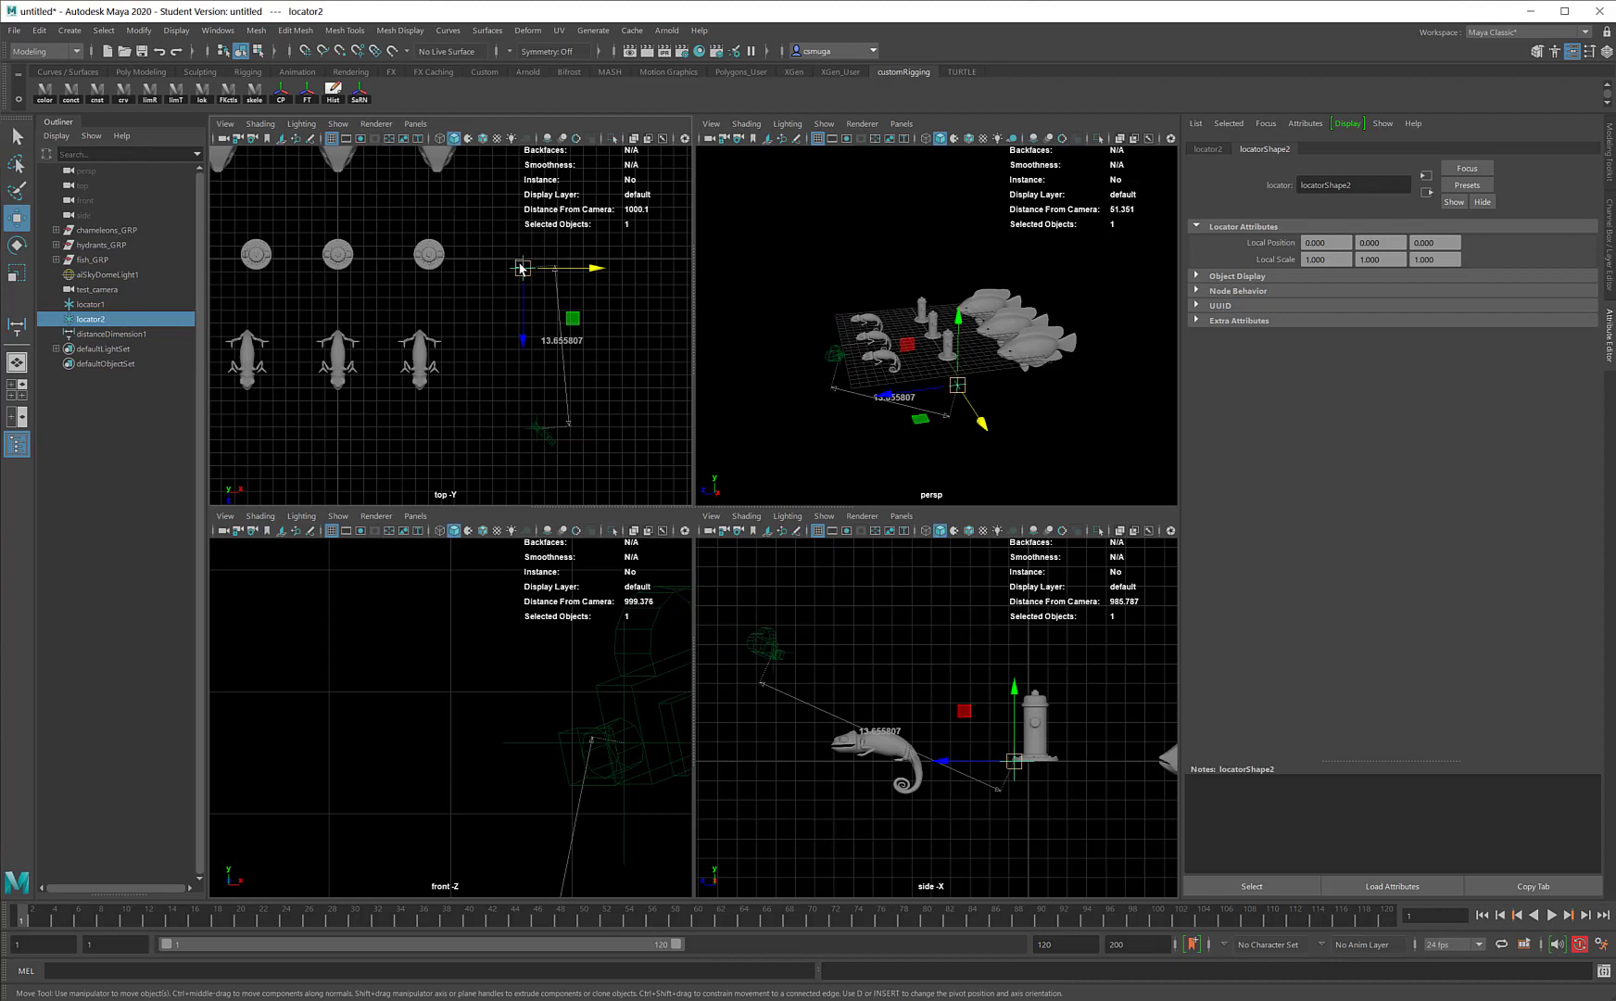
{"action": "mouse_move", "coordinate": [412, 358]}
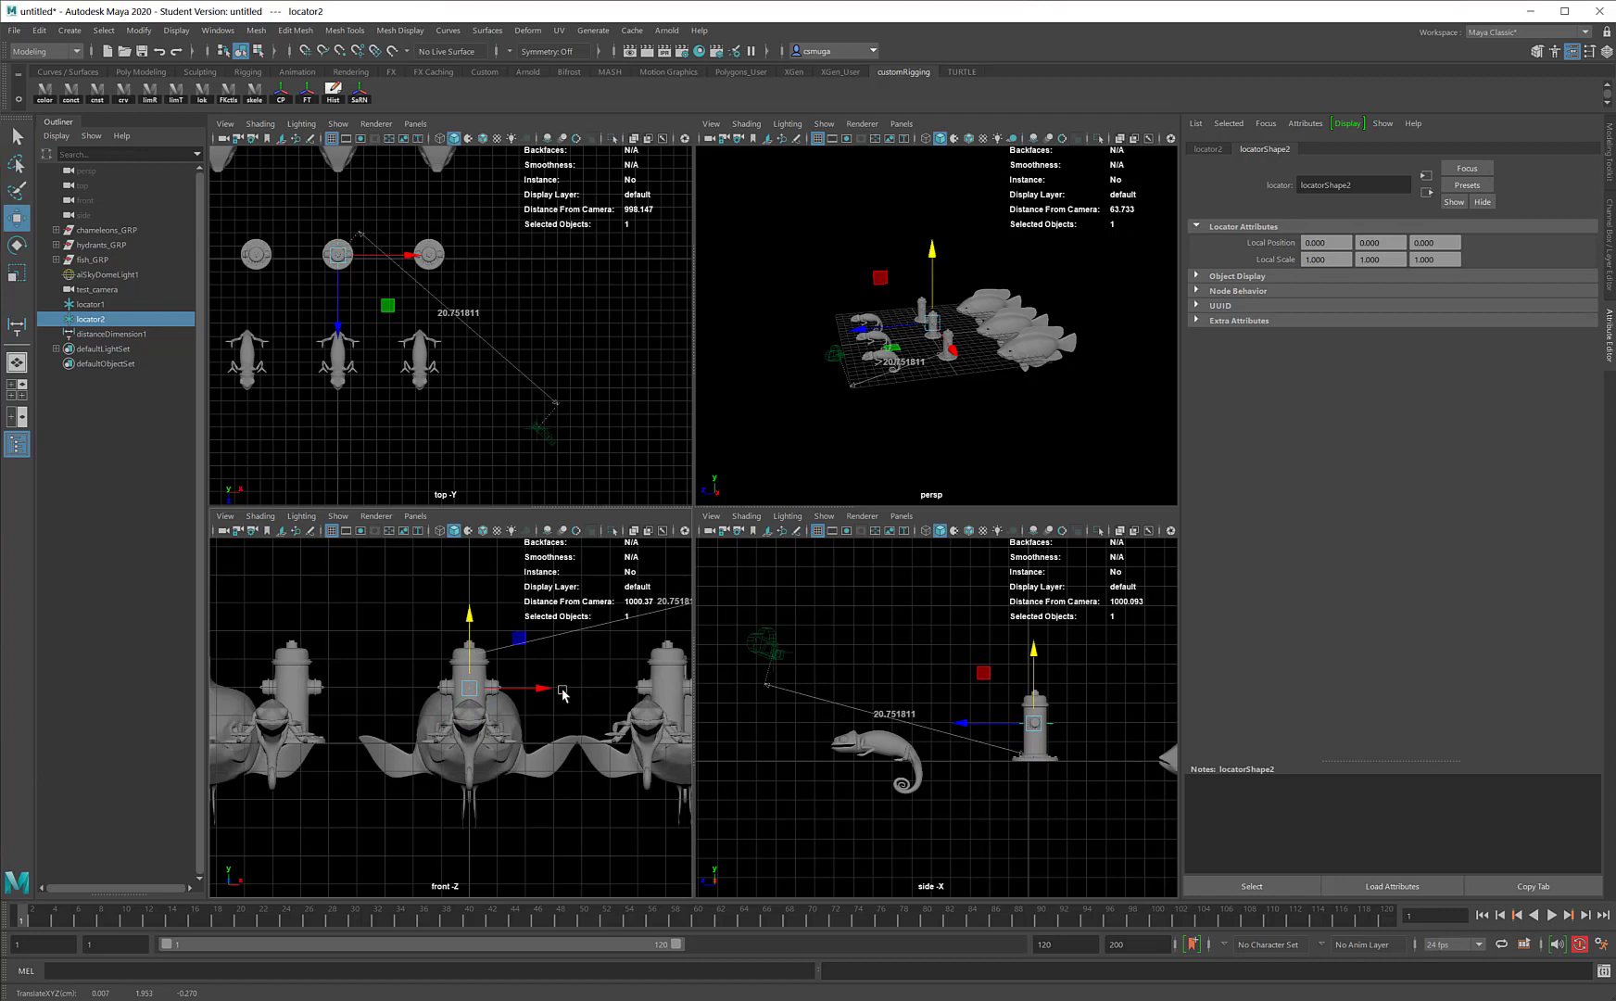
Select the locator in the Outliner to place it on the middle hydrant, giving about 20.75.
{"action": "left_click", "coordinate": [91, 304]}
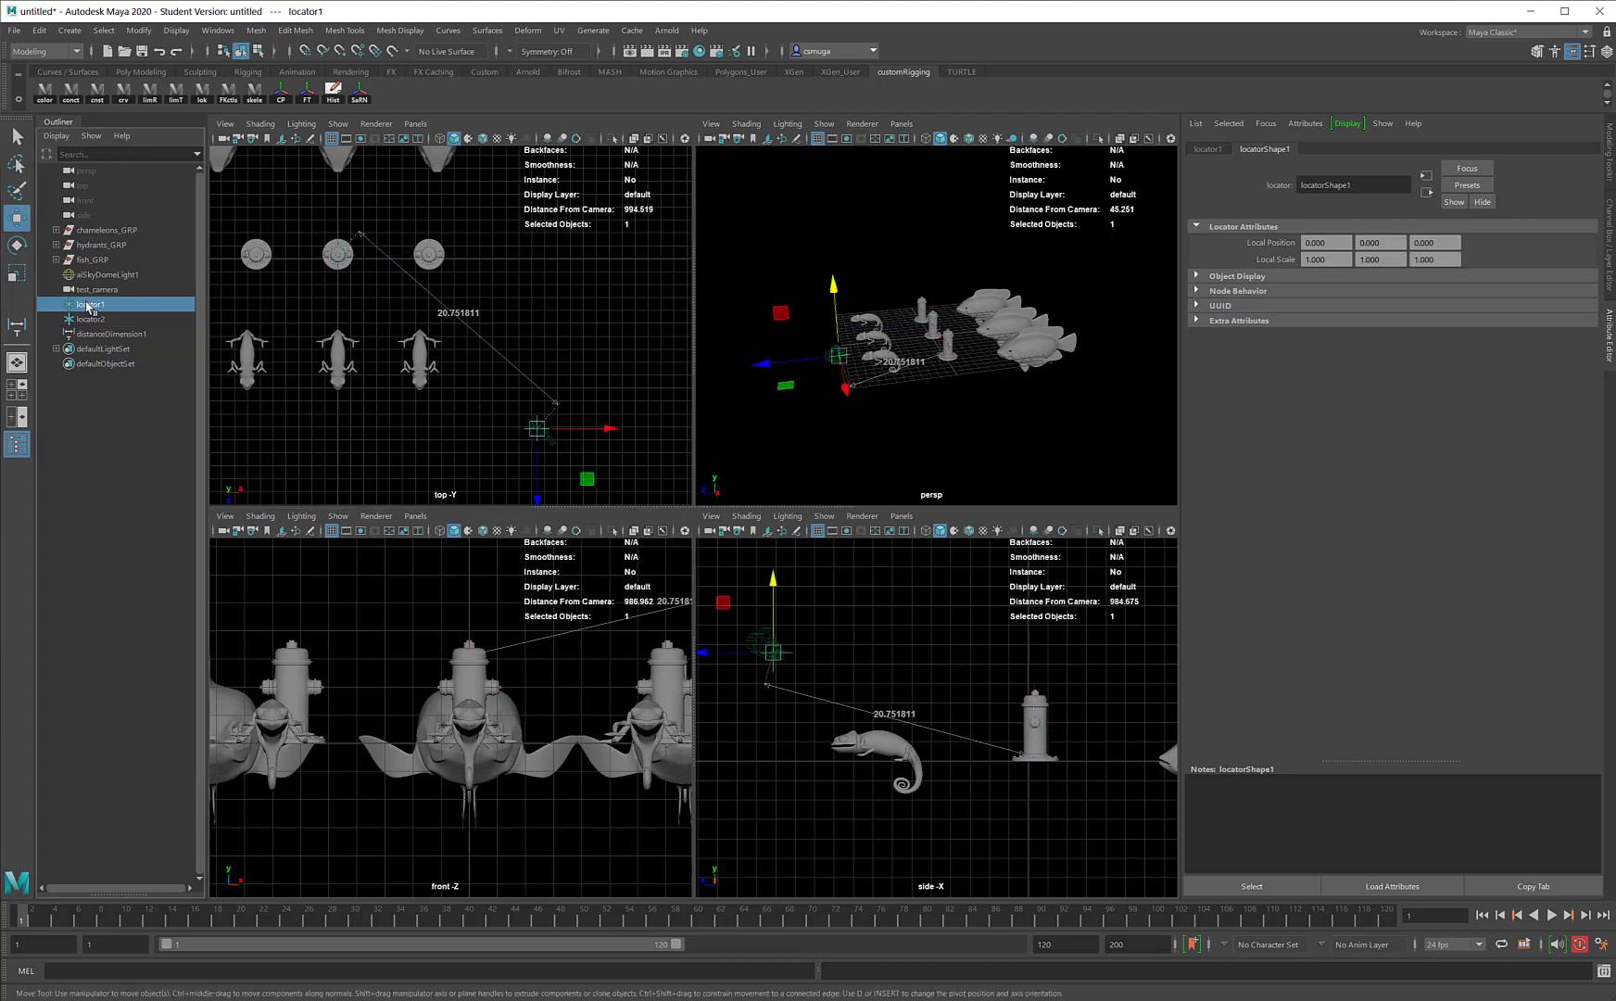
{"action": "left_click", "coordinate": [96, 289]}
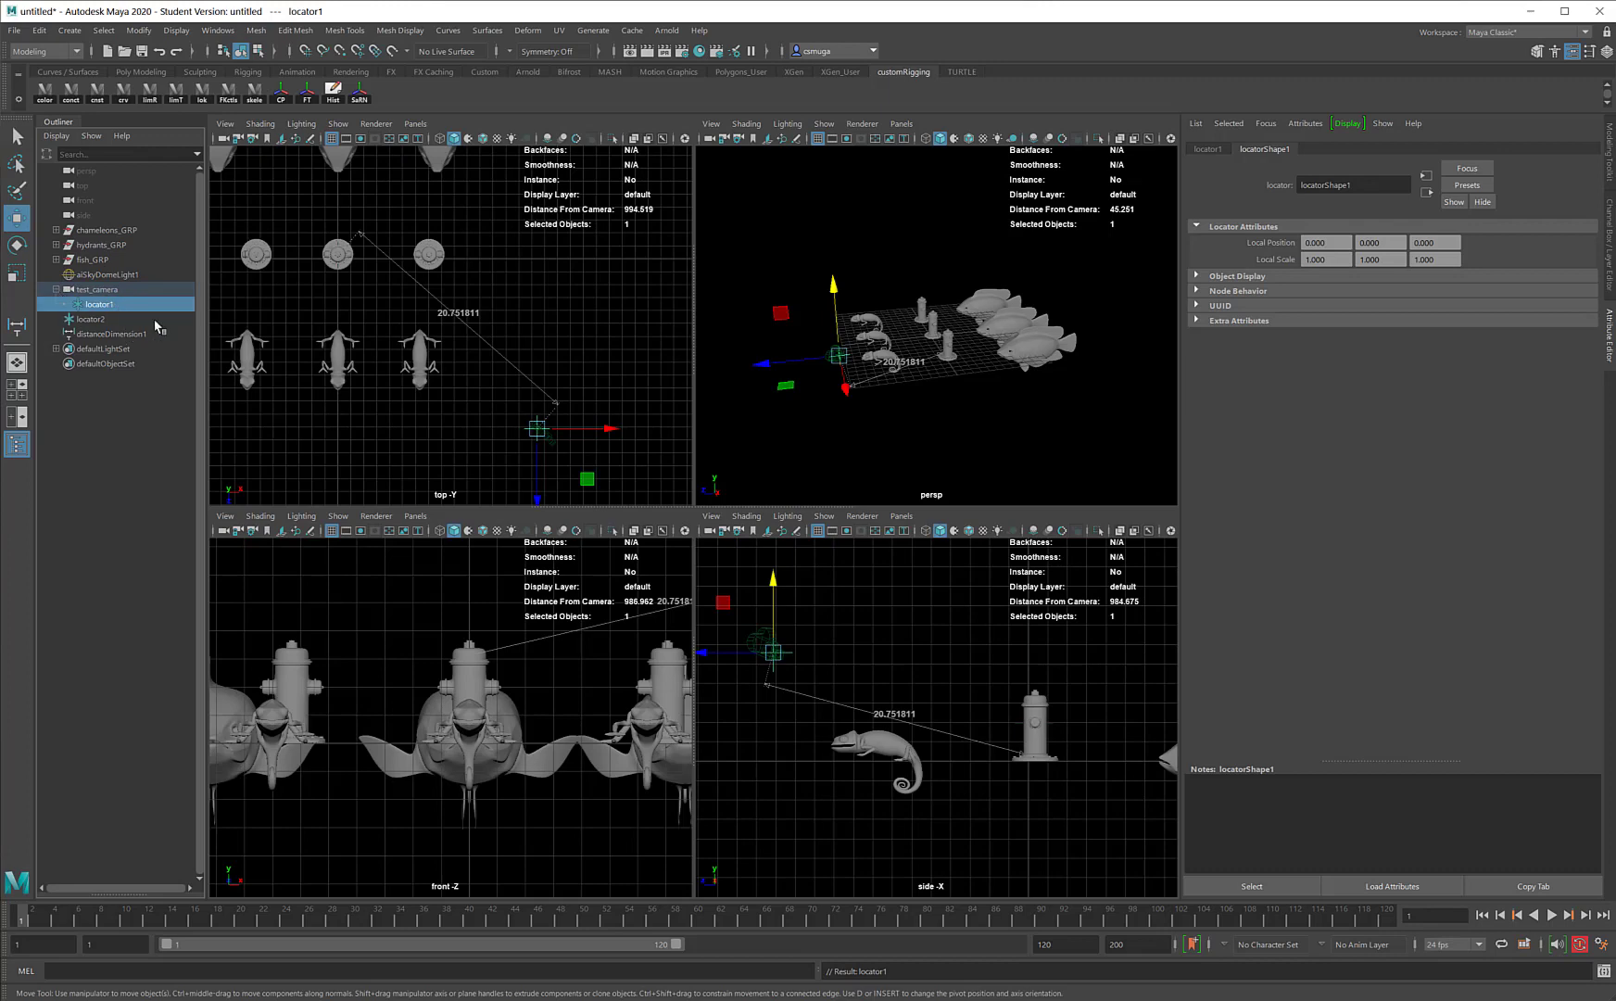
{"action": "left_click", "coordinate": [96, 289]}
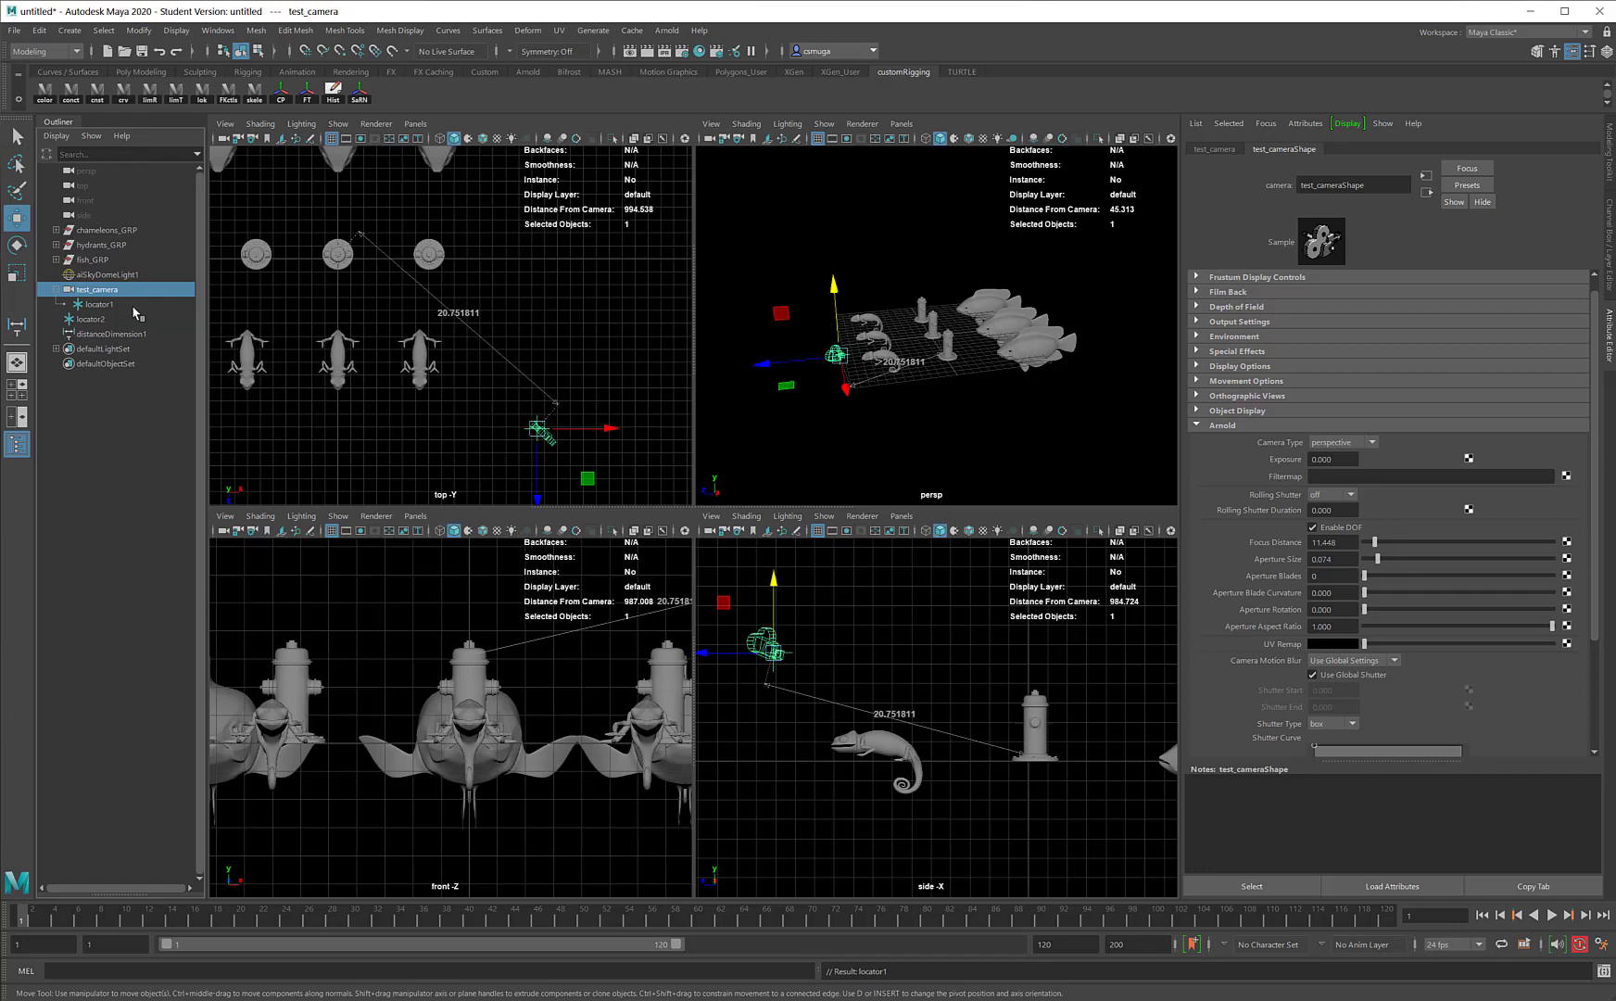
{"action": "left_click", "coordinate": [98, 319]}
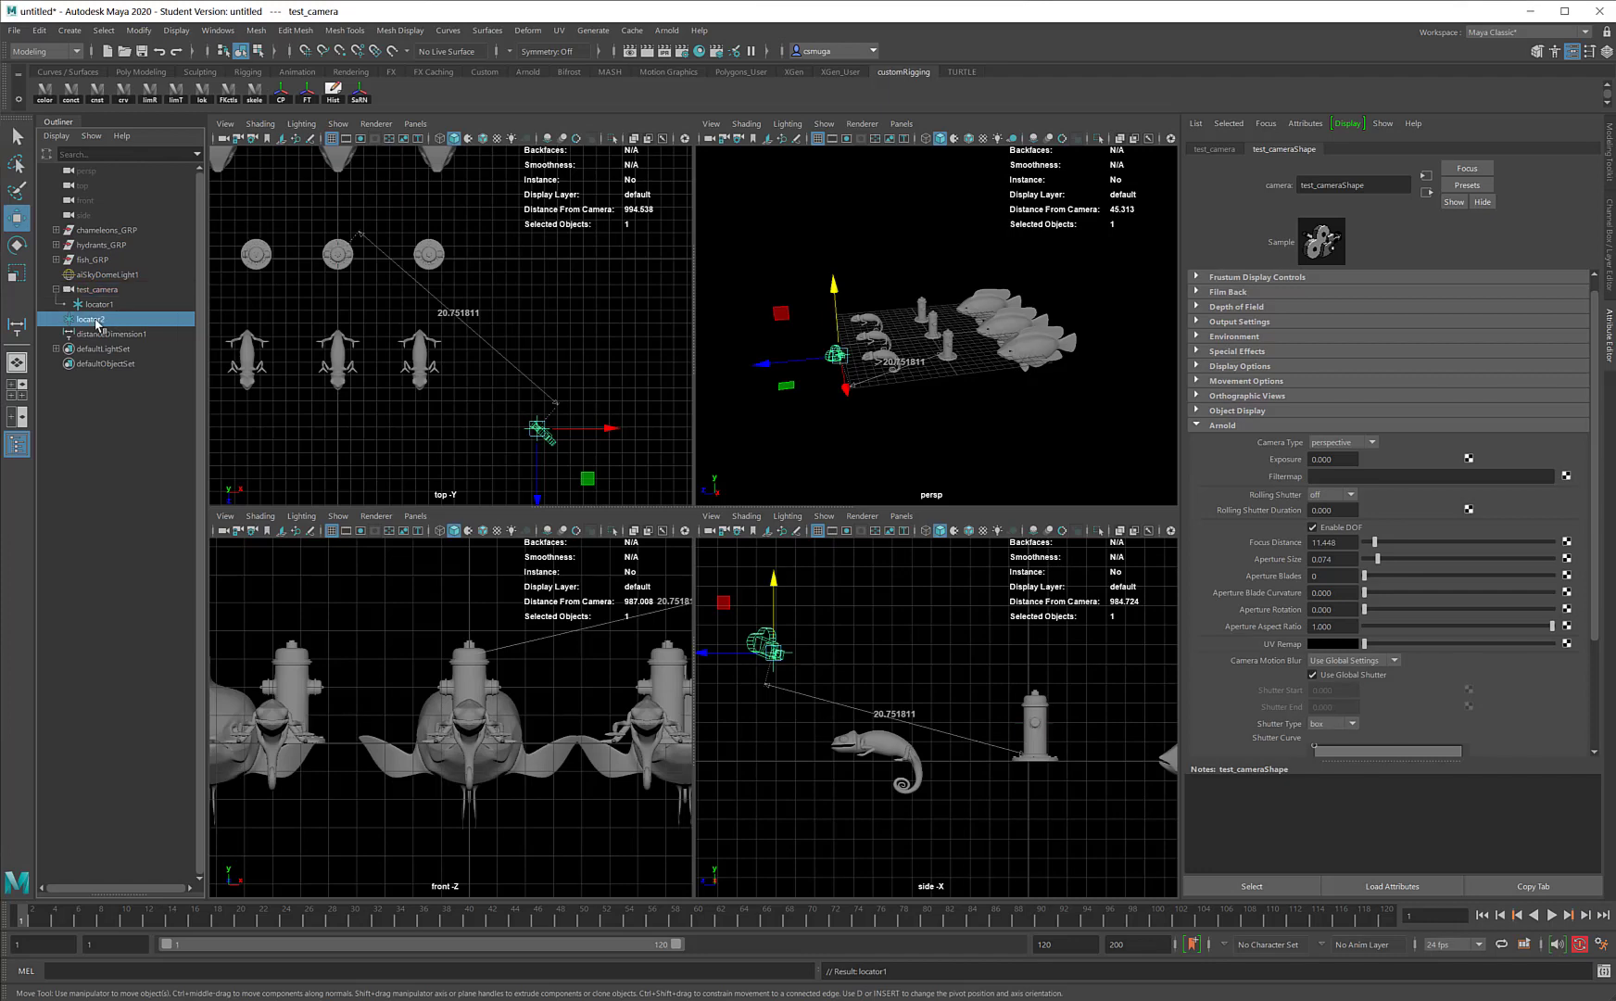
{"action": "left_click", "coordinate": [91, 319]}
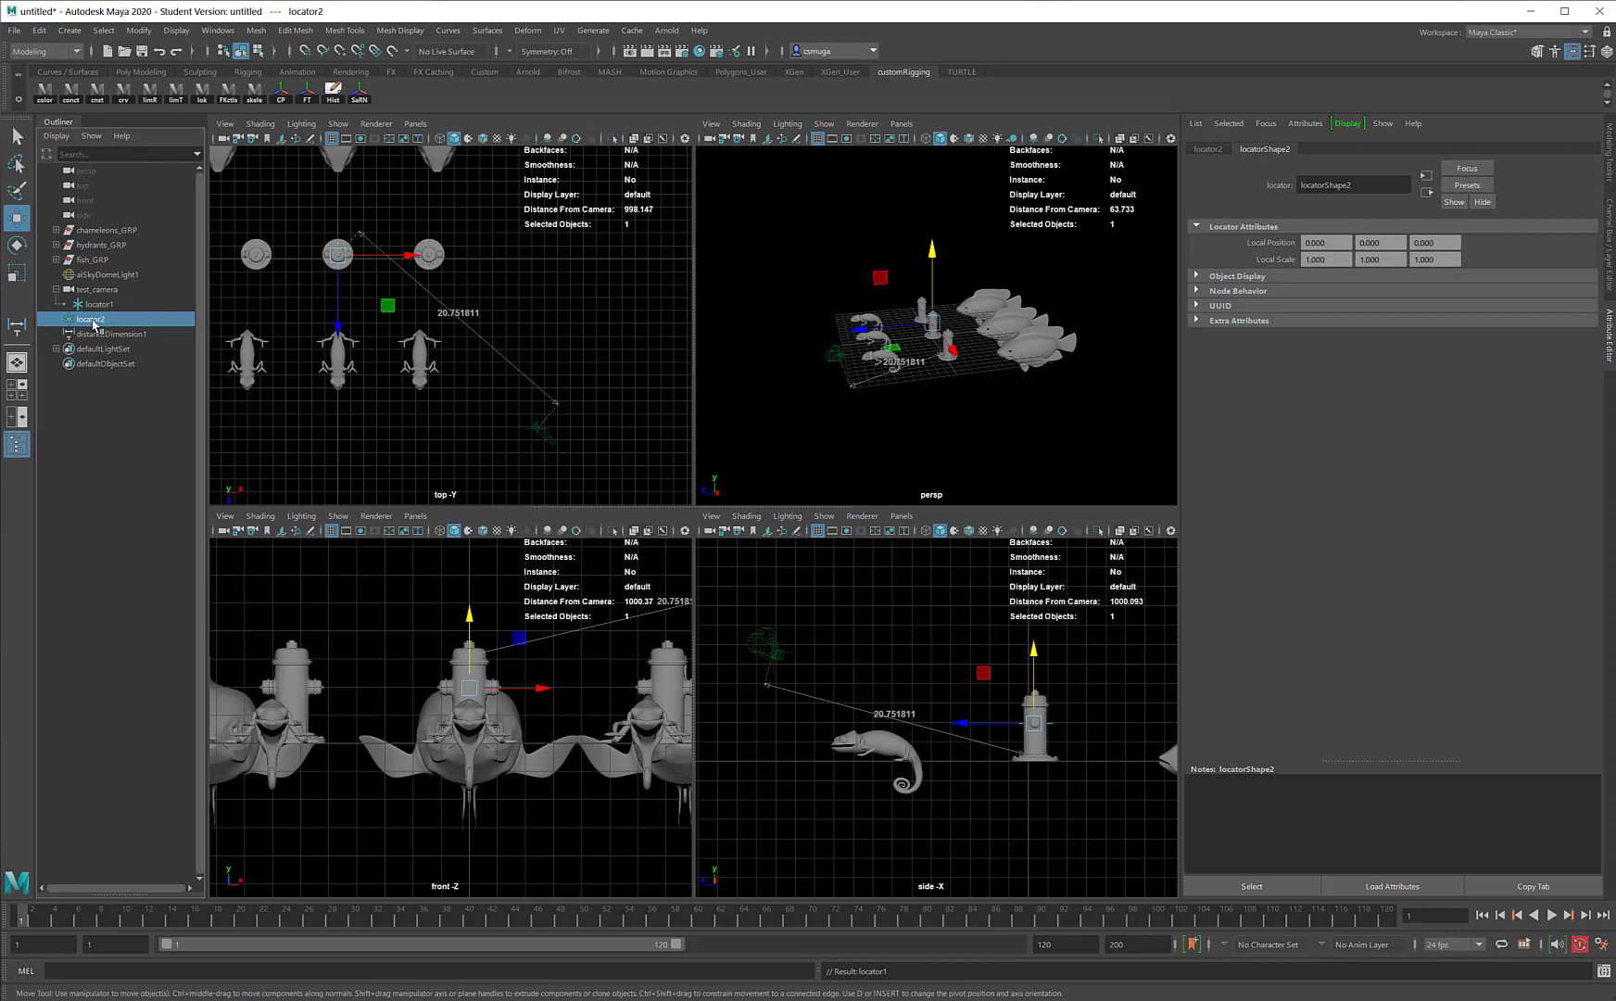
{"action": "mouse_move", "coordinate": [591, 304]}
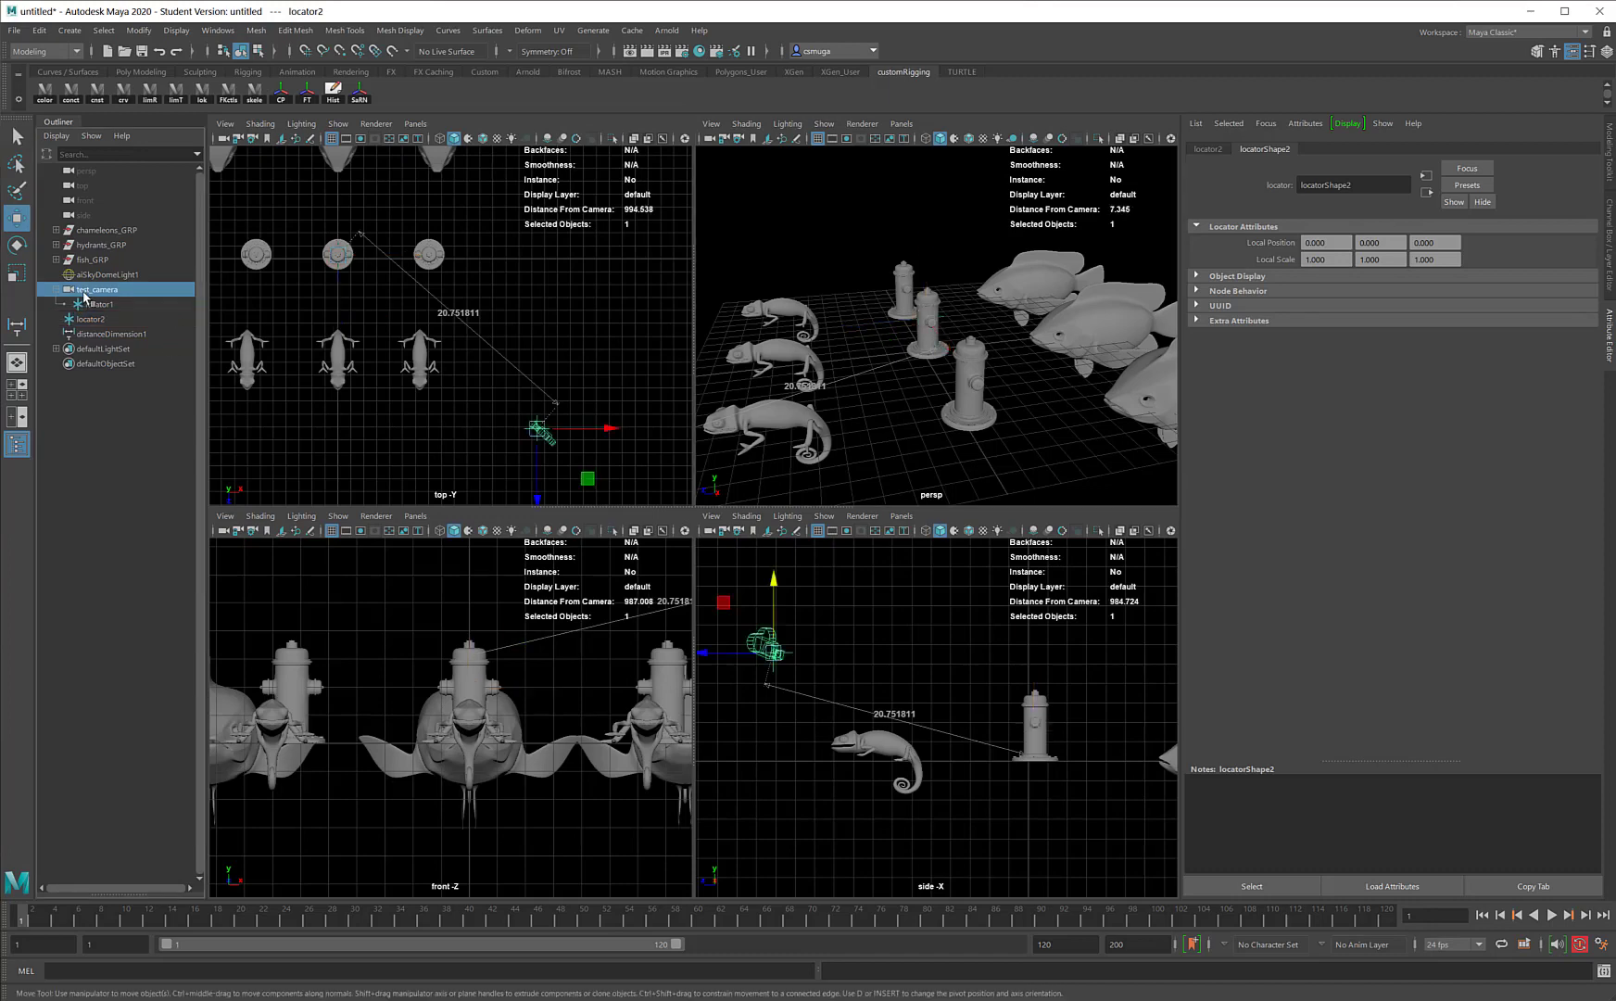
{"action": "left_click", "coordinate": [94, 290]}
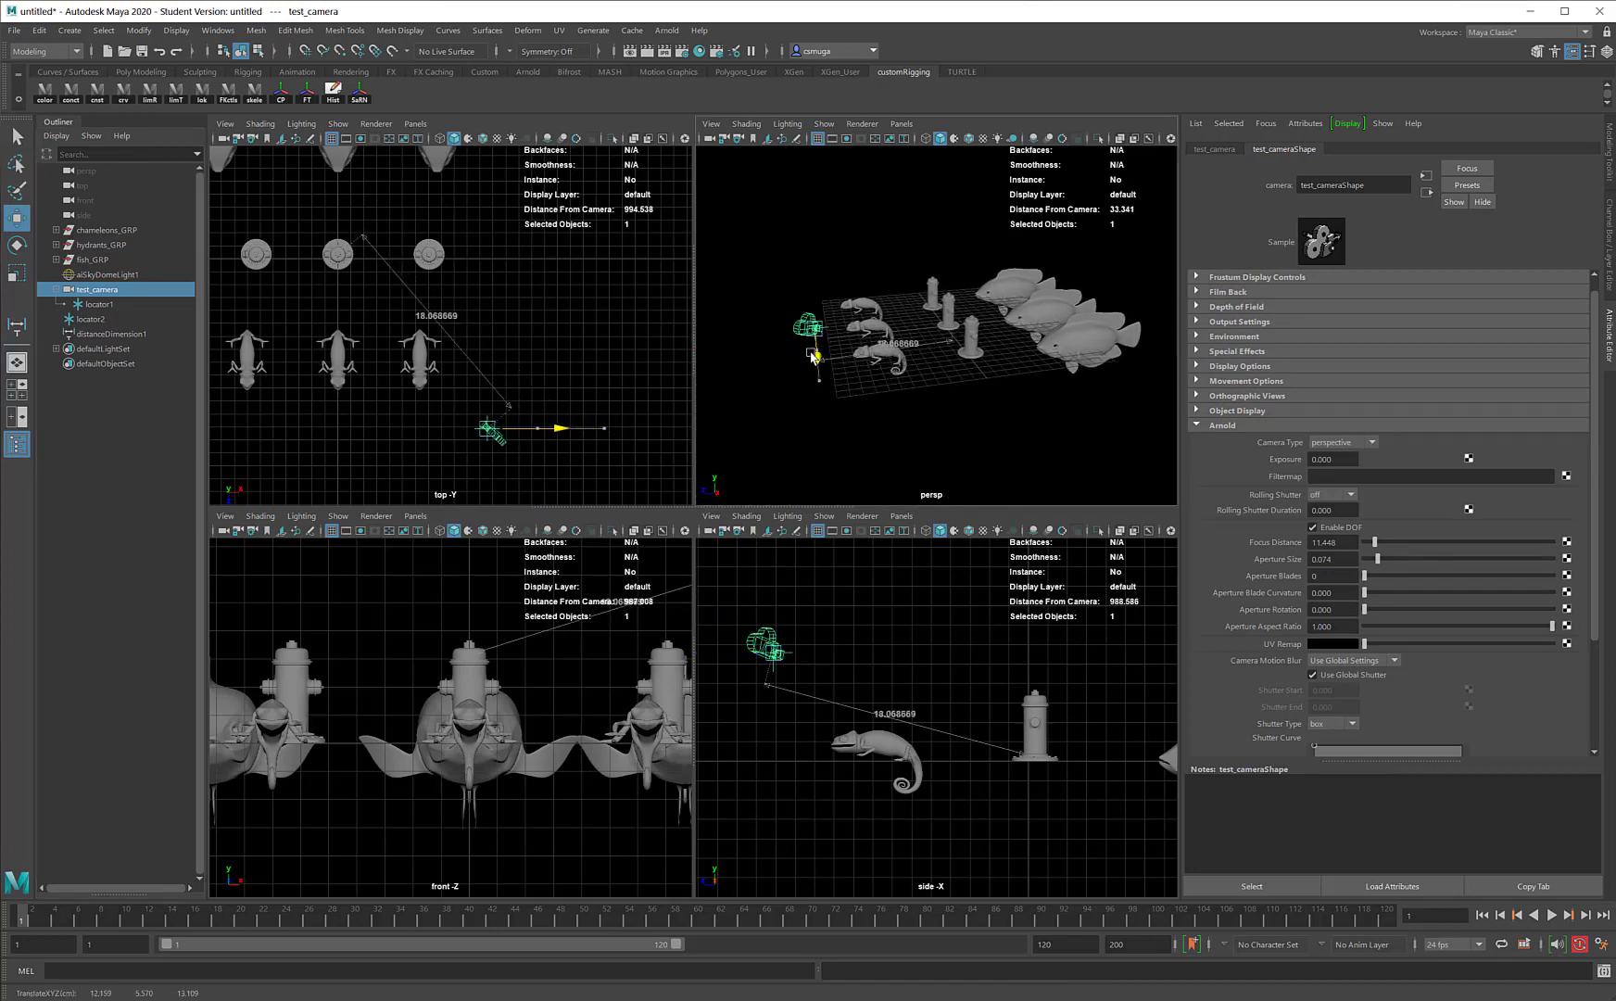
{"action": "left_click_drag", "start_coordinate": [493, 426], "coordinate": [608, 427]}
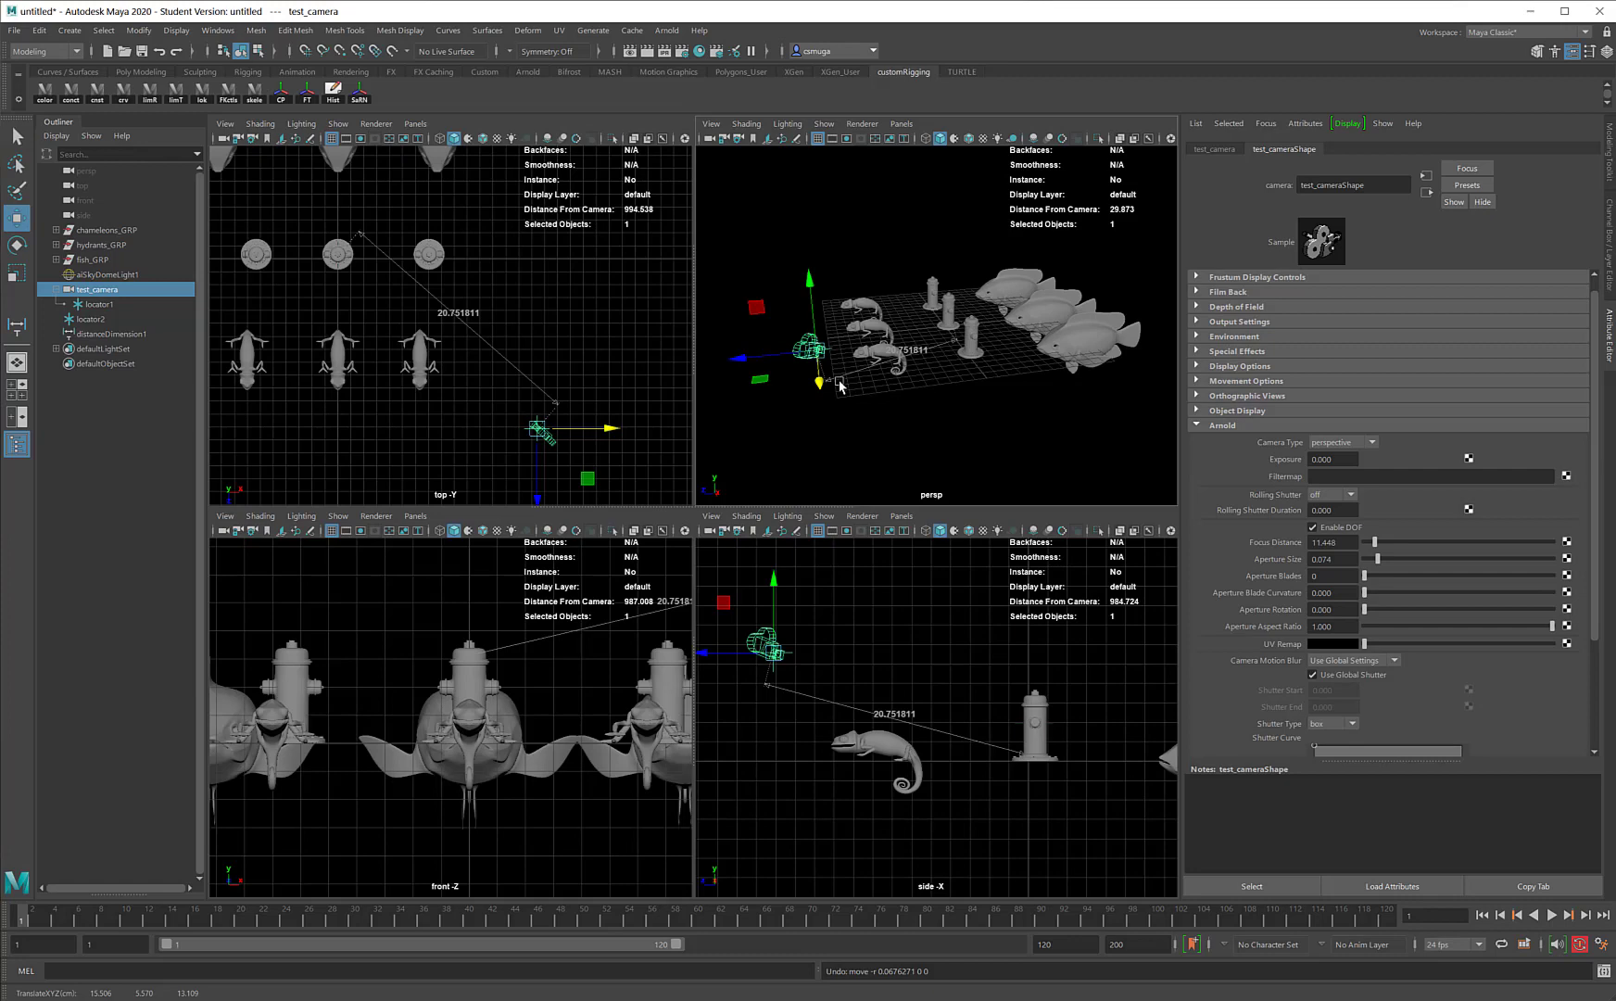
{"action": "mouse_move", "coordinate": [128, 338]}
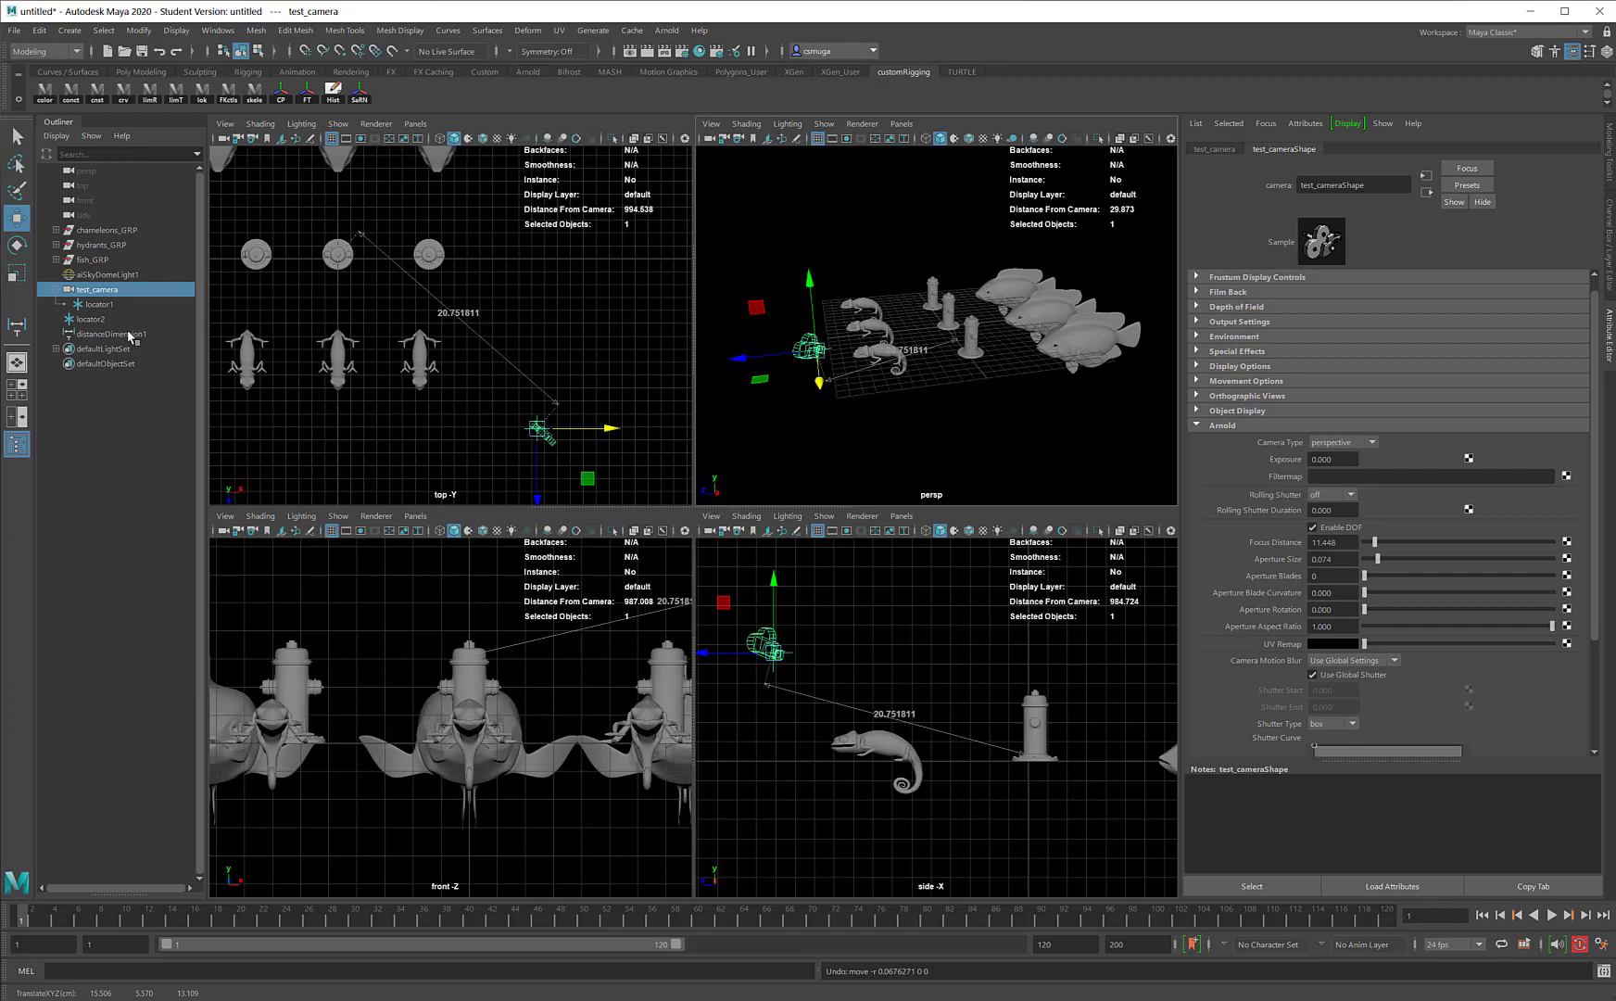
{"action": "left_click", "coordinate": [111, 334]}
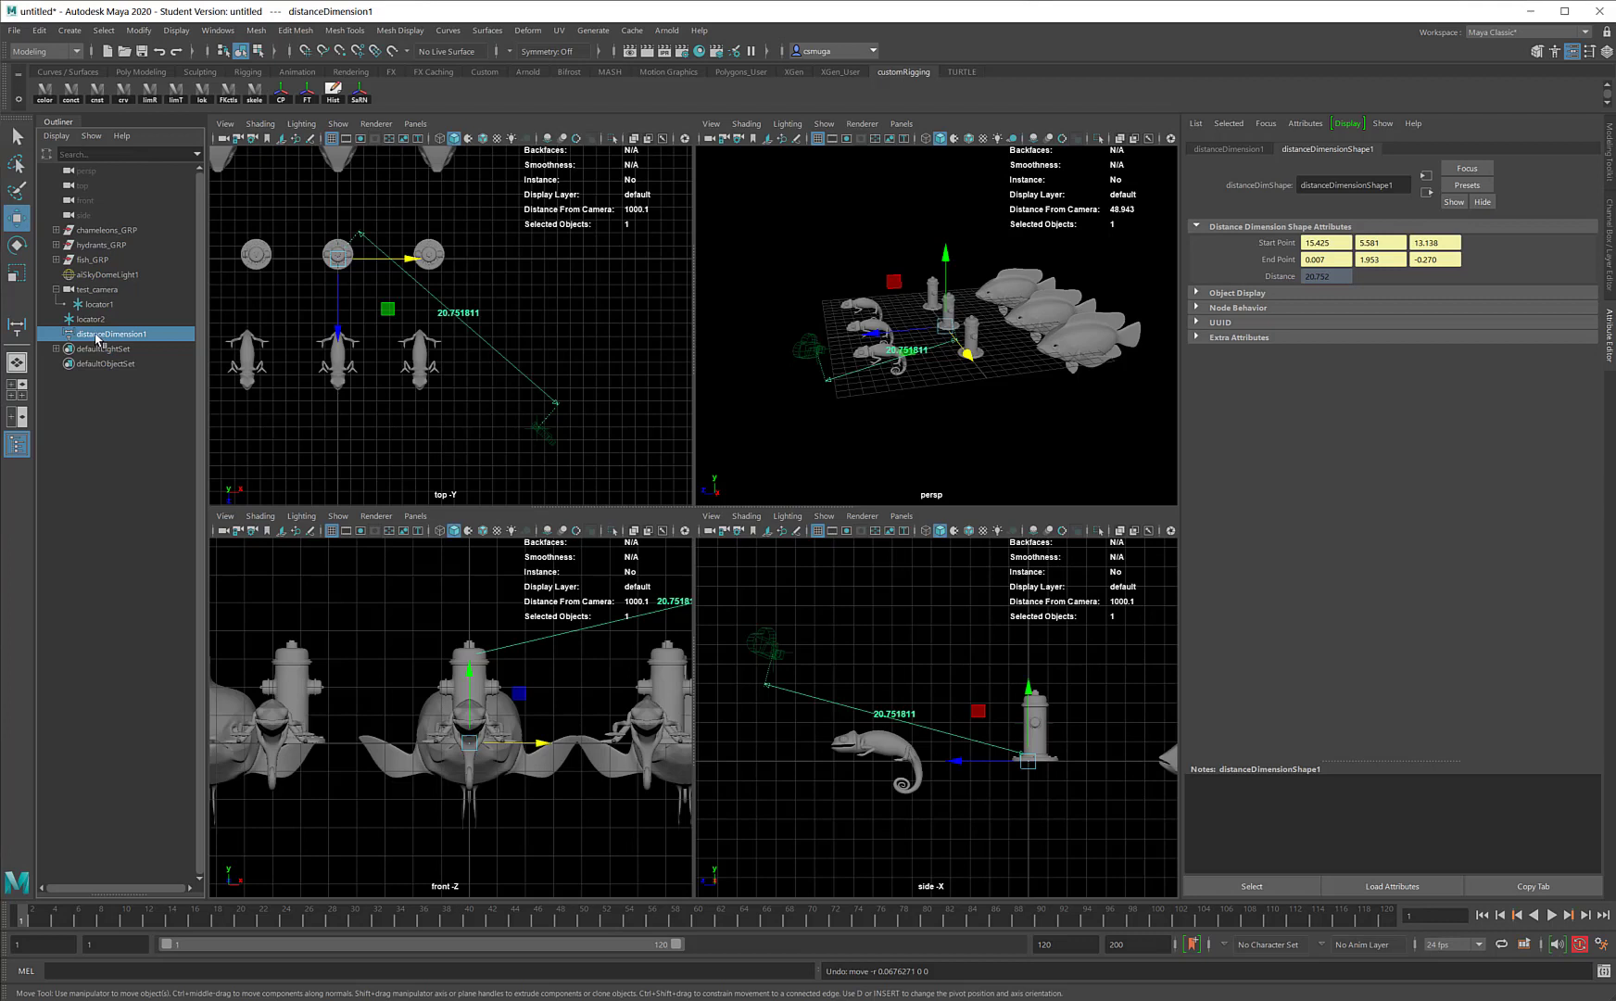
{"action": "left_click", "coordinate": [95, 289]}
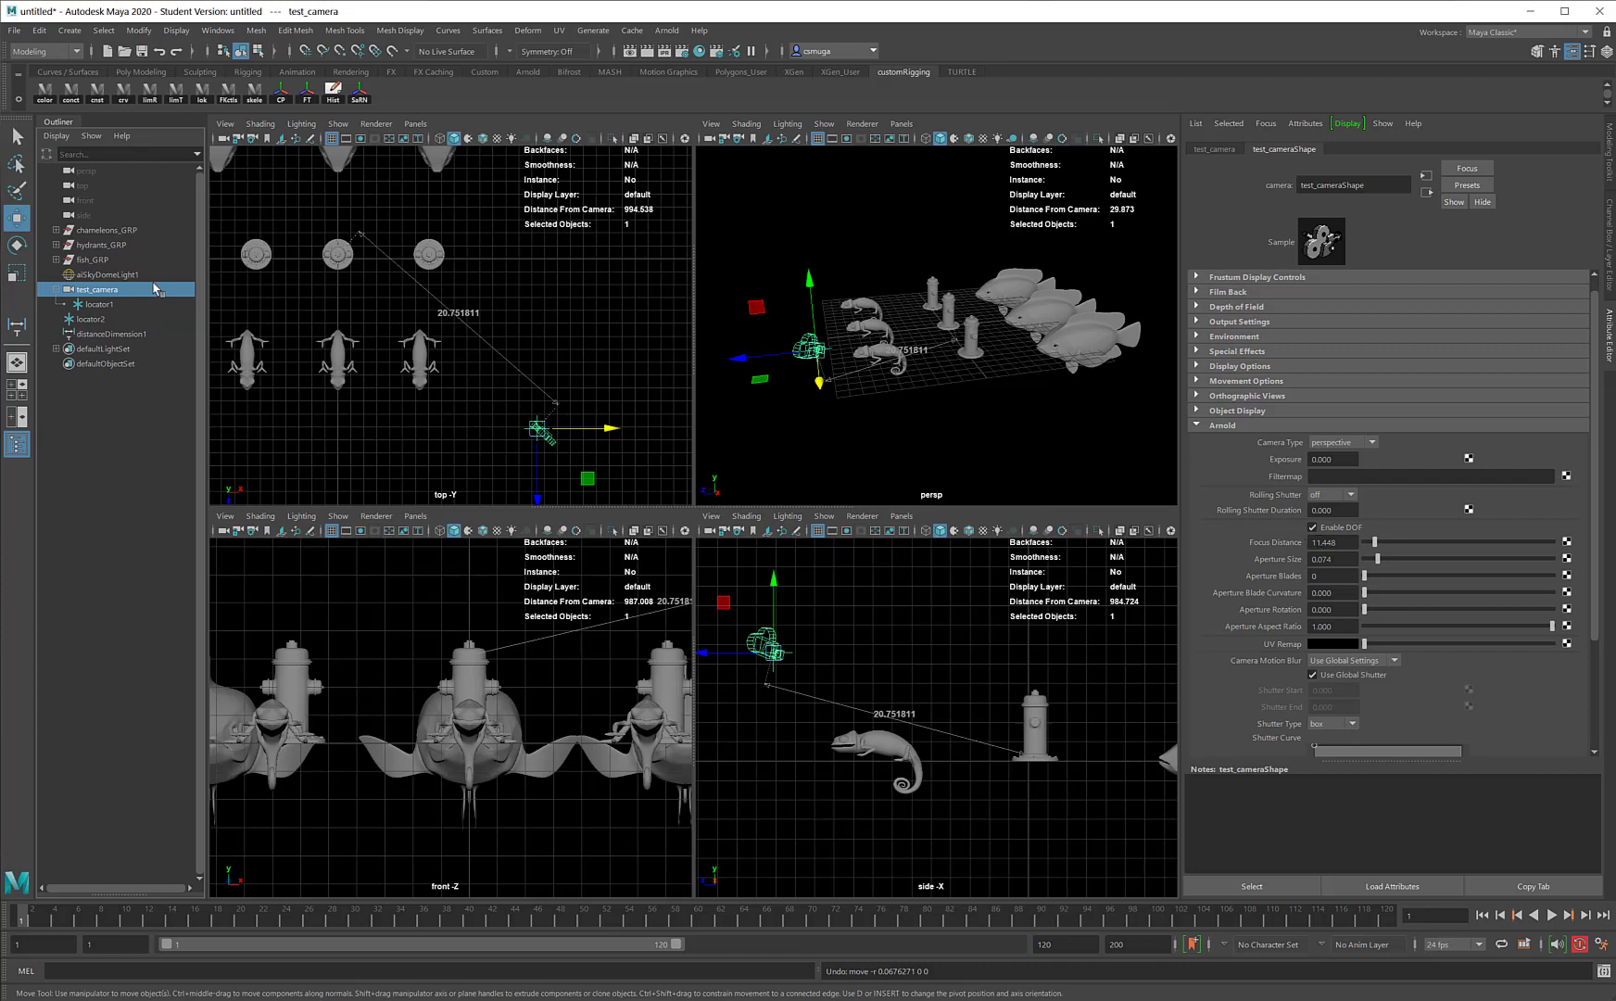
{"action": "left_click", "coordinate": [112, 333]}
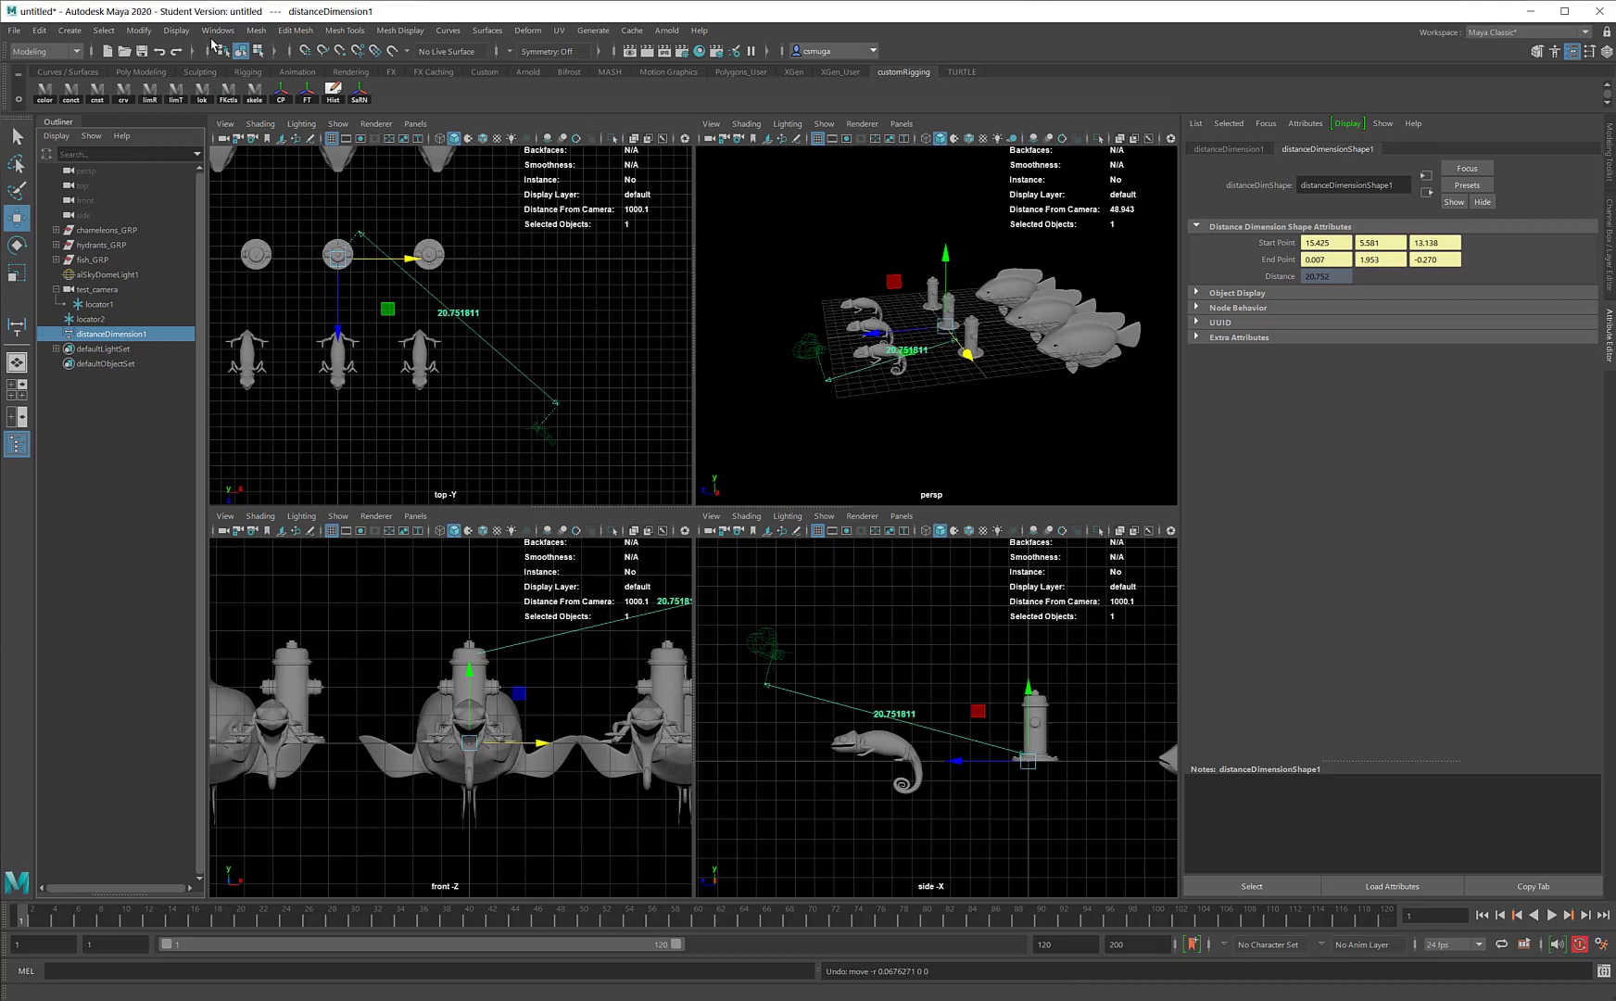
Show distanceDimension1 and distanceDimensionShape1 in the Node Editor from the Windows menu.
{"action": "left_click", "coordinate": [216, 29]}
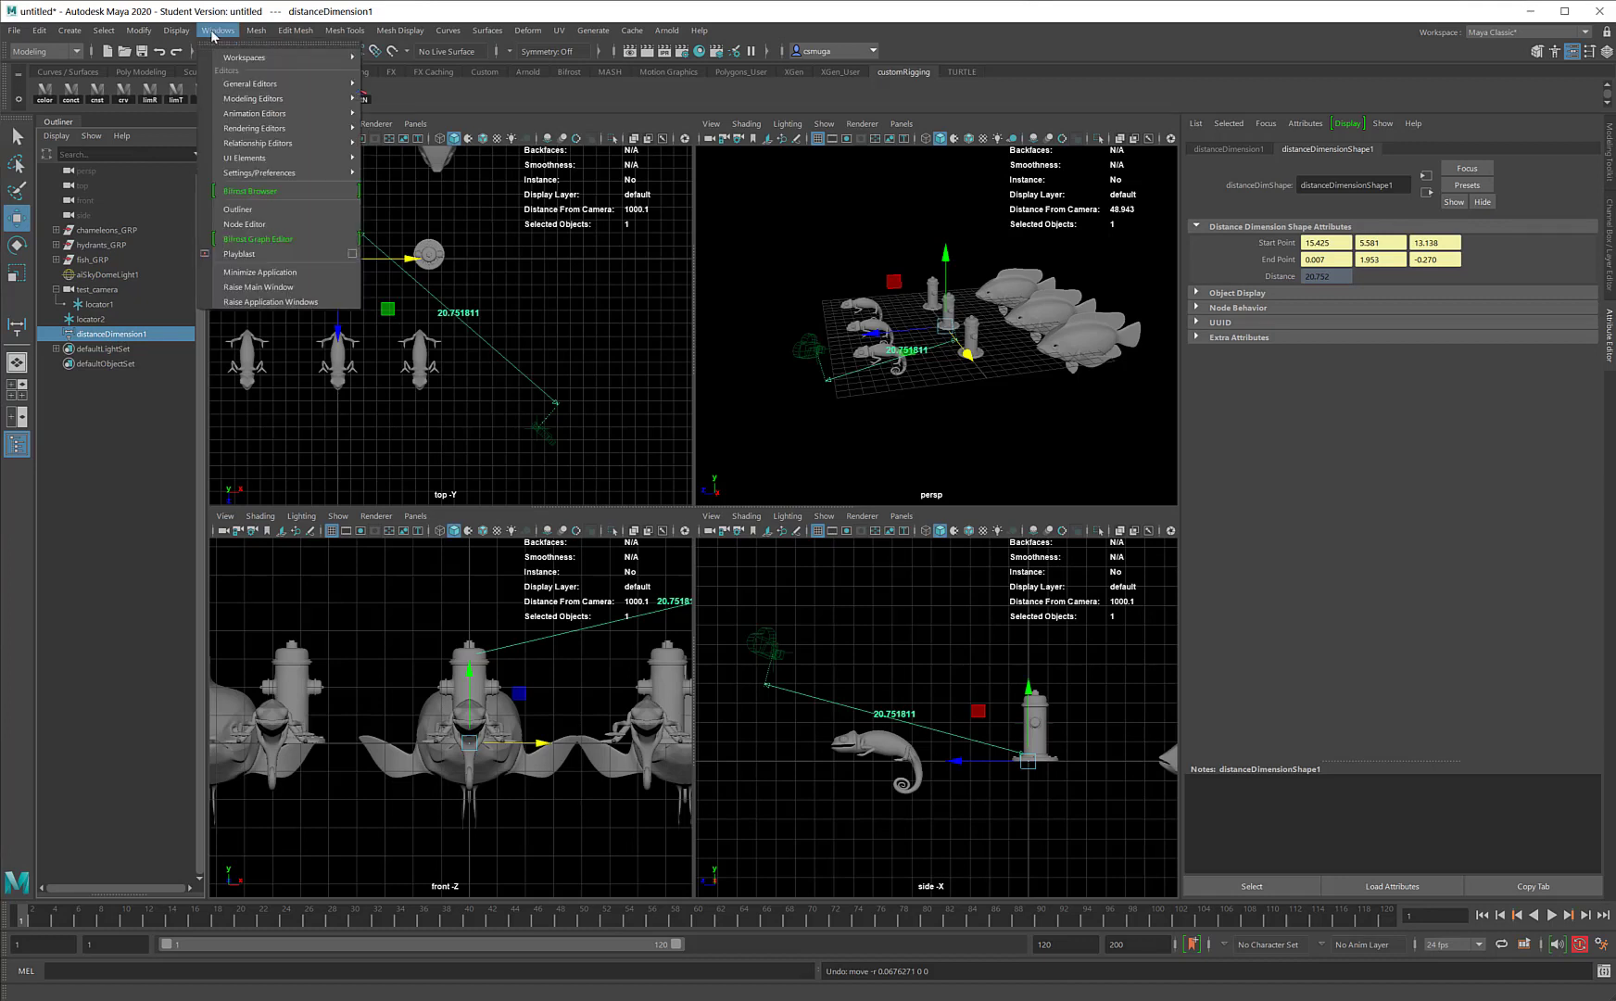
{"action": "mouse_move", "coordinate": [258, 237]}
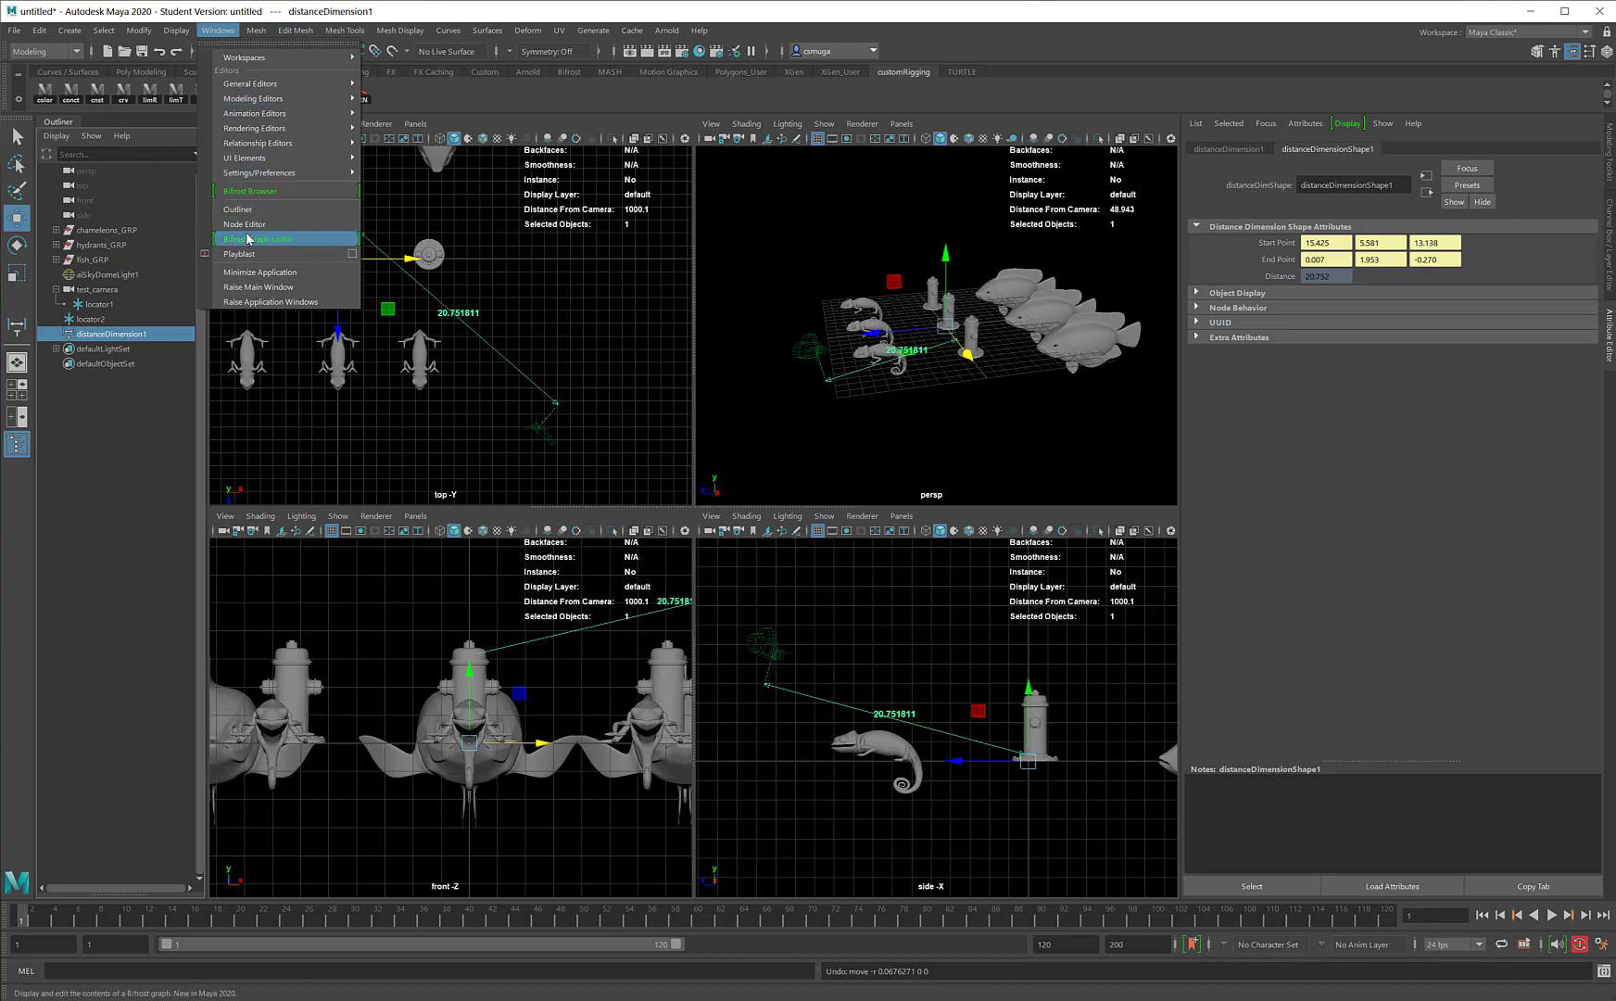
{"action": "mouse_move", "coordinate": [245, 225]}
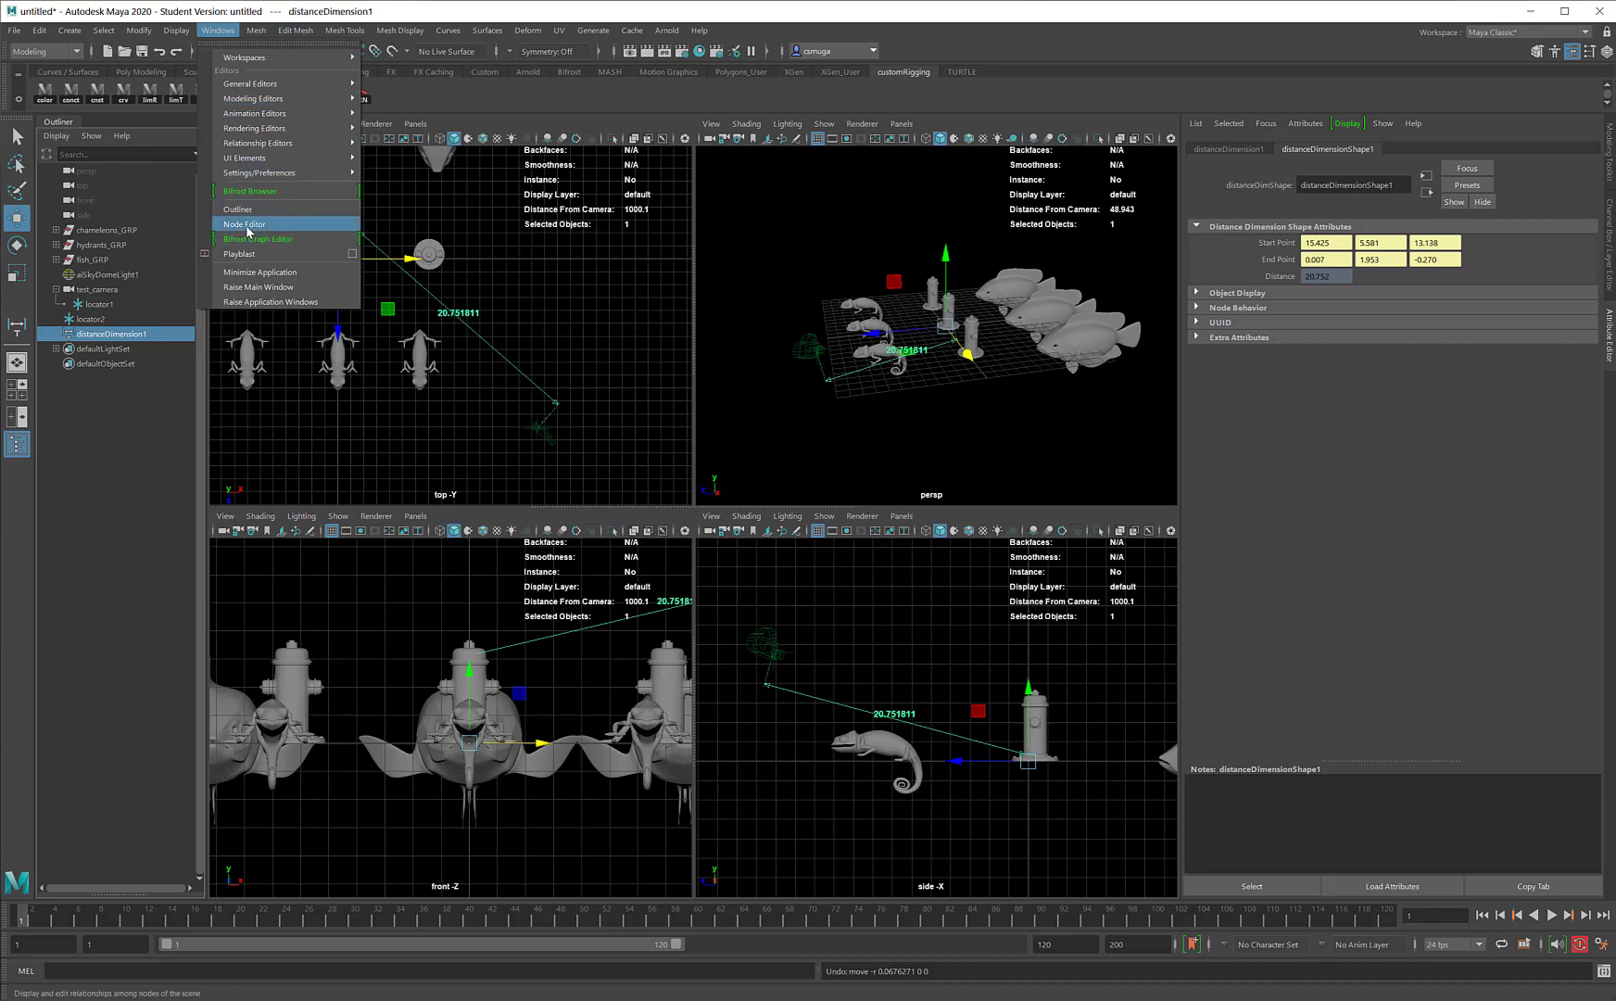
{"action": "left_click", "coordinate": [245, 225]}
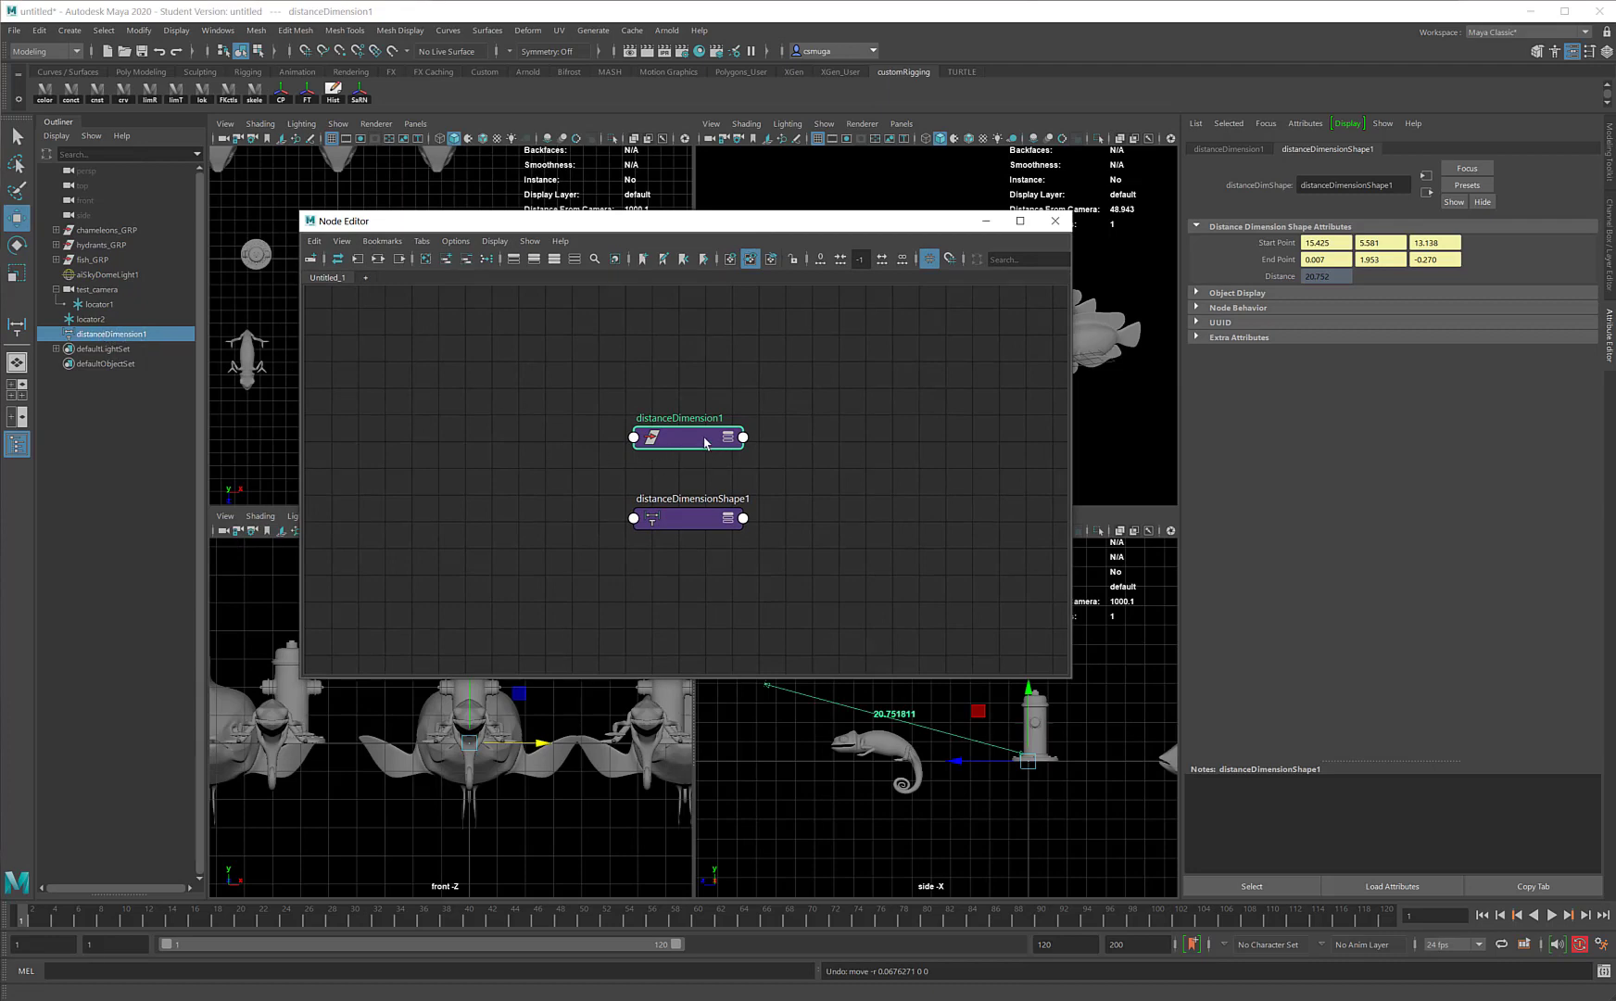
Arrange distanceDimensionShape1 below distanceDimension1 and select the shape node for connecting.
{"action": "left_click_drag", "start_coordinate": [688, 435], "coordinate": [515, 410]}
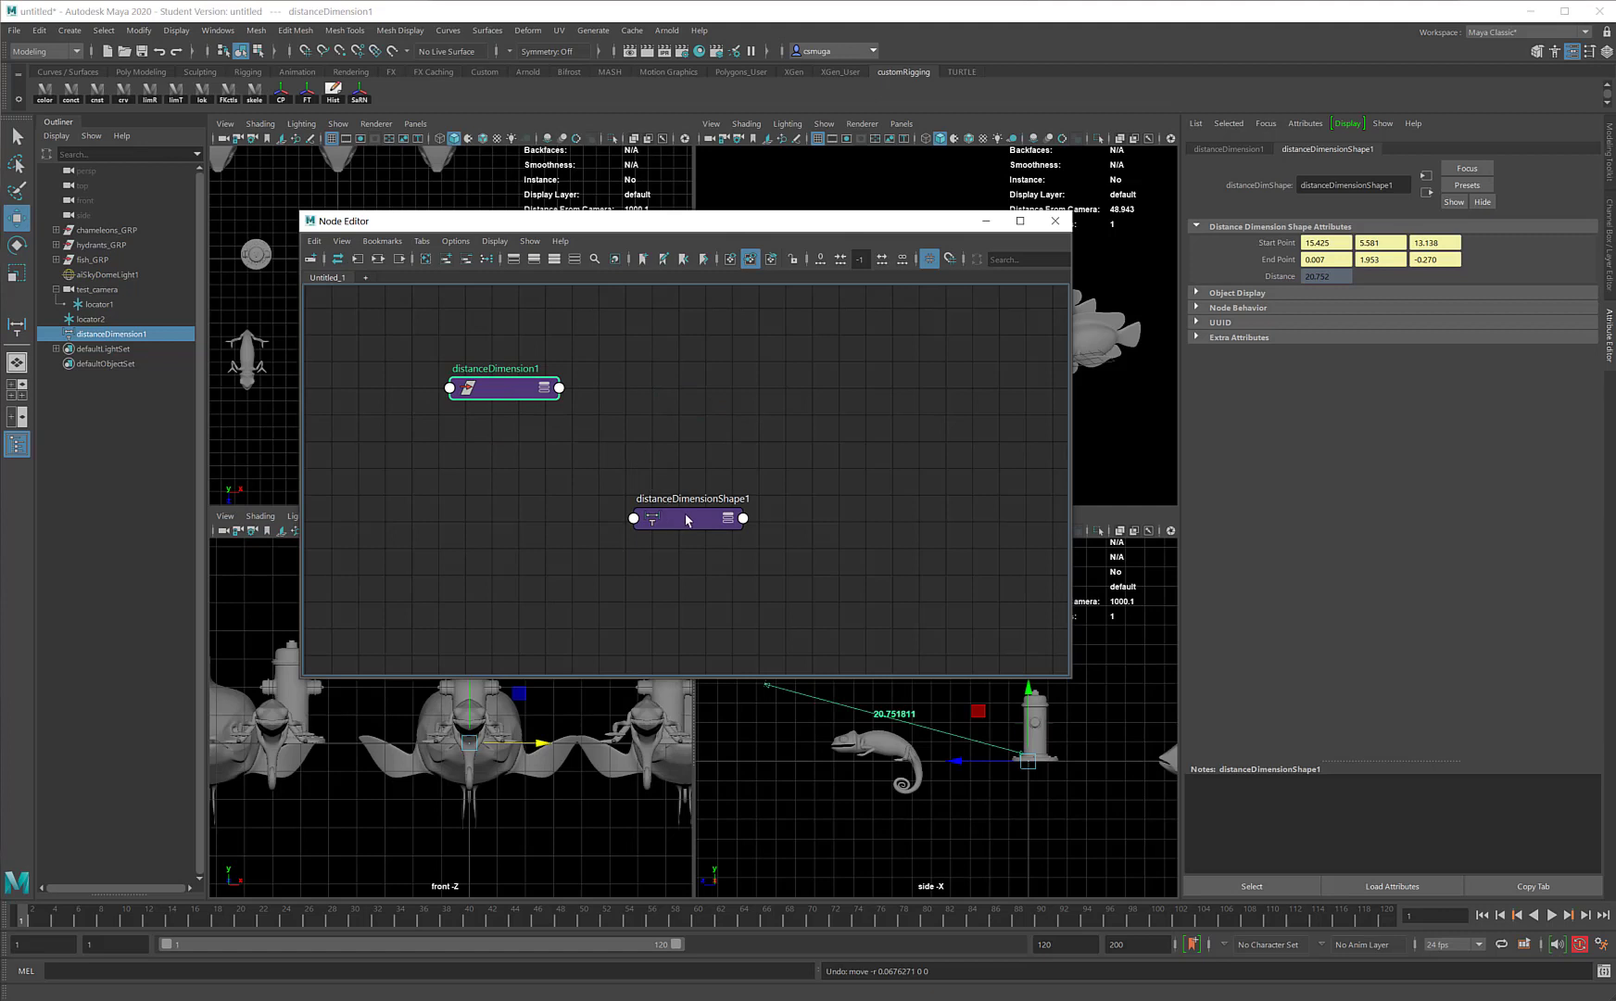
{"action": "left_click_drag", "start_coordinate": [691, 519], "coordinate": [528, 460]}
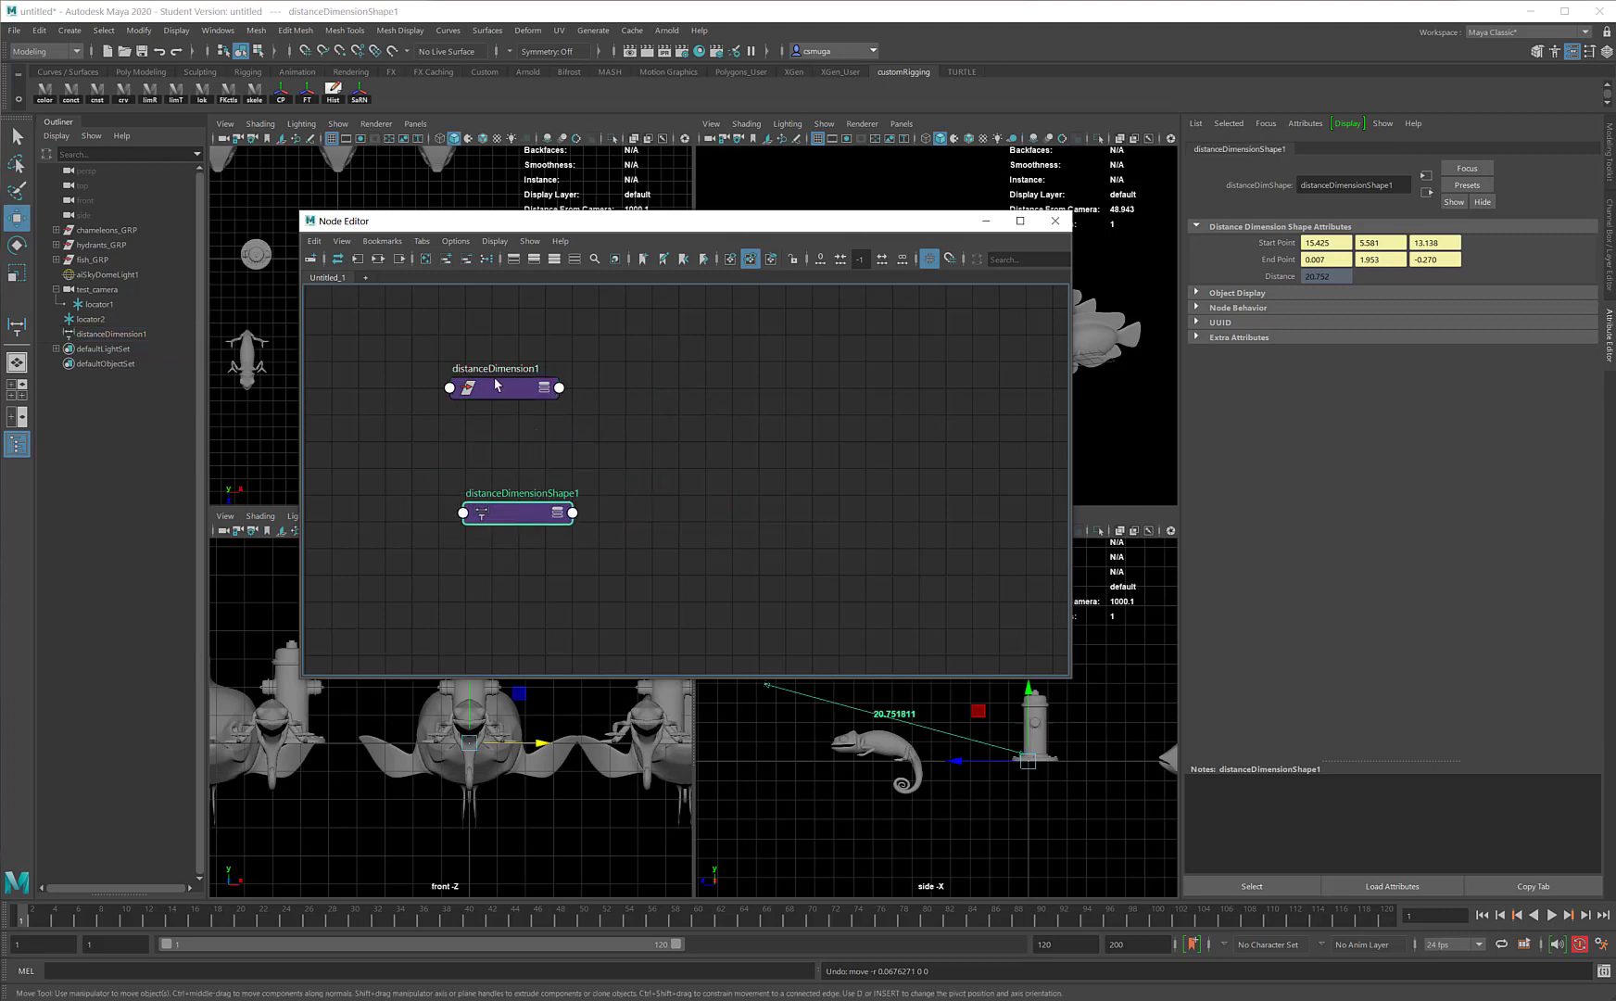
{"action": "left_click", "coordinate": [504, 389]}
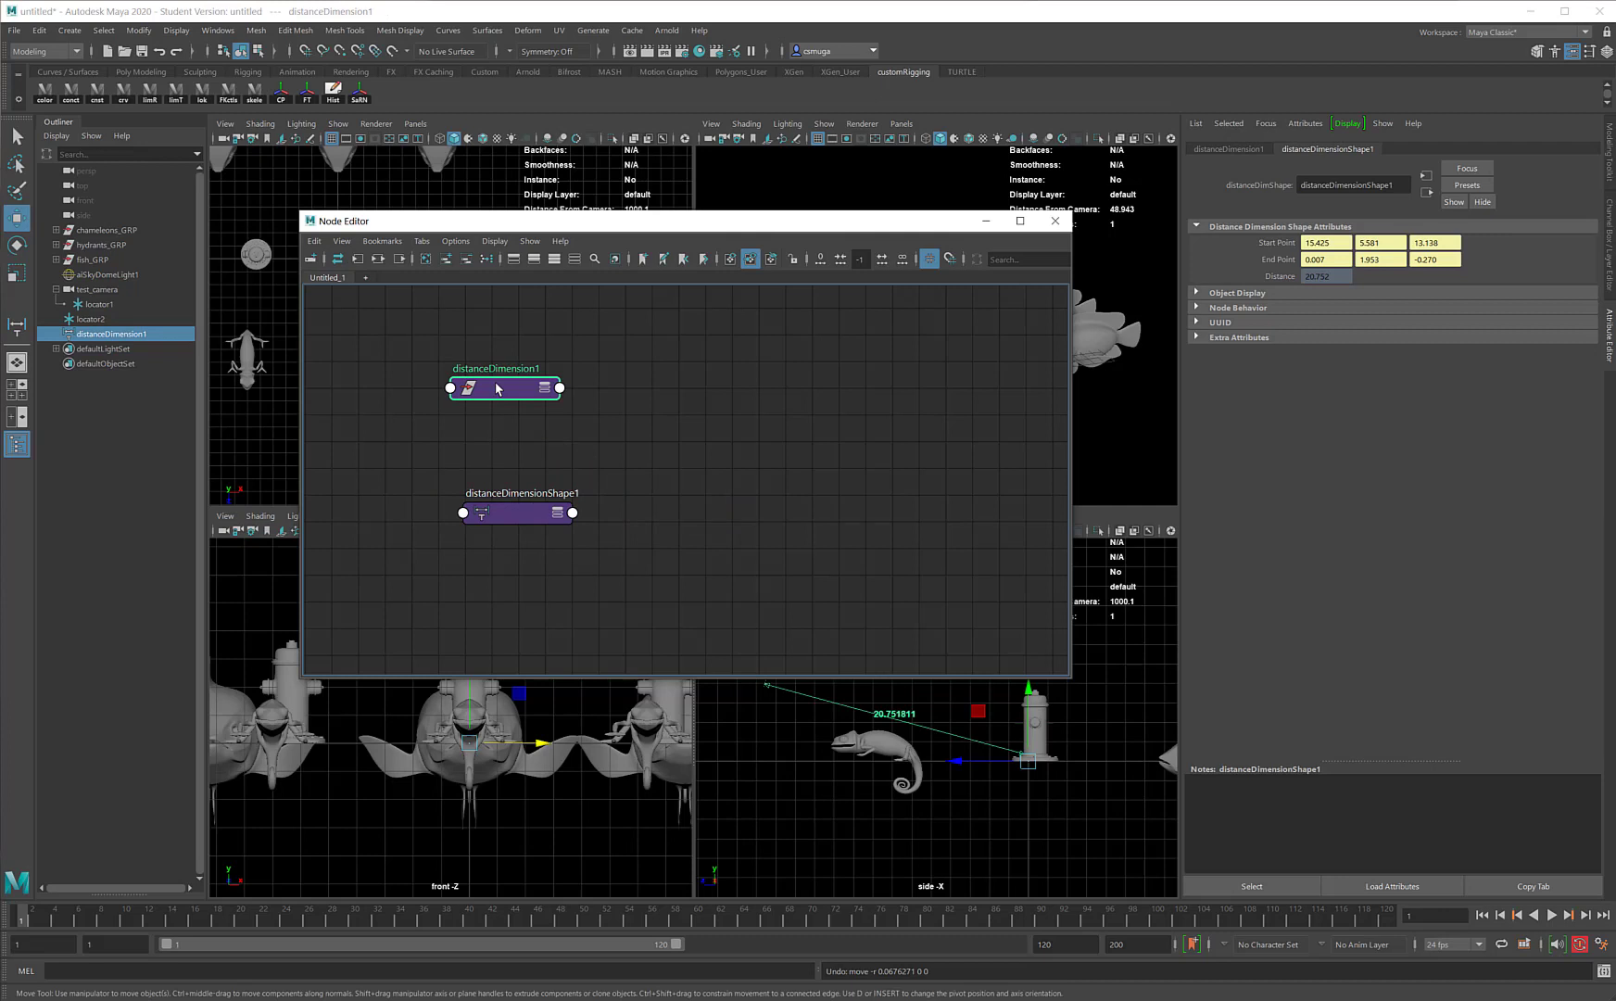
{"action": "left_click", "coordinate": [517, 512]}
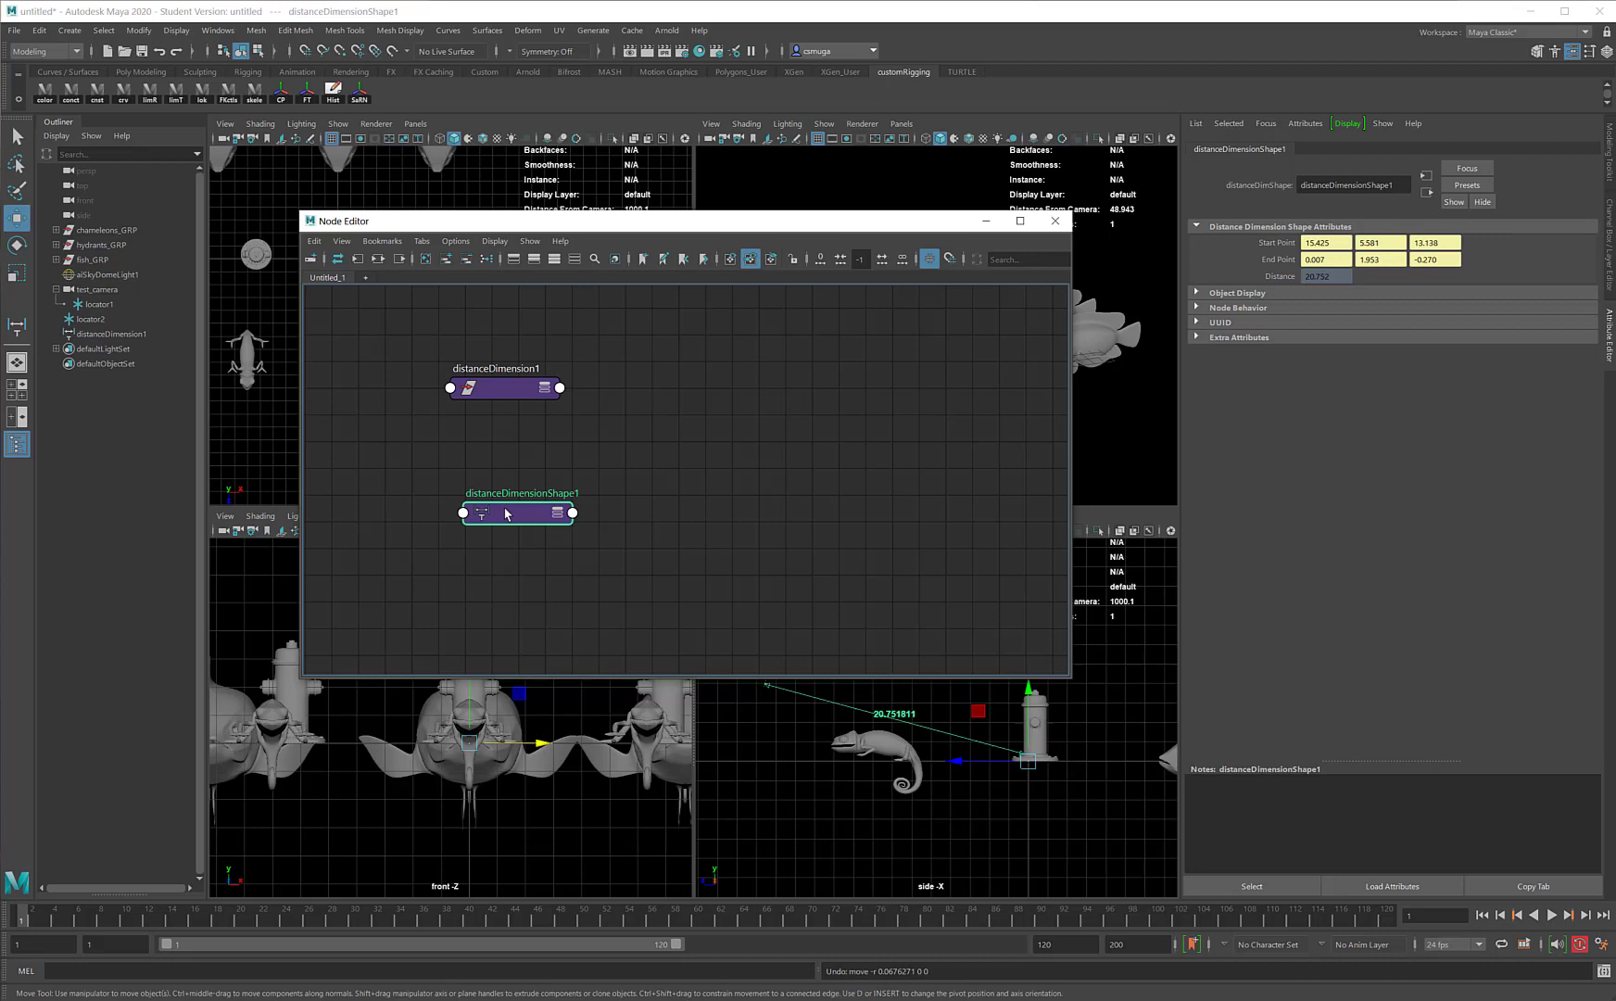
{"action": "mouse_move", "coordinate": [696, 453]}
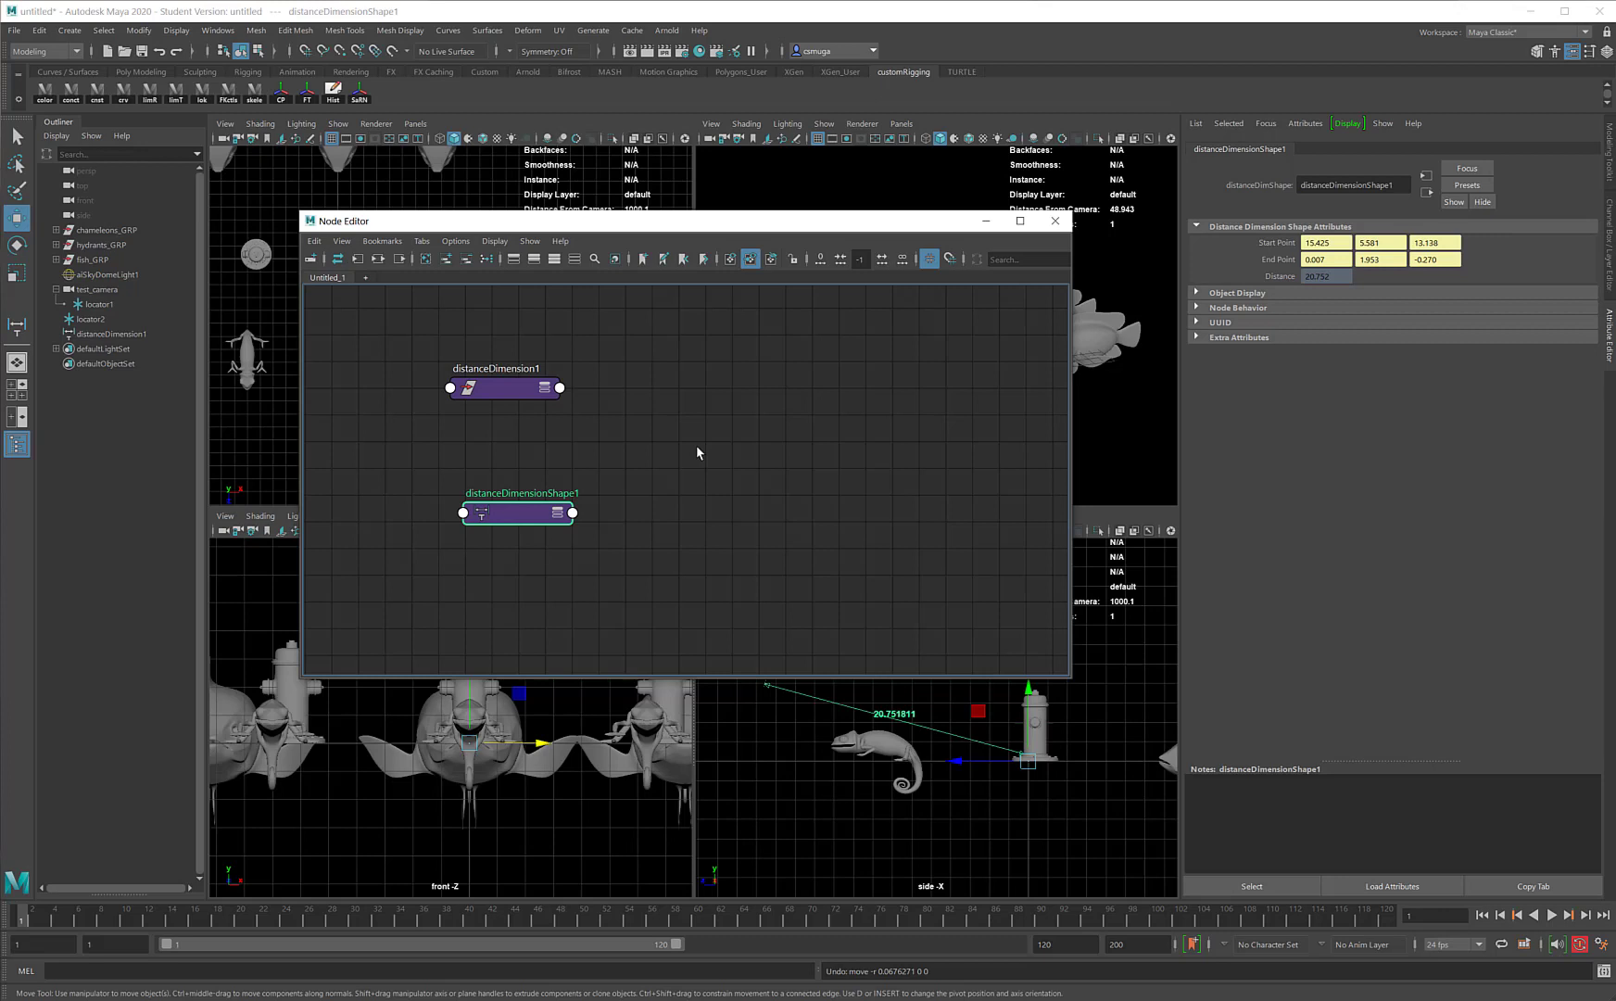
{"action": "mouse_move", "coordinate": [610, 426]}
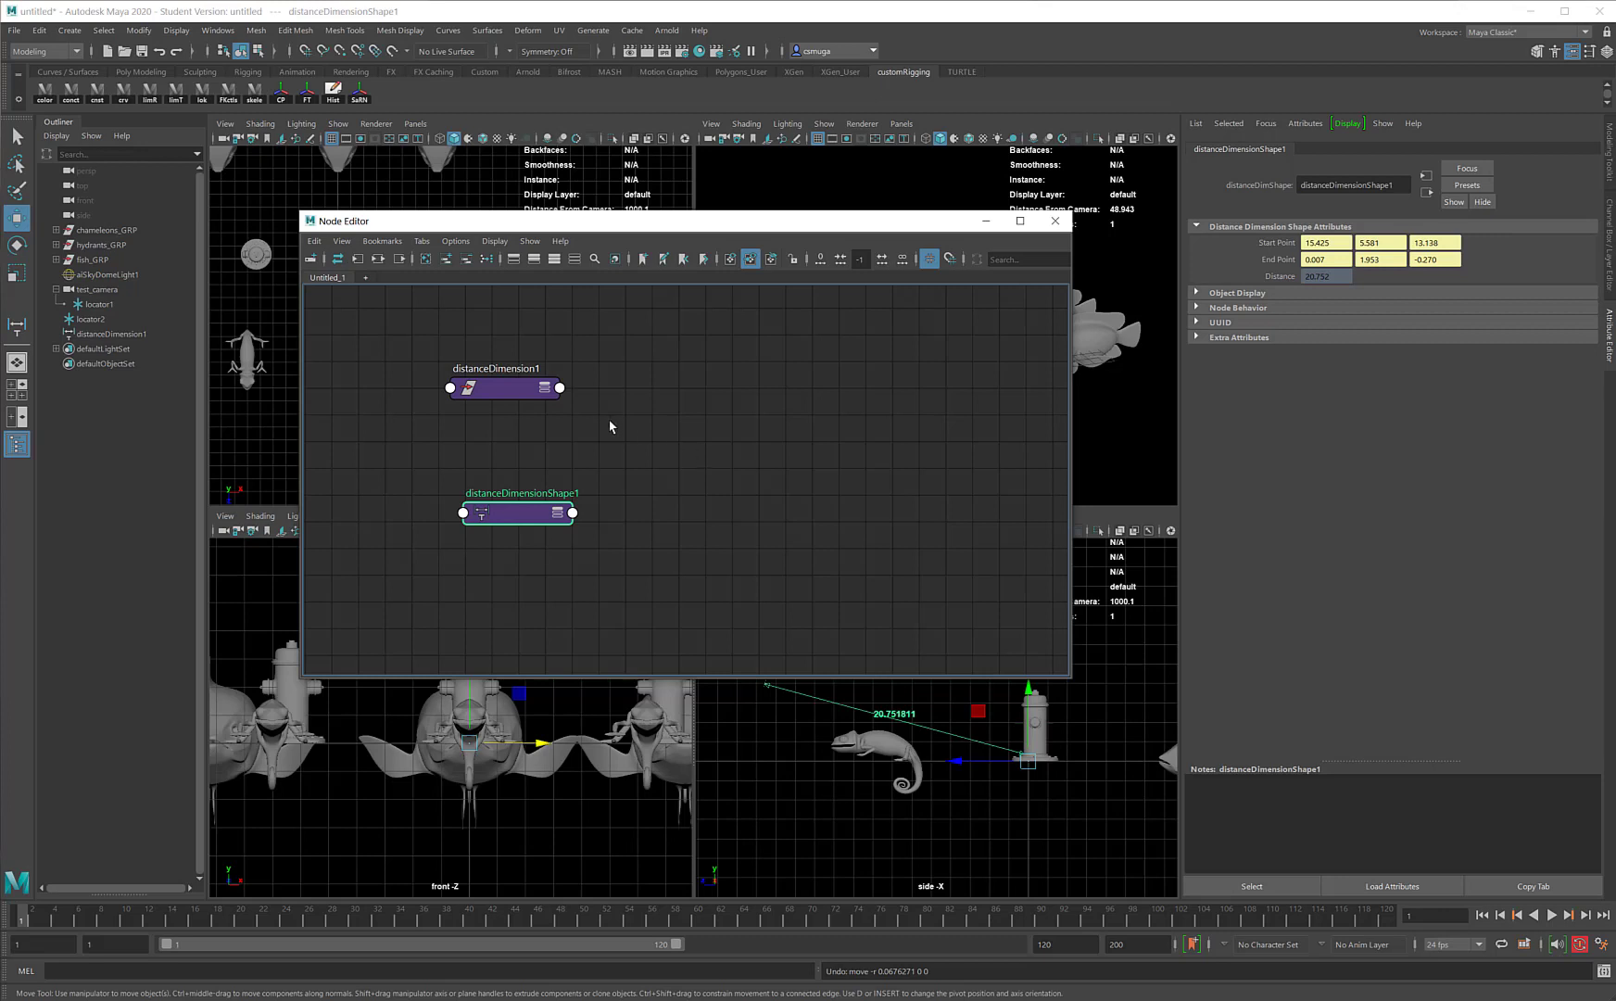
{"action": "mouse_move", "coordinate": [602, 424]}
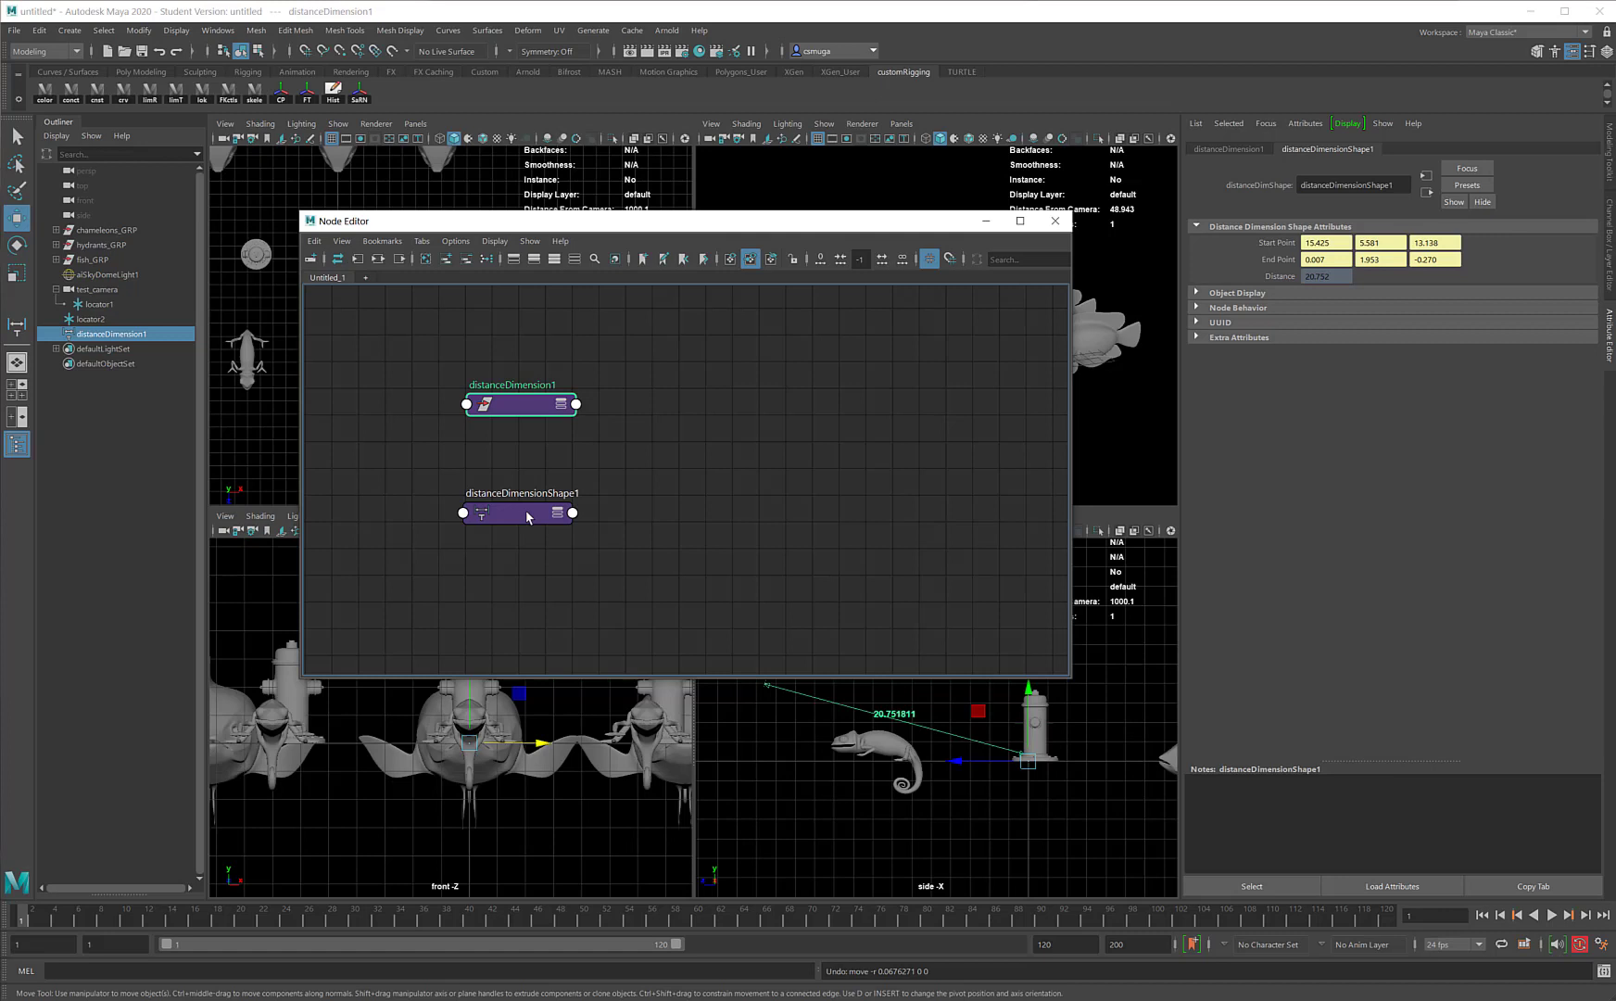
{"action": "left_click", "coordinate": [519, 514]}
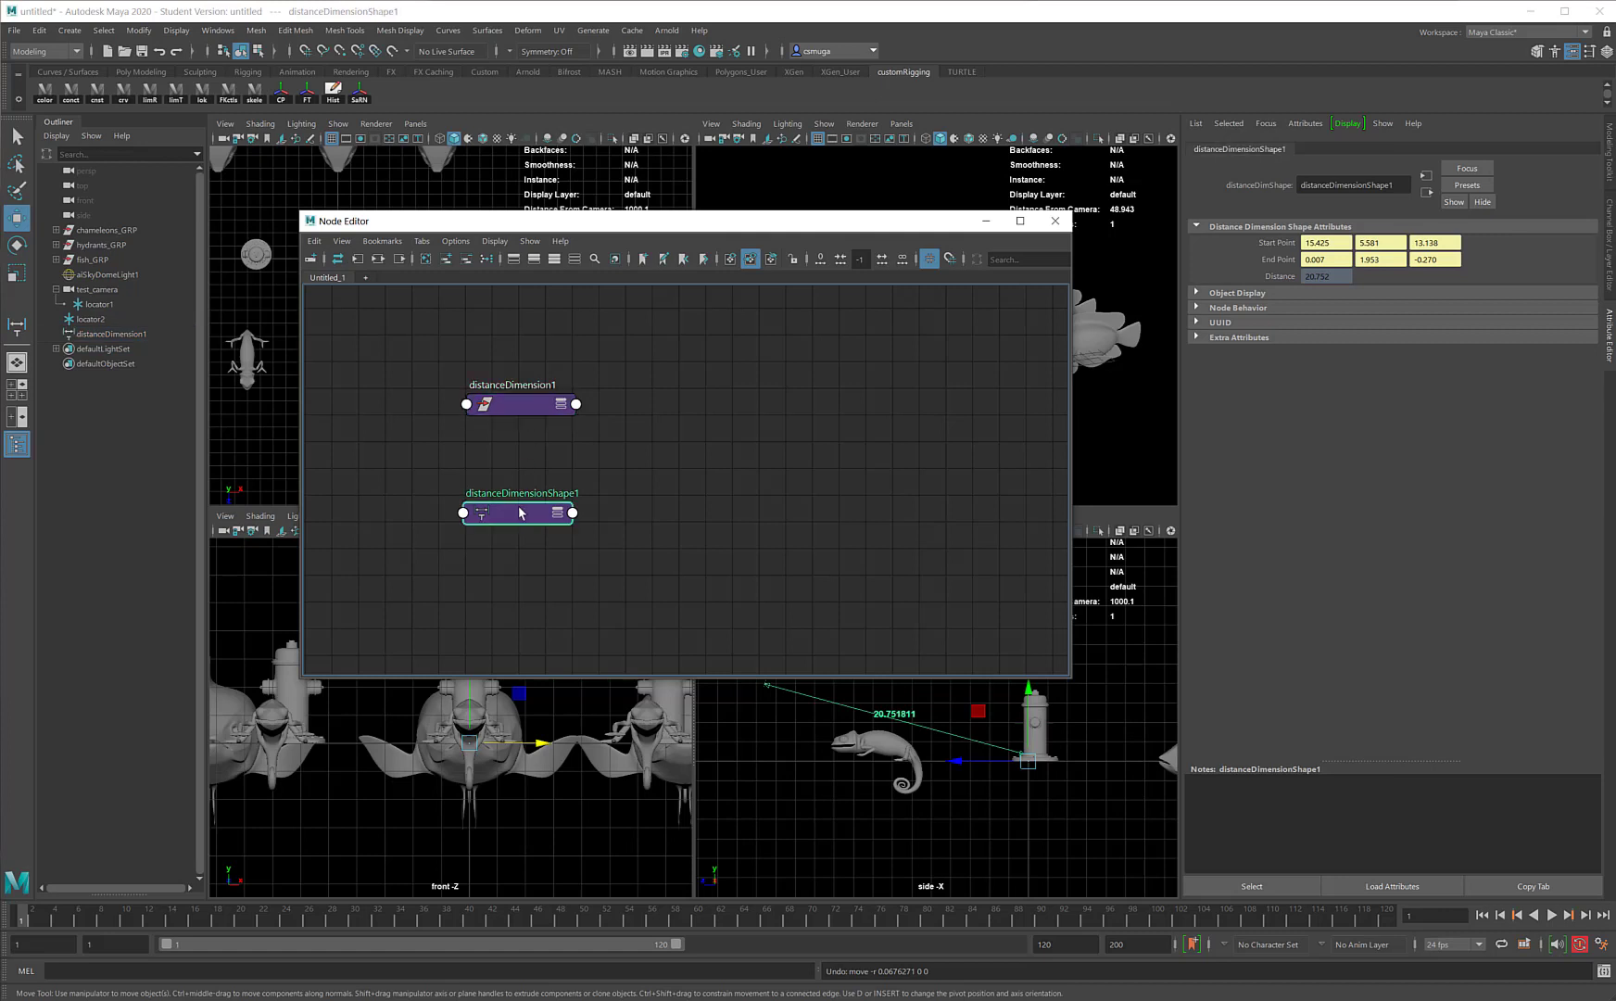
{"action": "mouse_move", "coordinate": [571, 514]}
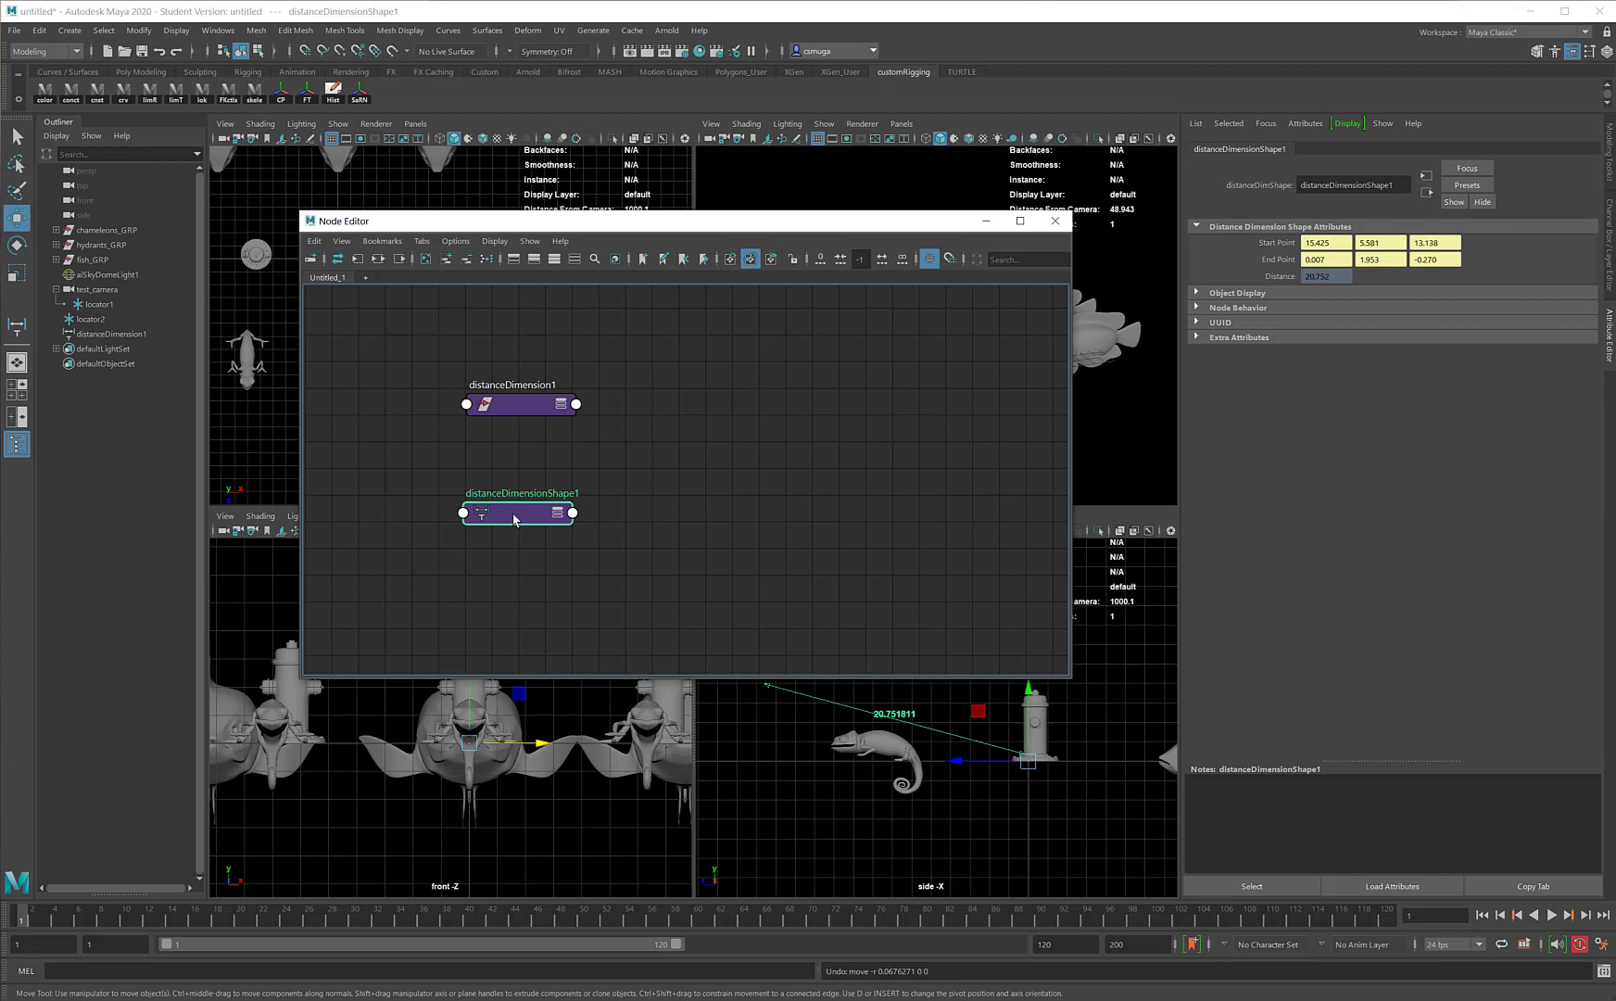
{"action": "mouse_move", "coordinate": [159, 335]}
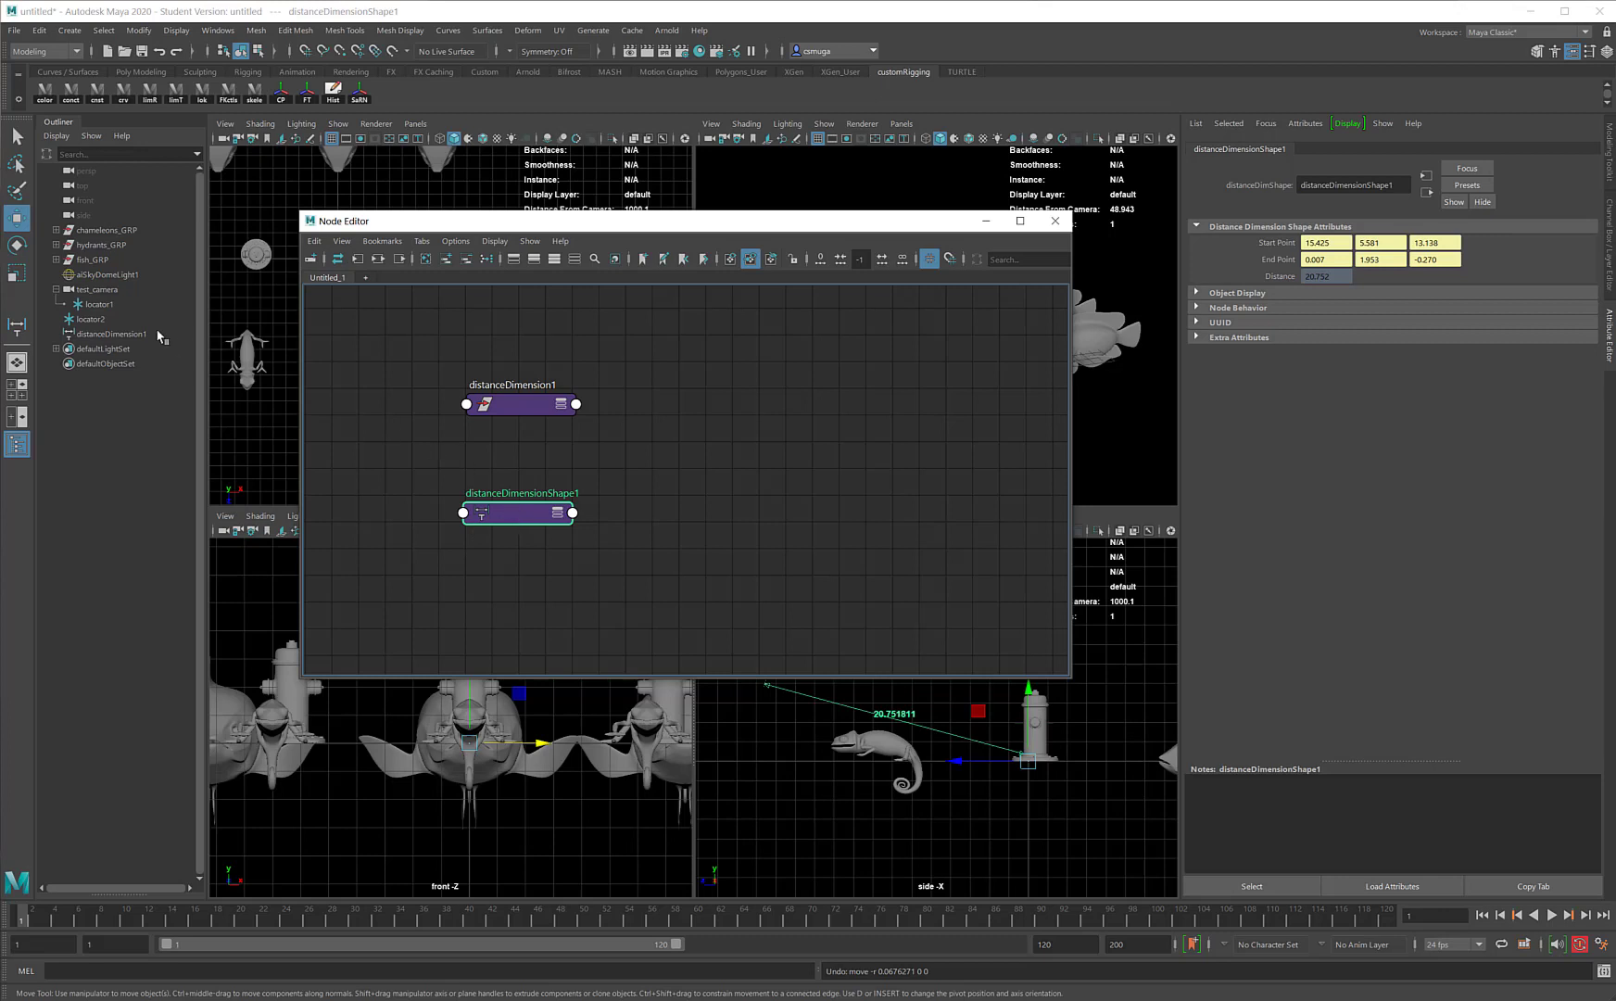
Connect distanceDimensionShape1.distance to test_cameraShape.aiFocusDistance, reading 20.752, and close the Node Editor.
{"action": "left_click", "coordinate": [96, 290]}
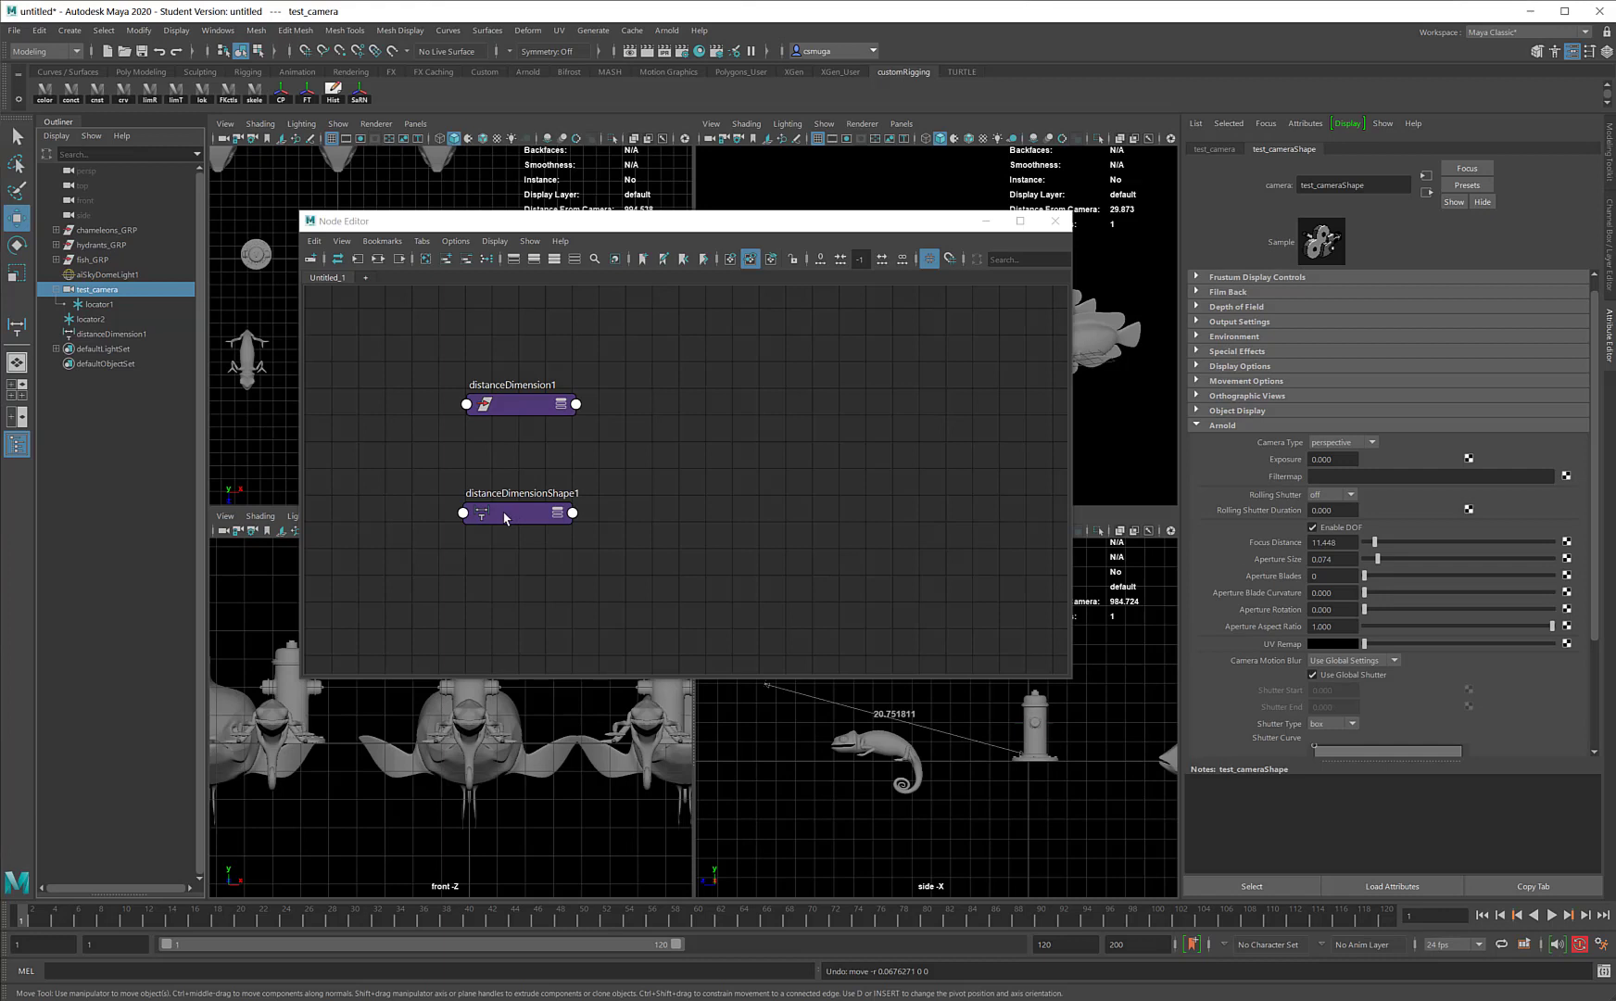
{"action": "mouse_move", "coordinate": [1038, 528]}
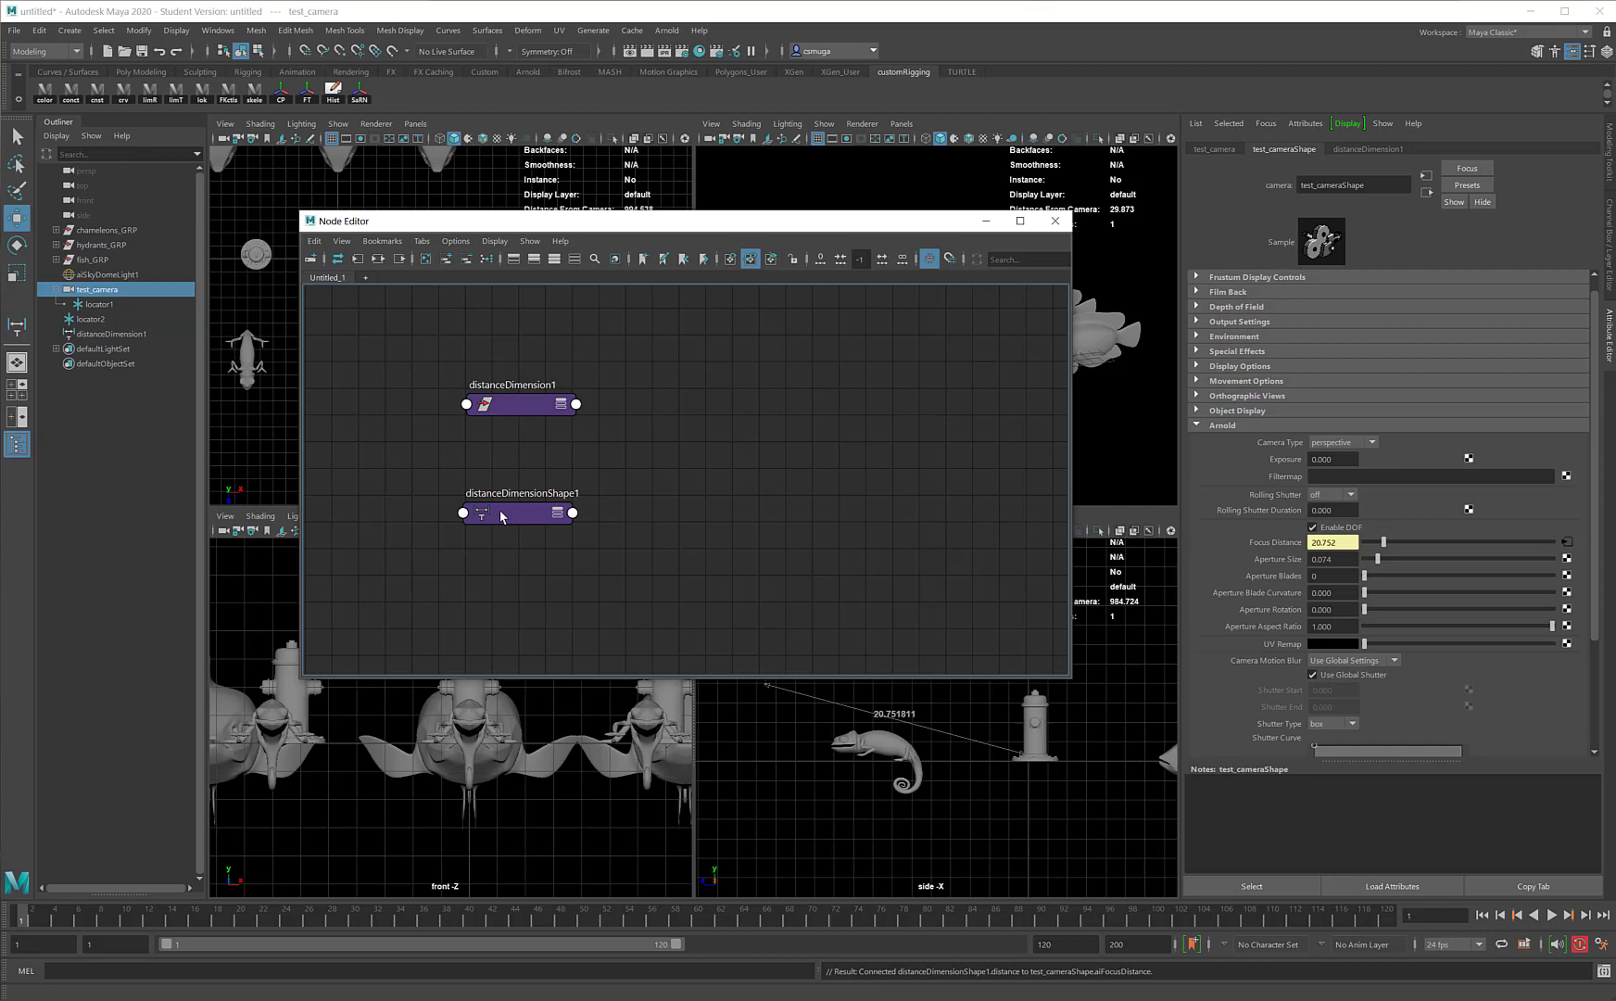
{"action": "mouse_move", "coordinate": [1098, 530]}
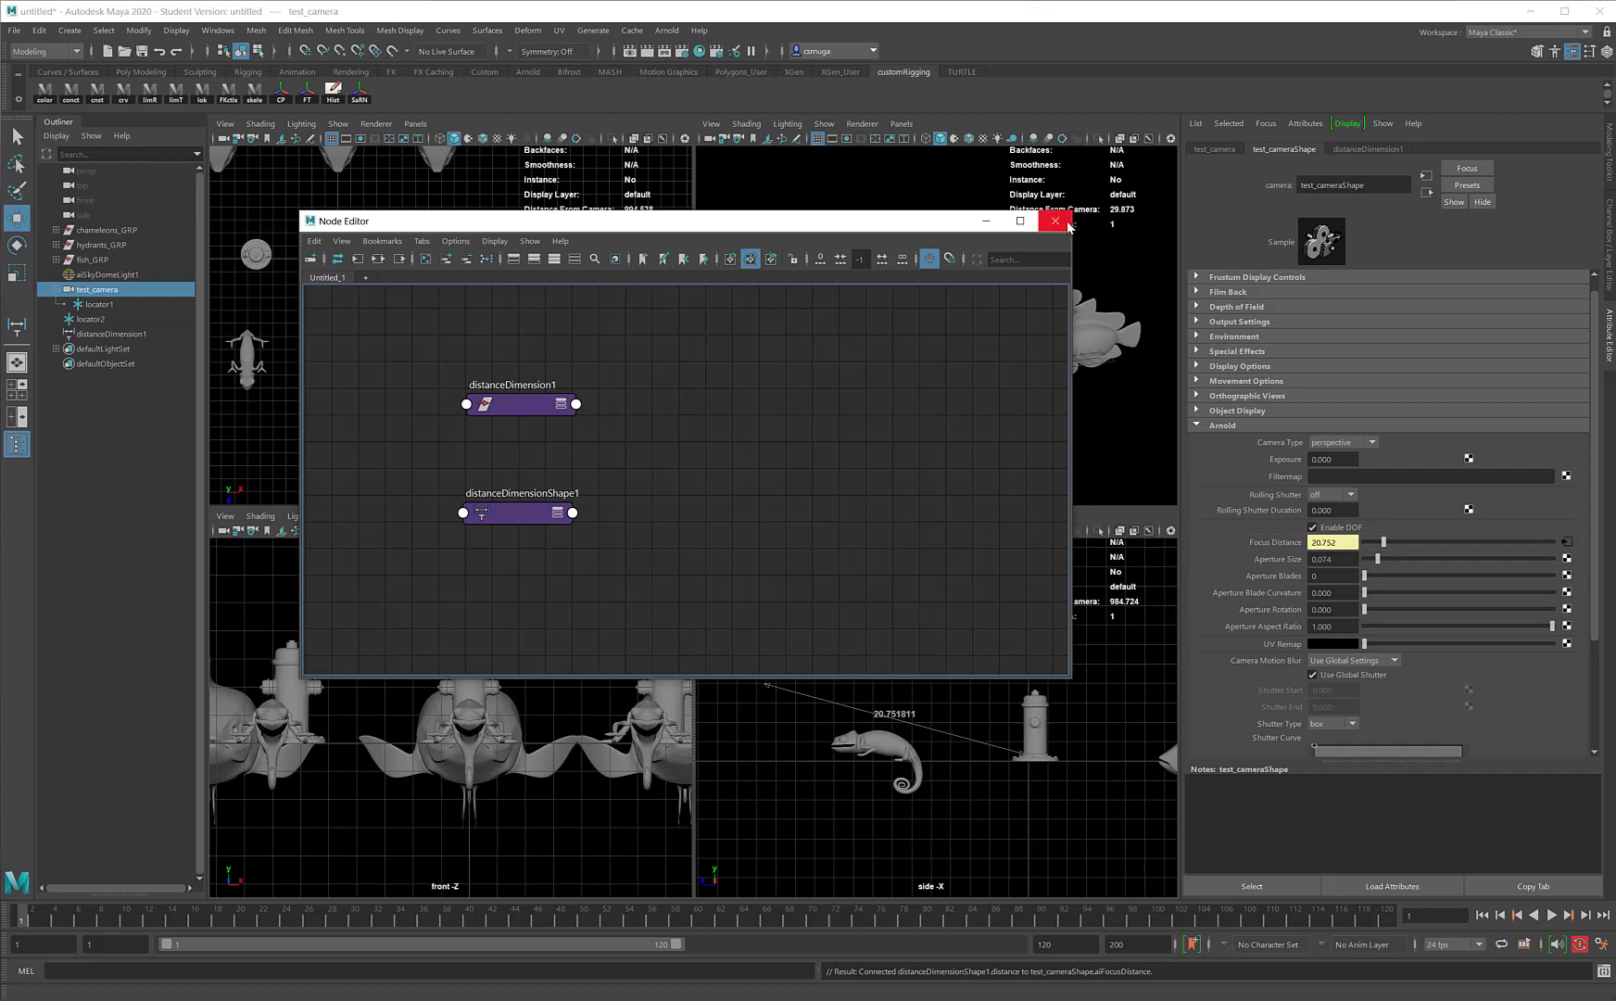
{"action": "left_click", "coordinate": [1054, 221]}
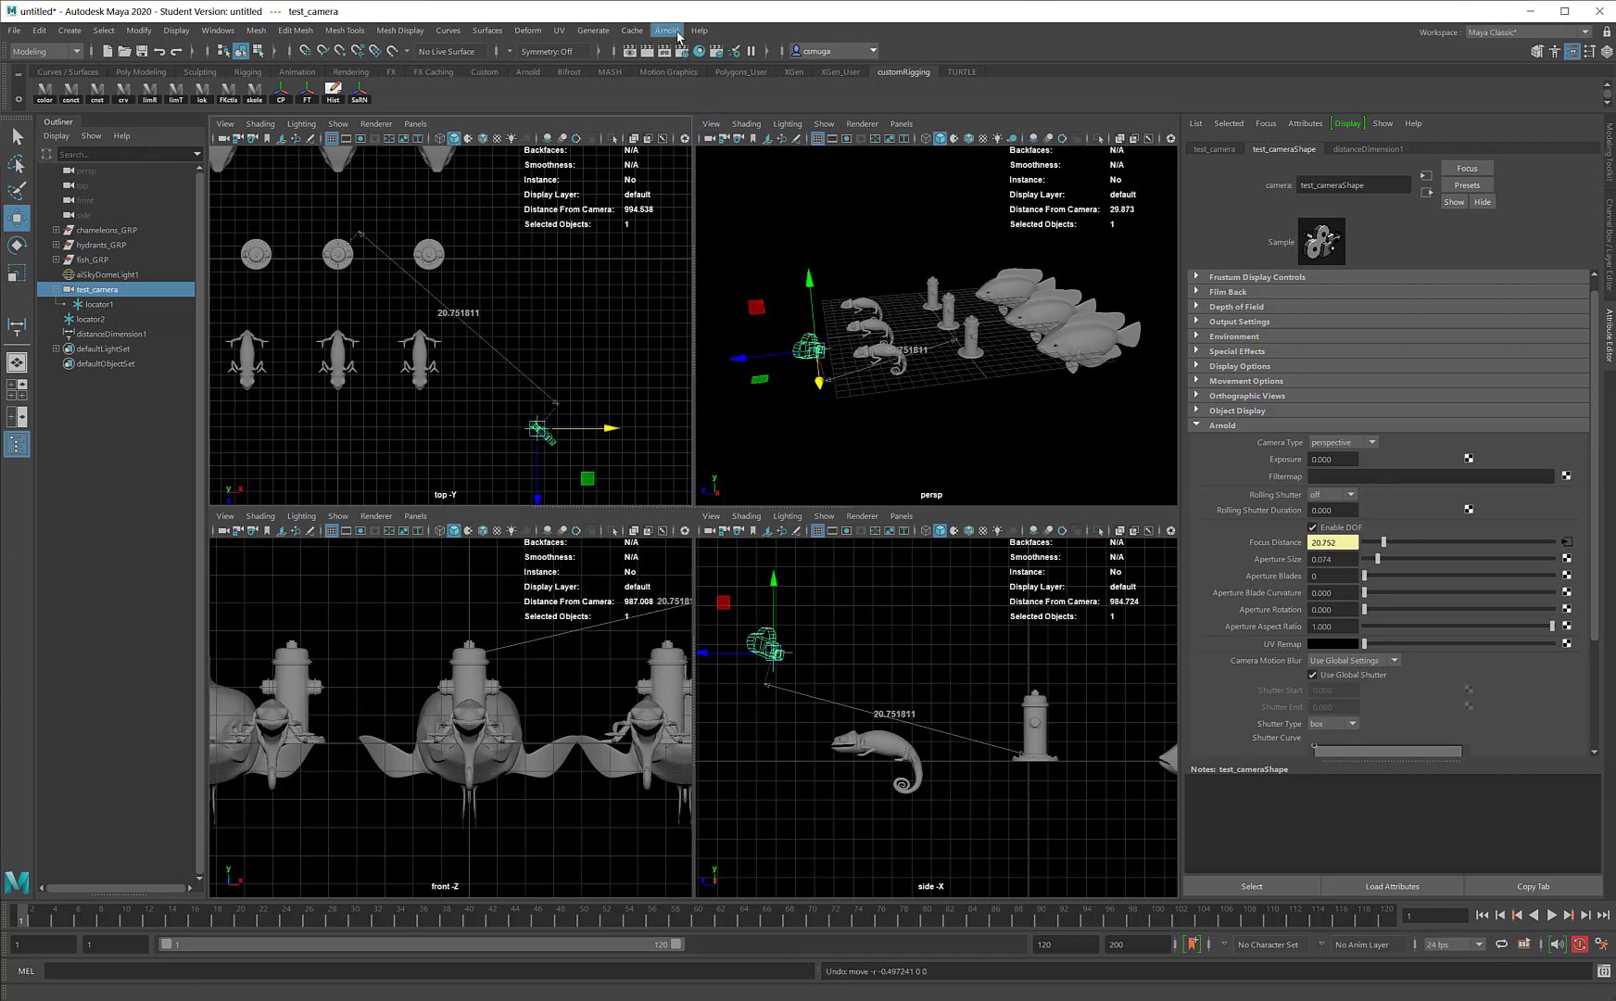
Start an interactive Arnold RenderView render through test_cameraShape to check depth of field.
{"action": "left_click", "coordinate": [665, 29]}
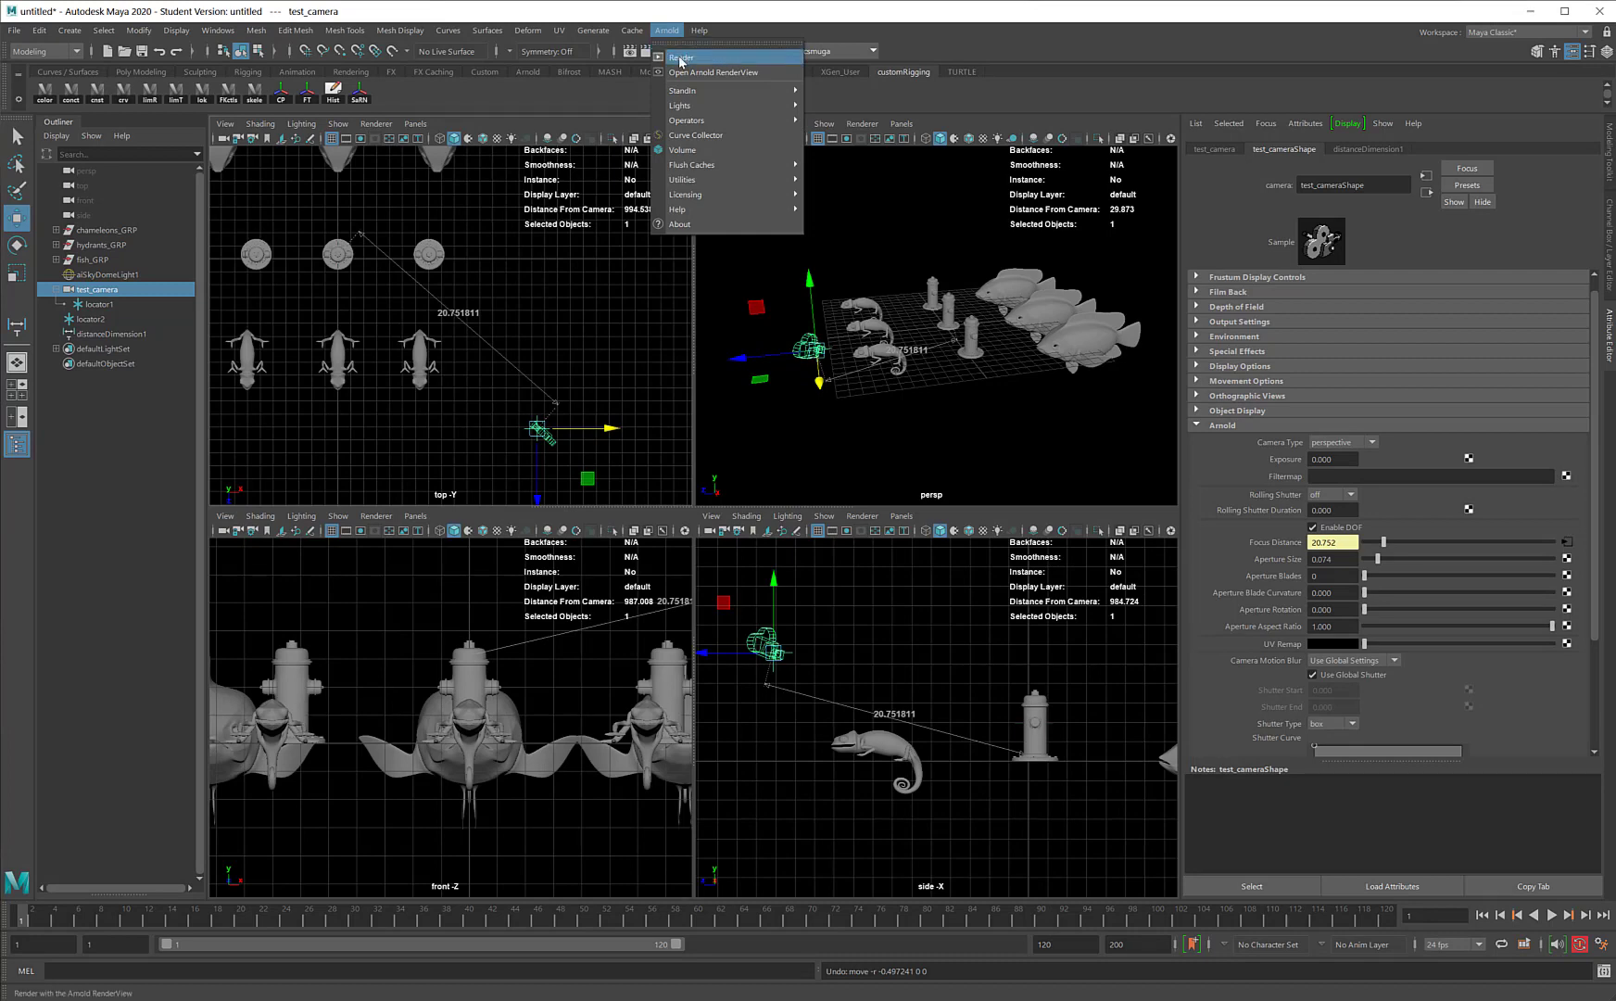
{"action": "left_click", "coordinate": [682, 57]}
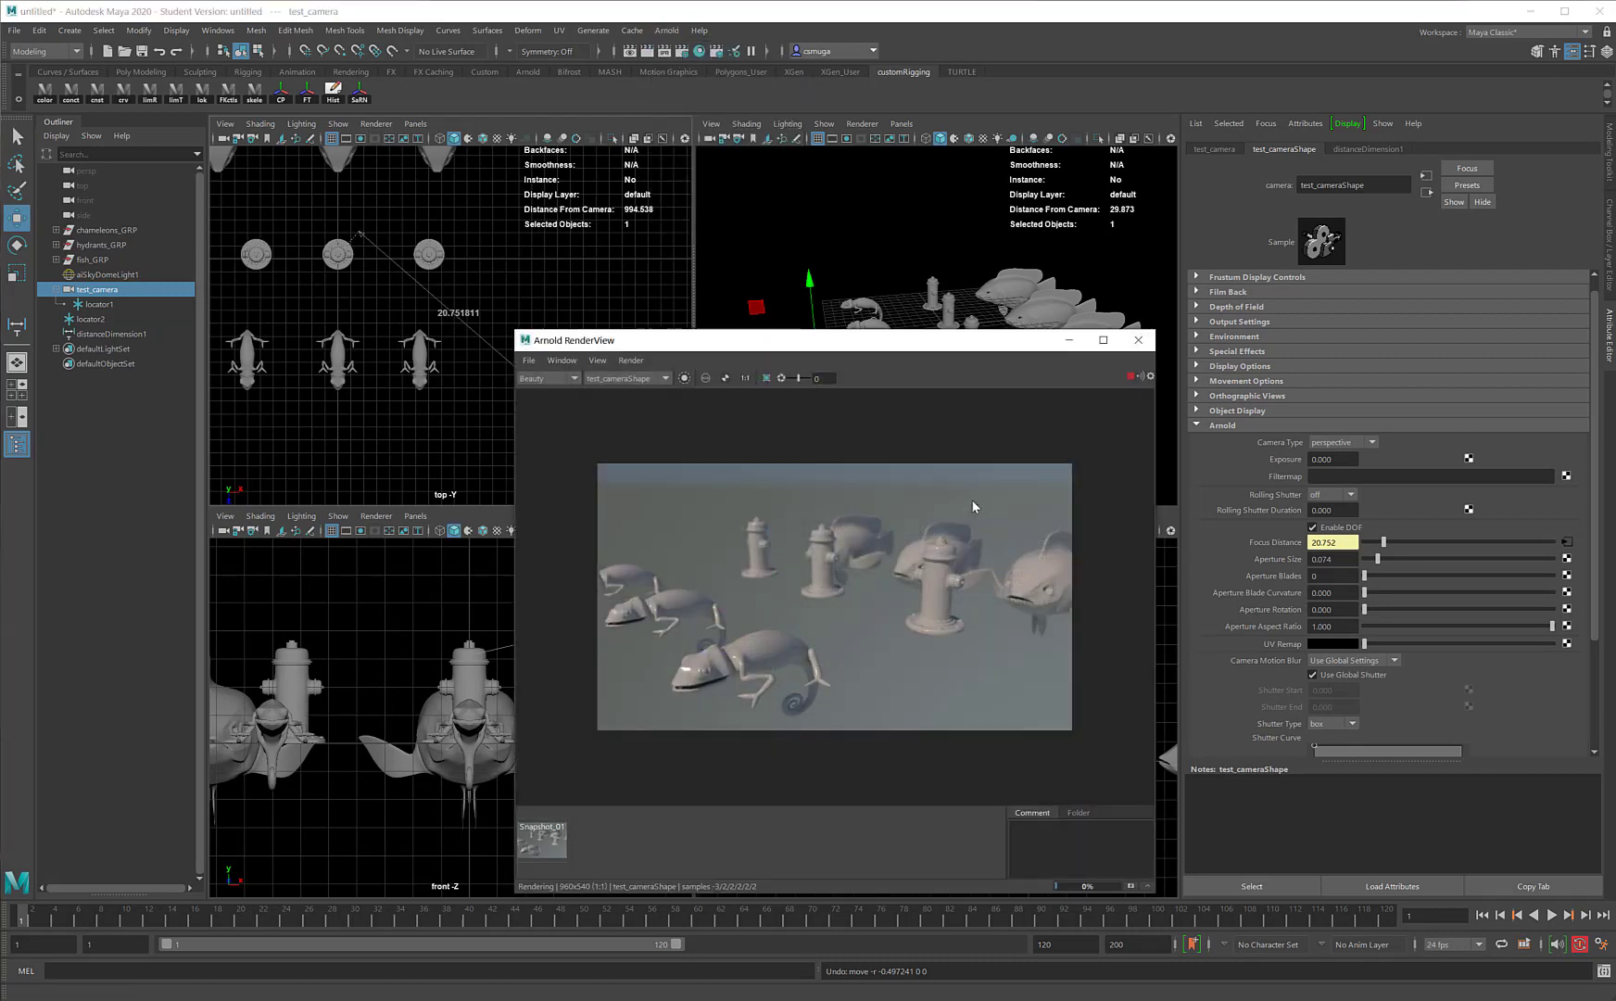
{"action": "mouse_move", "coordinate": [1104, 455]}
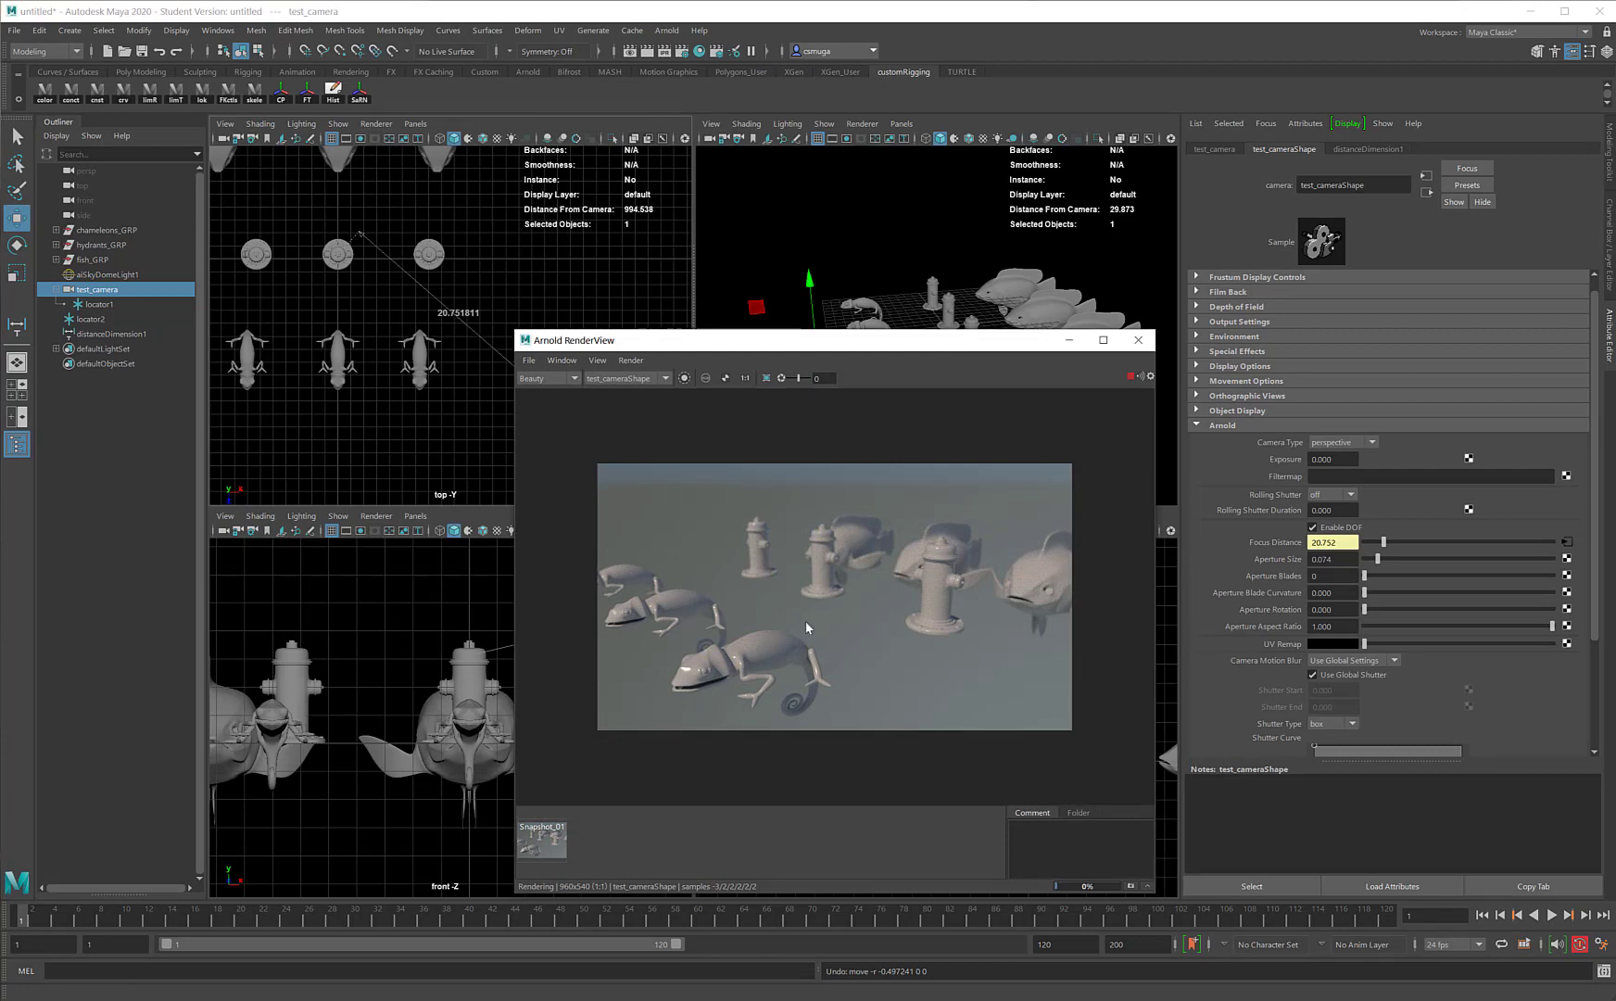
{"action": "mouse_move", "coordinate": [814, 576]}
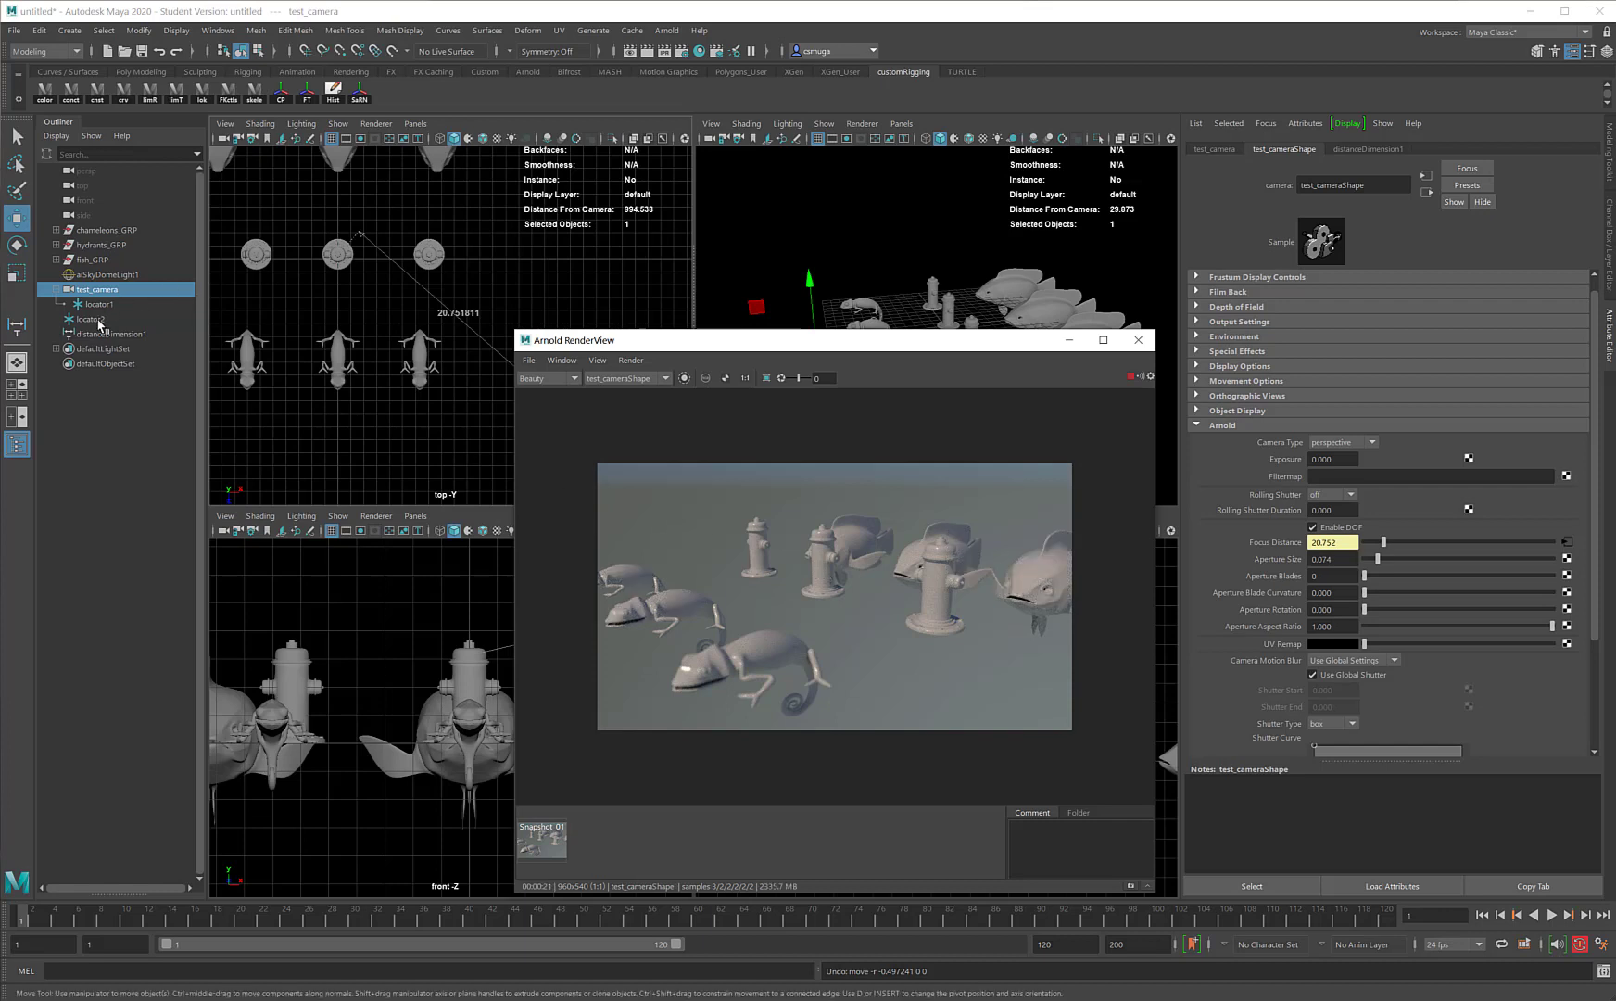
Select locator2 in the Outliner so its move updates the linked focus distance to 16.754.
{"action": "left_click", "coordinate": [91, 319]}
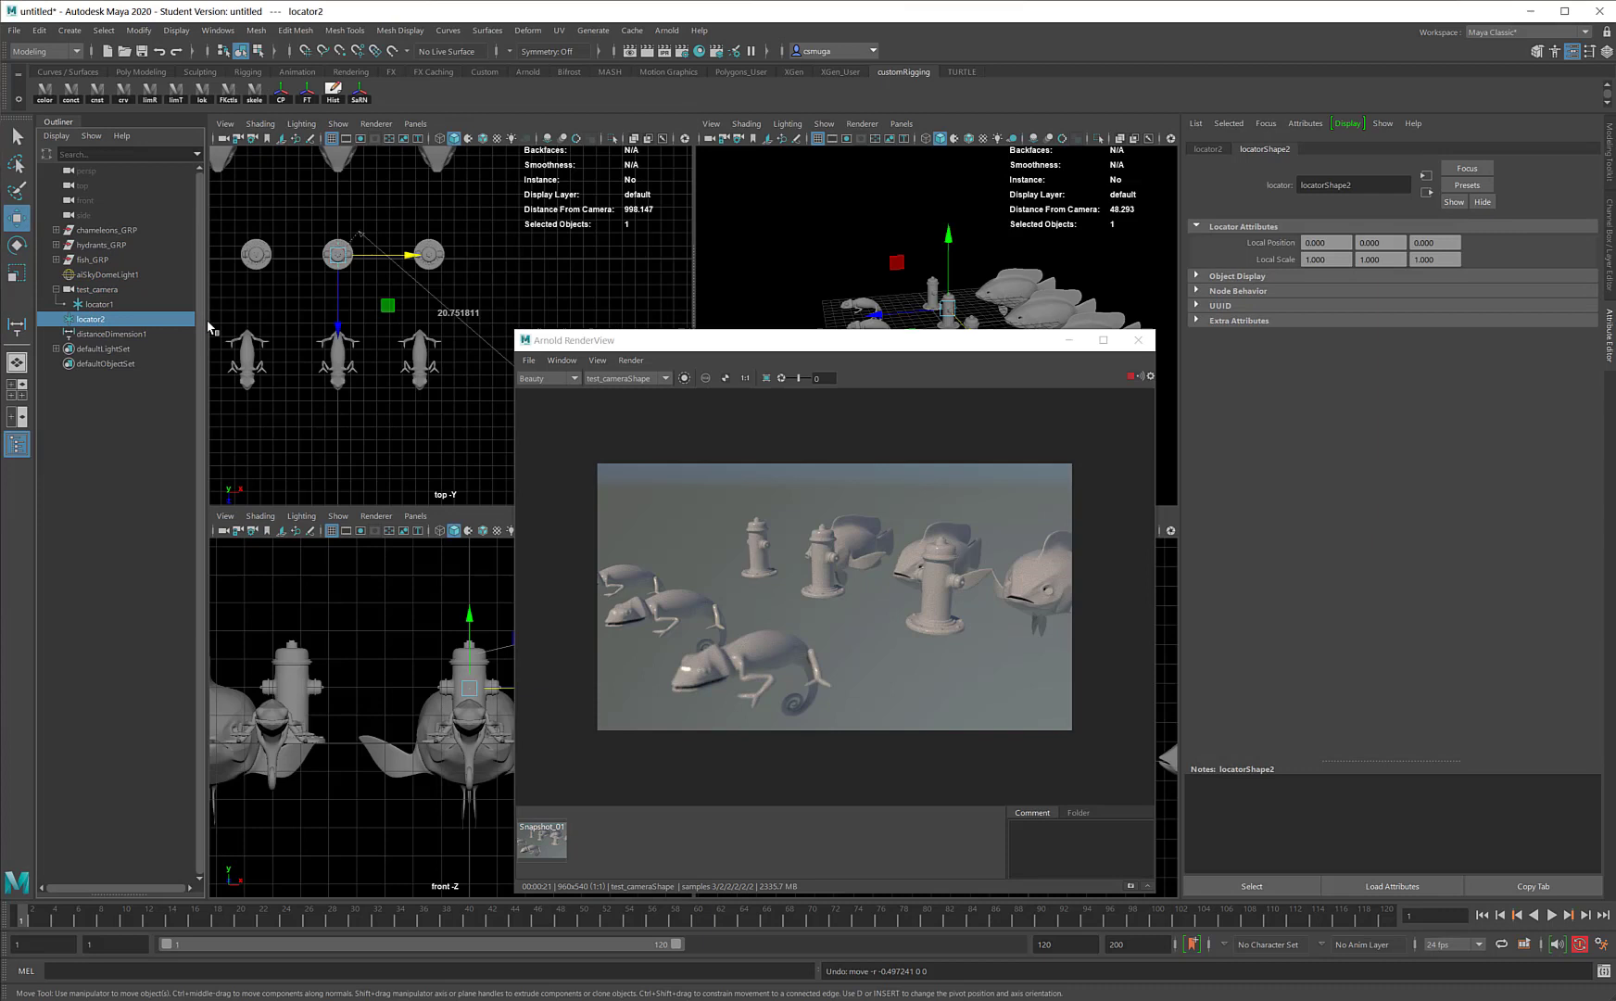
{"action": "mouse_move", "coordinate": [341, 327]}
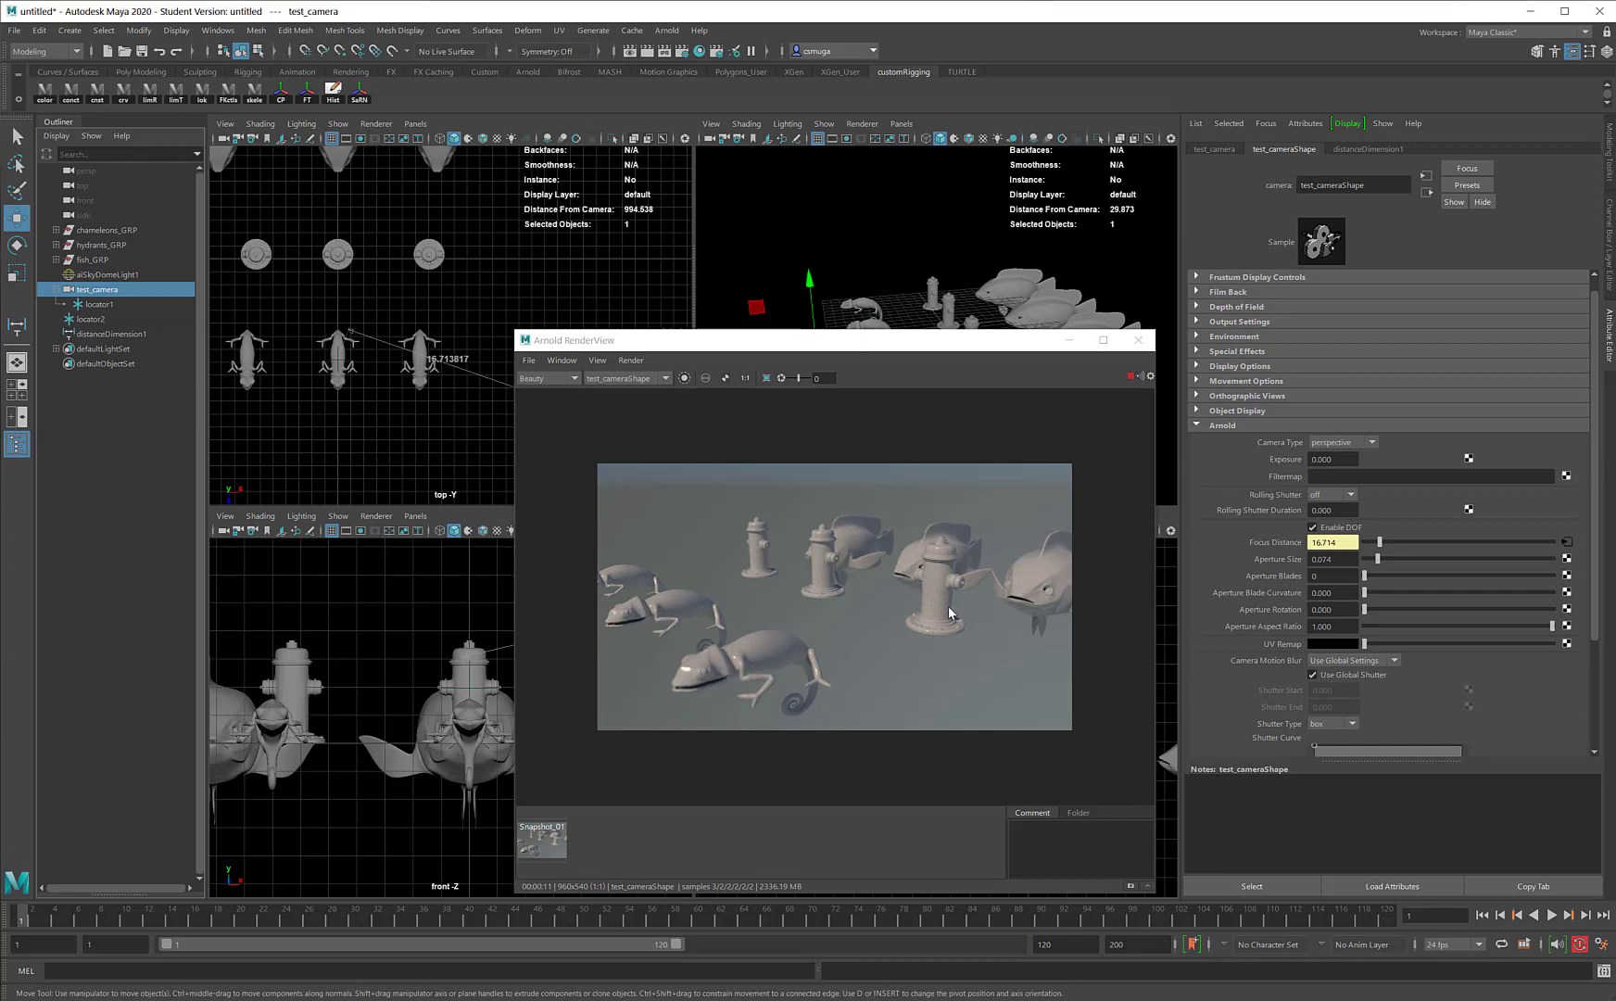
Raise test_camera's Arnold aperture size from 0.074 to about 0.155 for stronger blur.
{"action": "left_click_drag", "start_coordinate": [1362, 558], "coordinate": [1381, 558]}
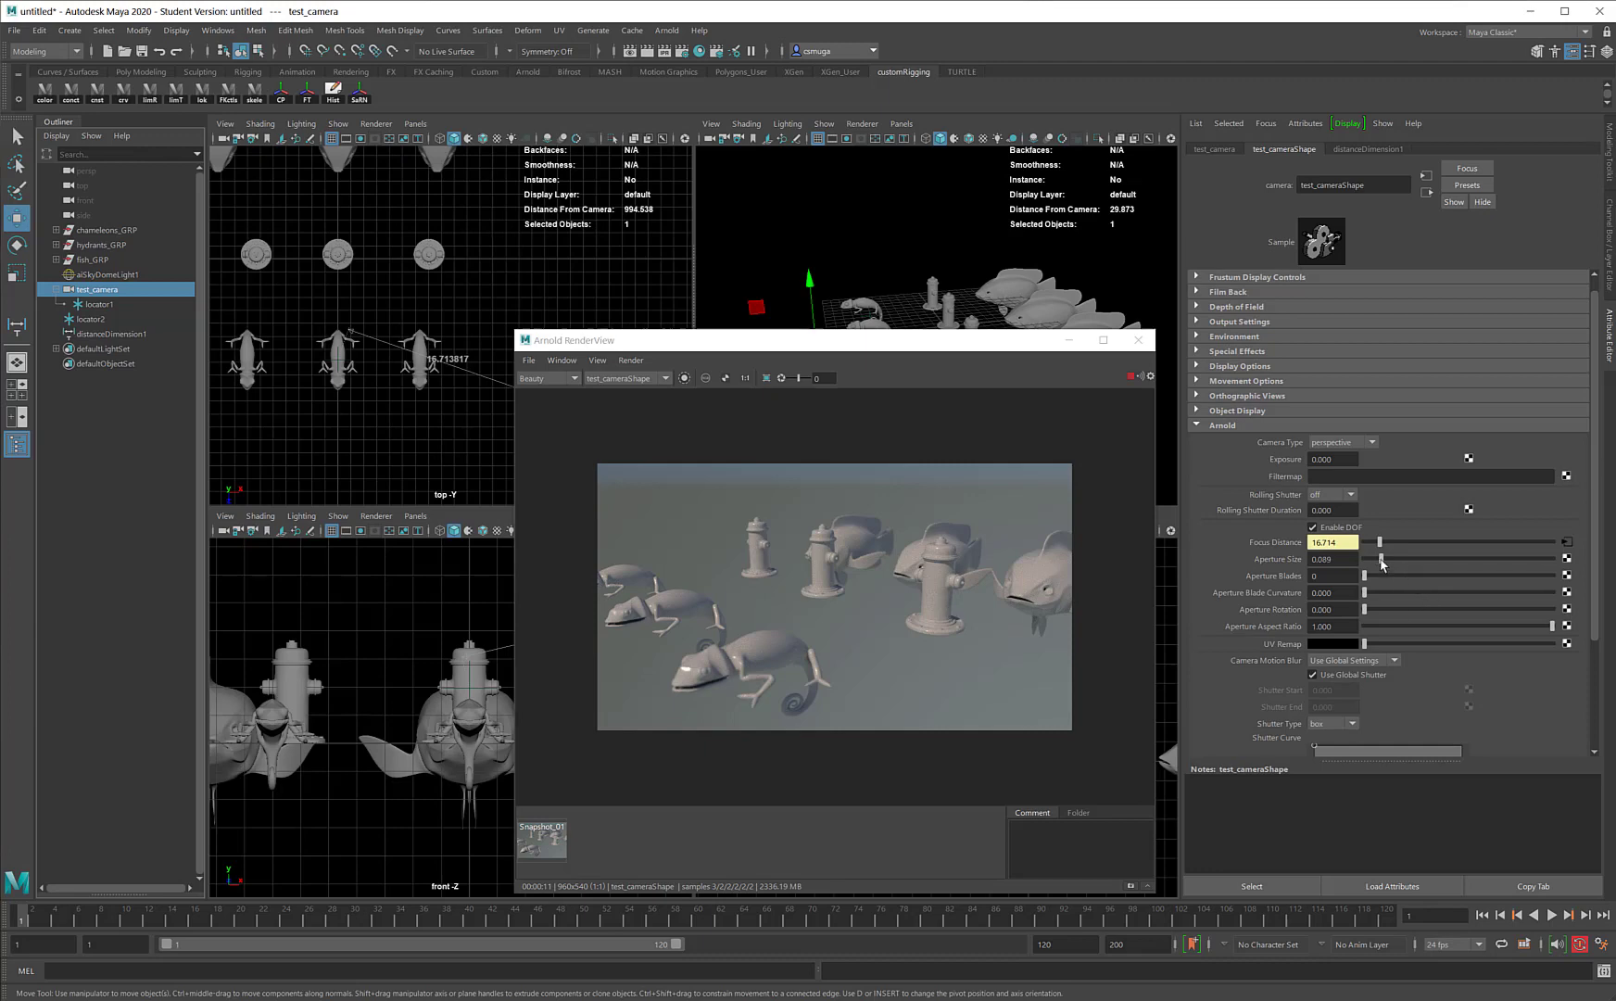
{"action": "left_click_drag", "start_coordinate": [1381, 558], "coordinate": [1390, 558]}
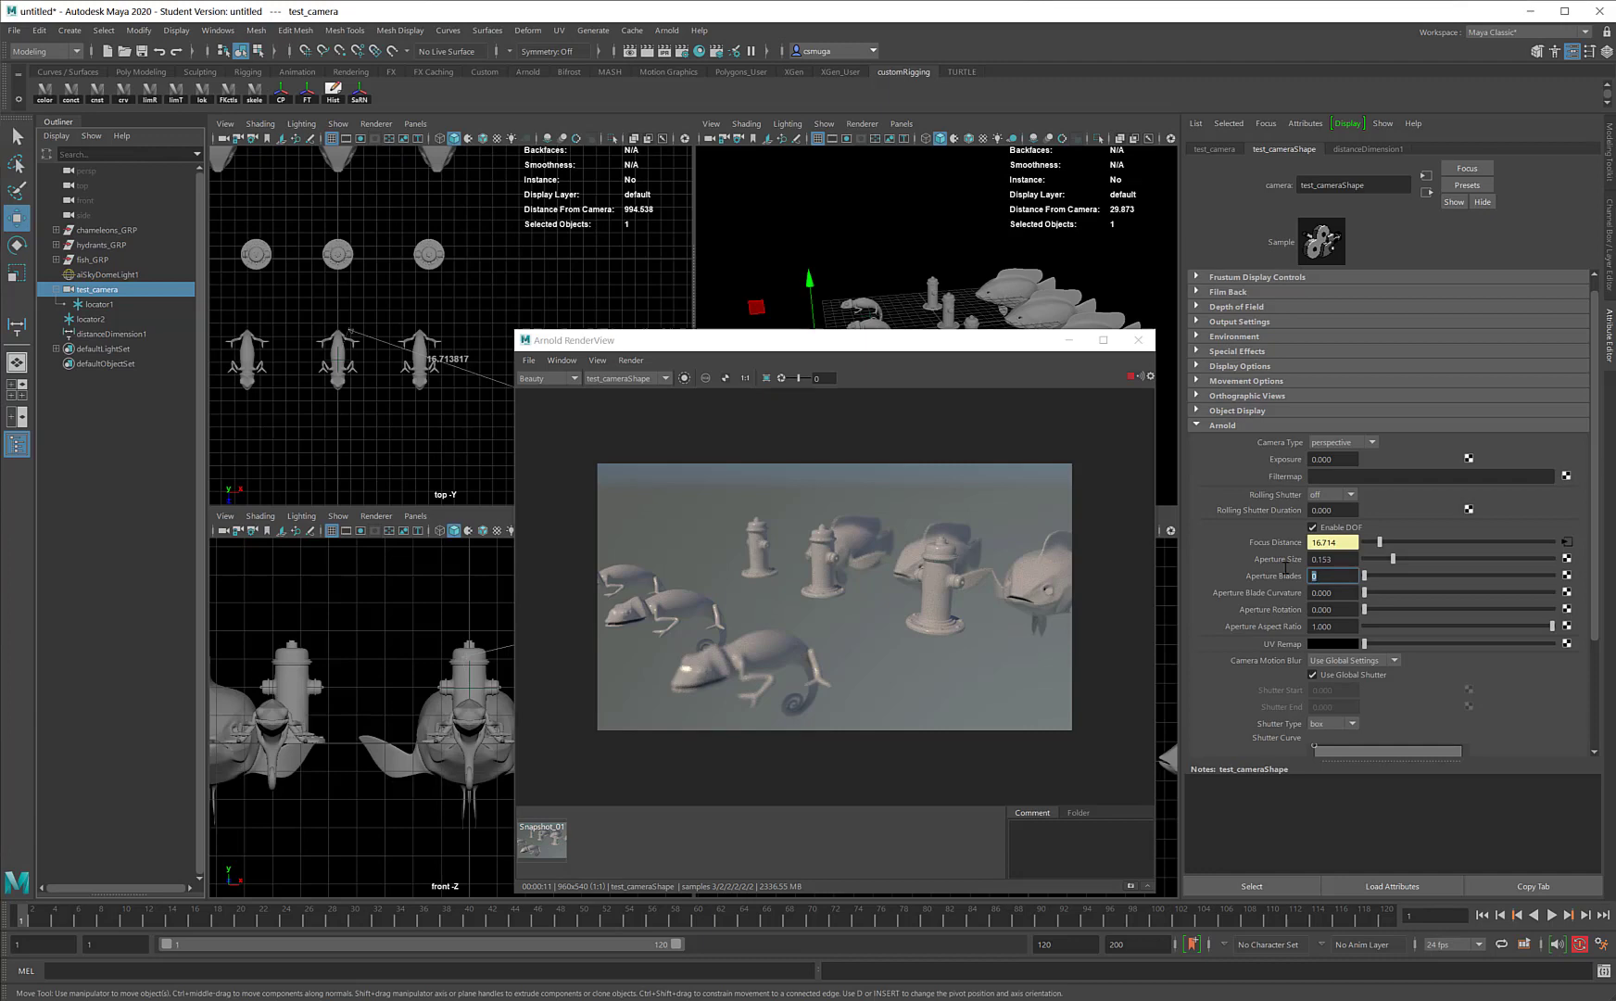
Set the camera's Arnold aperture blades to 5.
{"action": "type", "text": "5"}
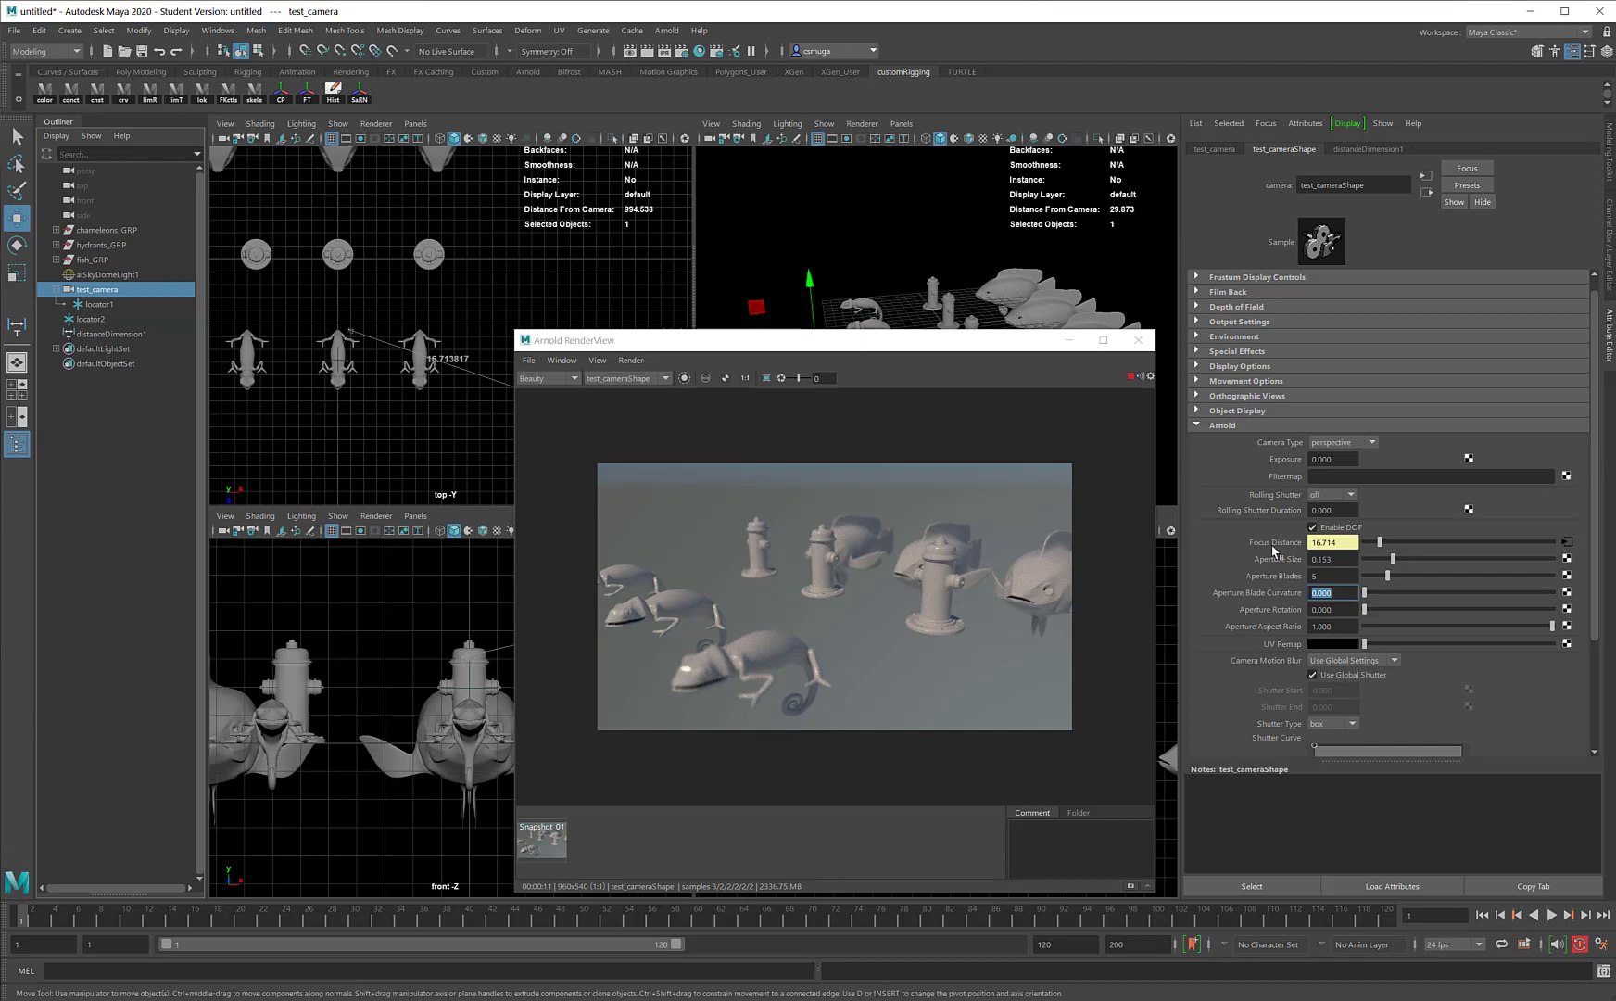
{"action": "mouse_move", "coordinate": [1273, 560]}
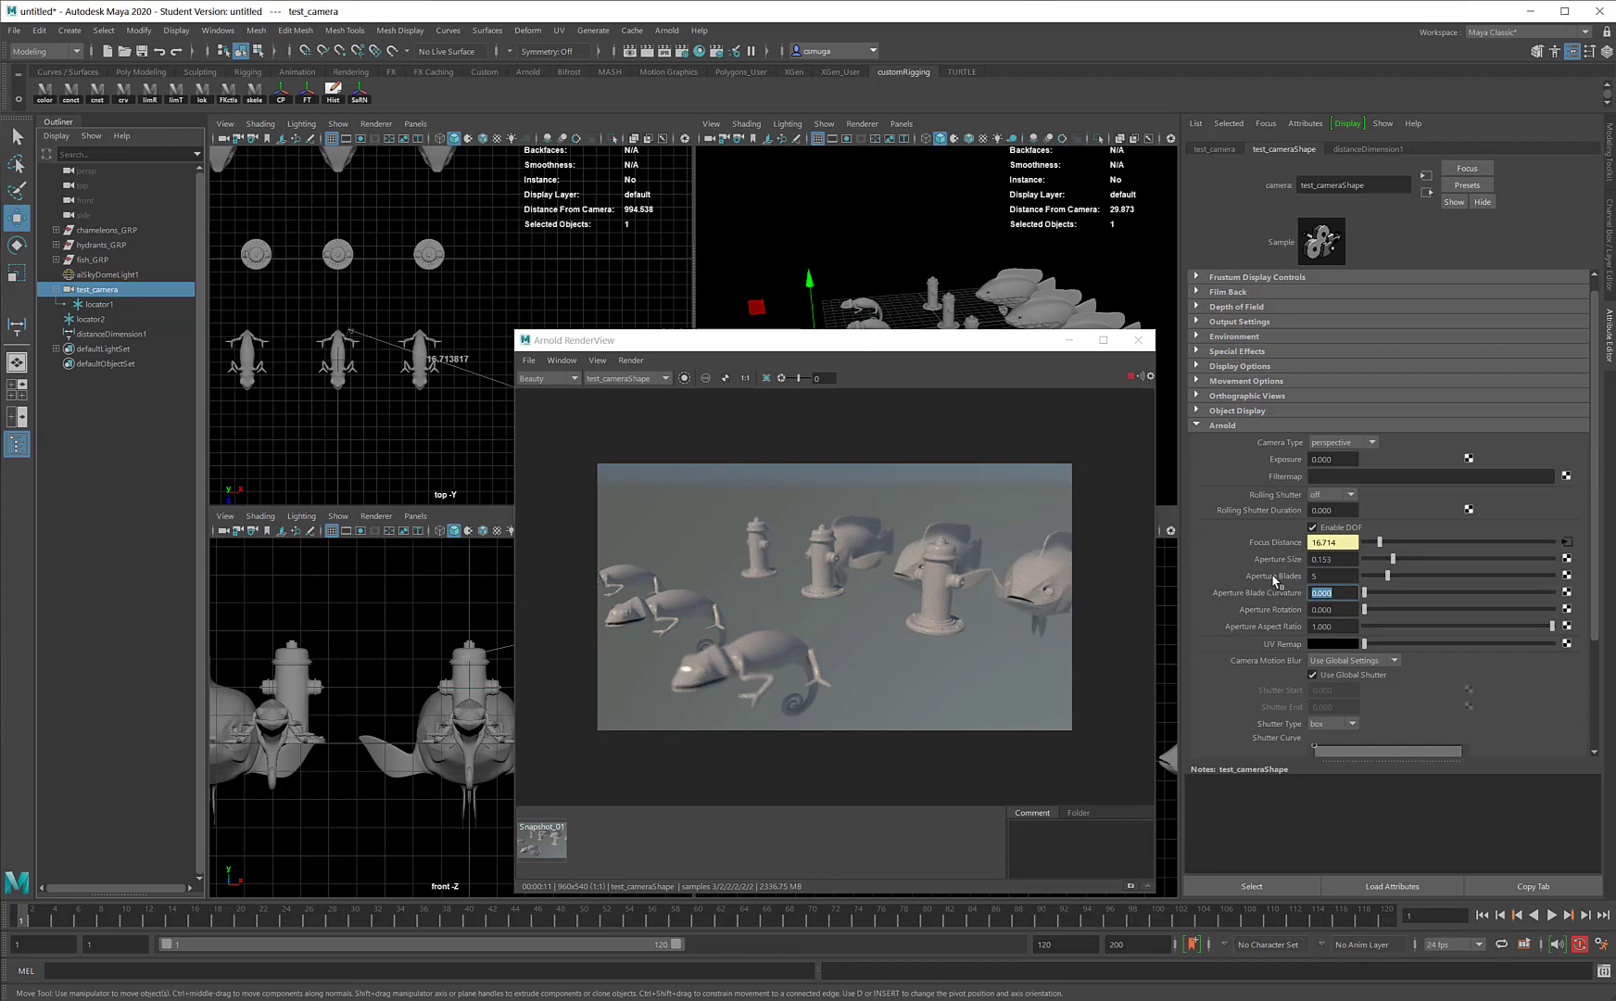
{"action": "mouse_move", "coordinate": [1301, 584]}
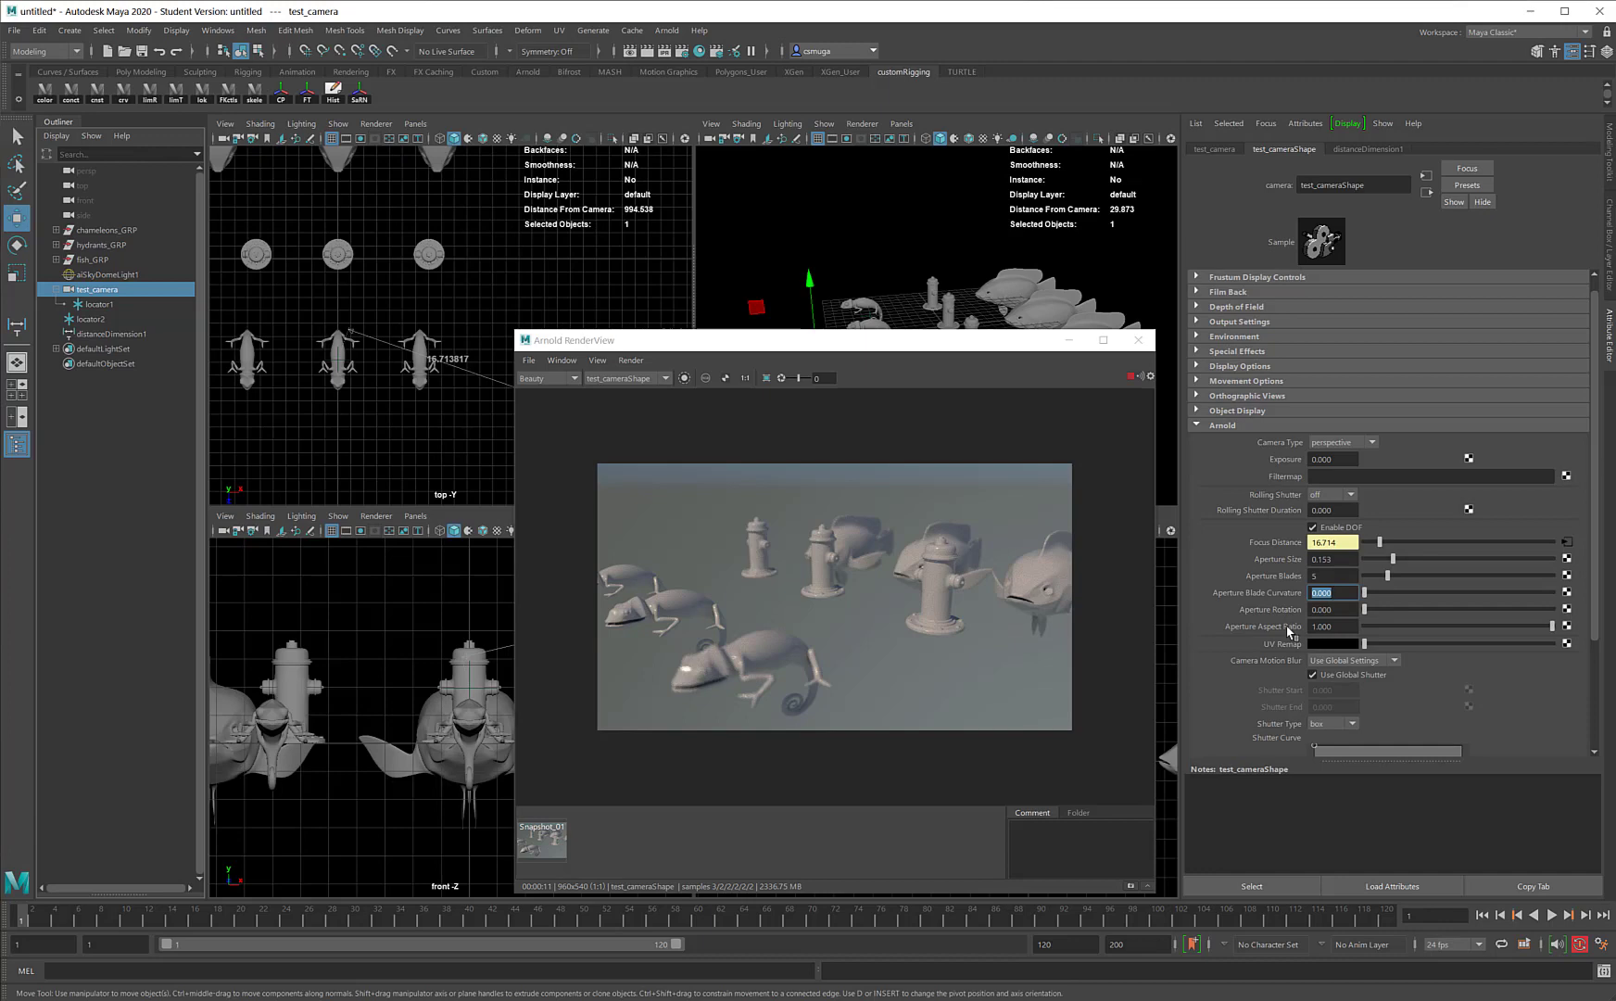
{"action": "mouse_move", "coordinate": [1340, 569]}
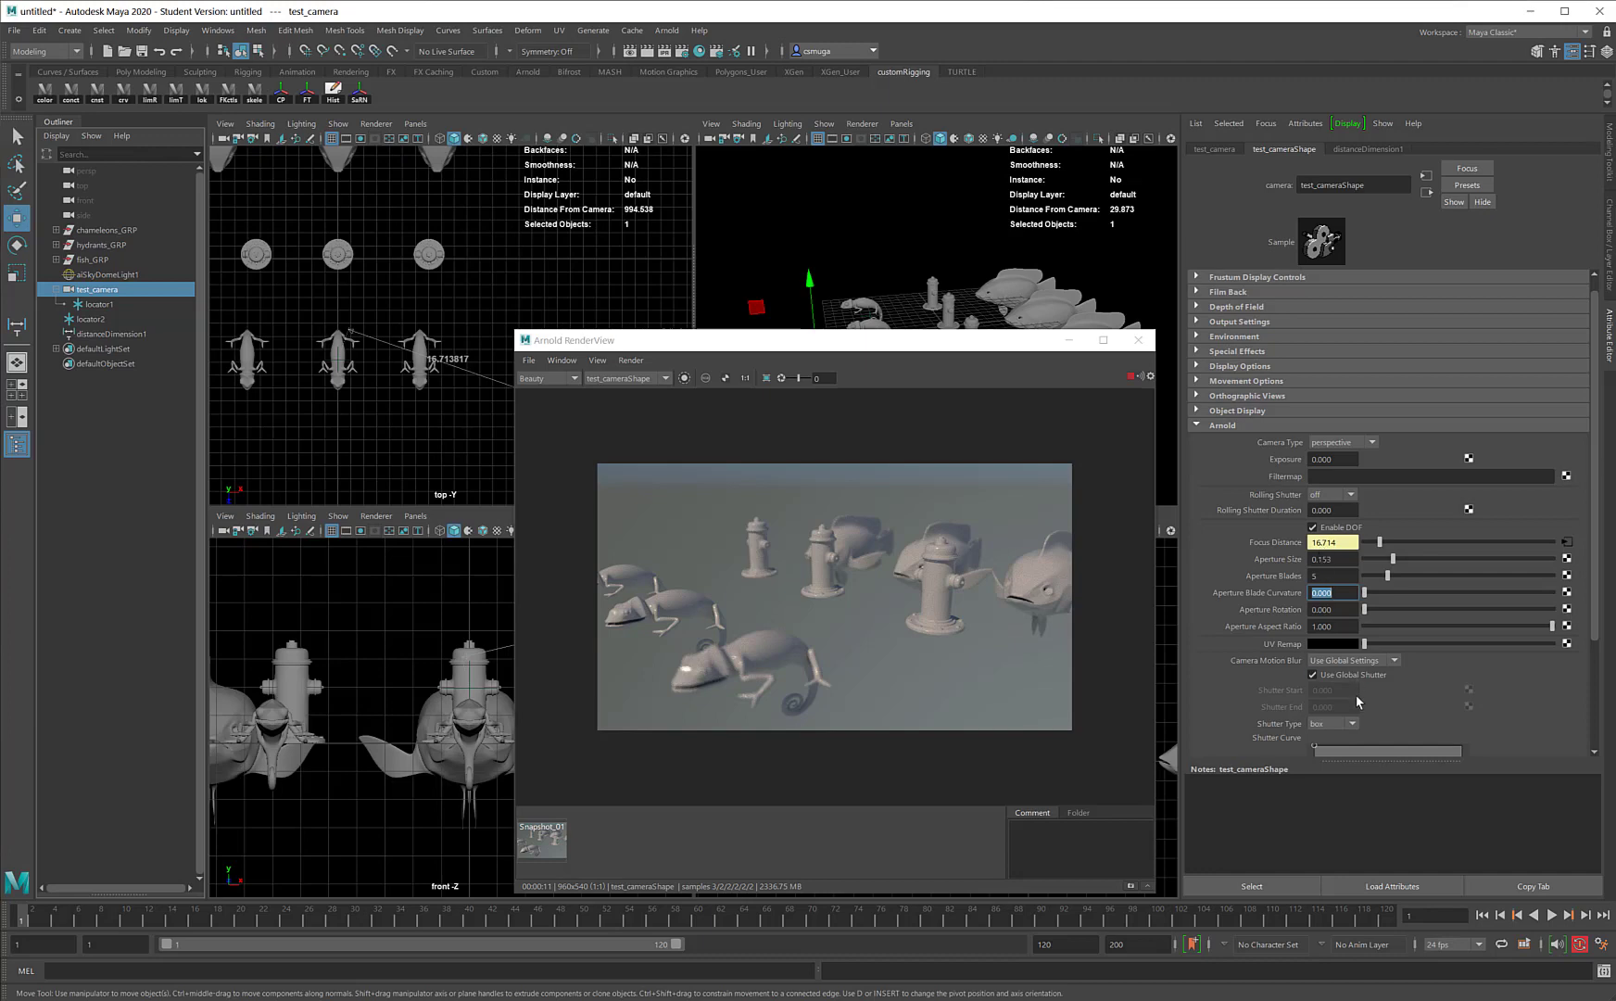
{"action": "mouse_move", "coordinate": [1474, 704]}
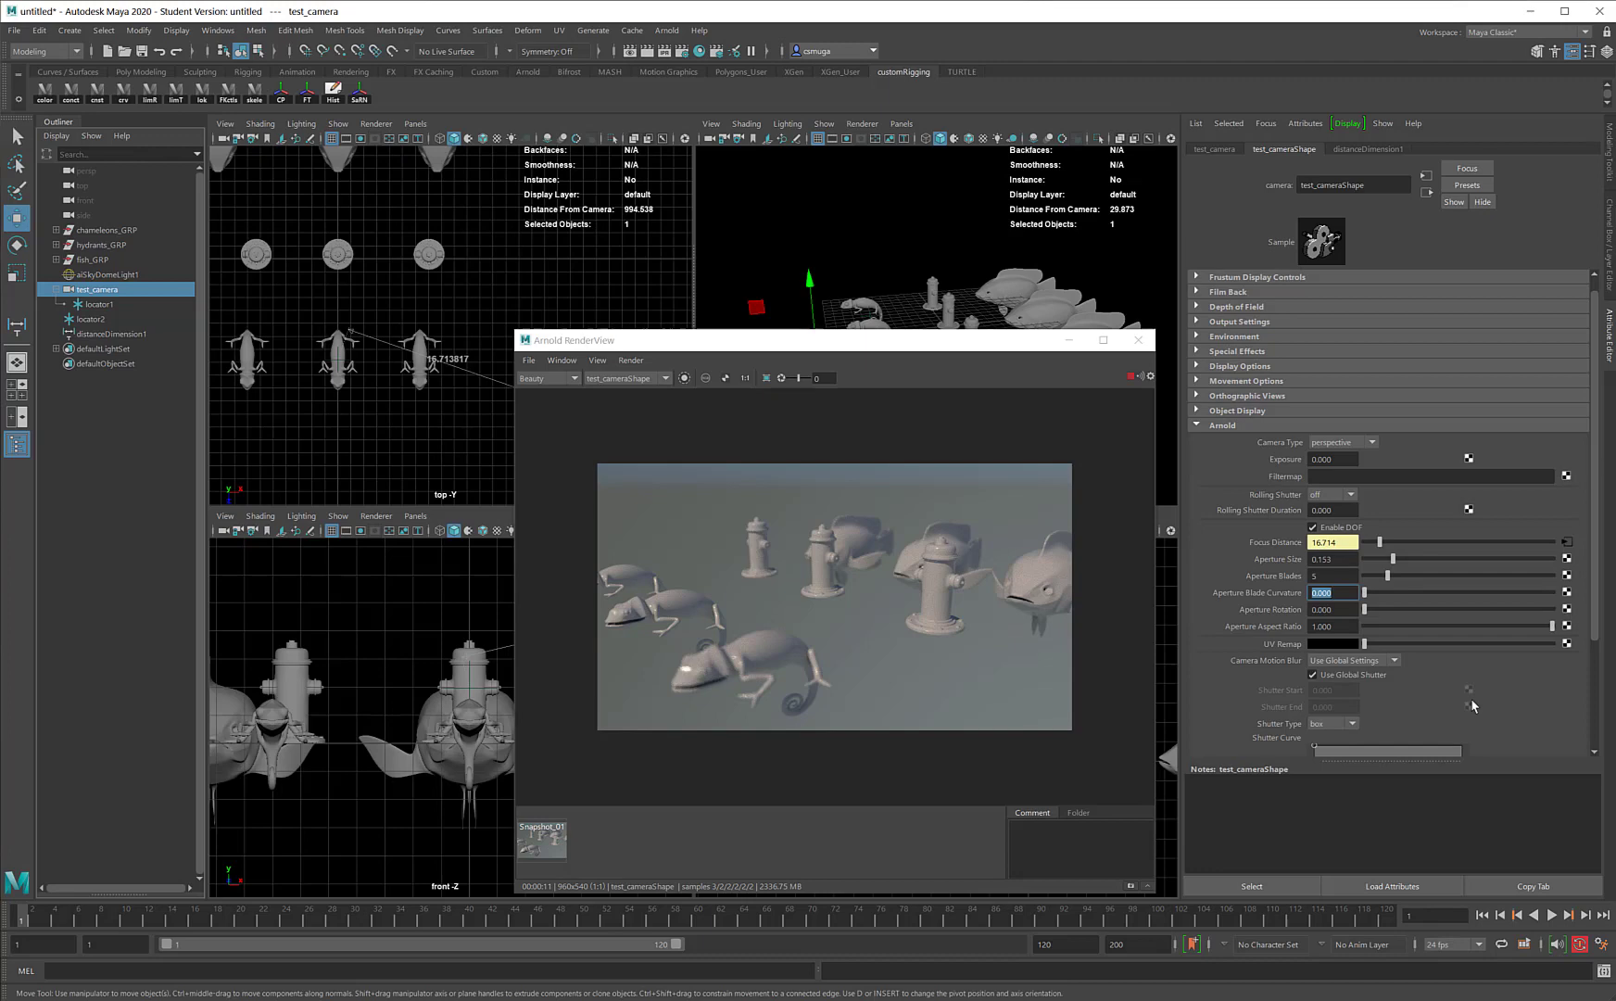